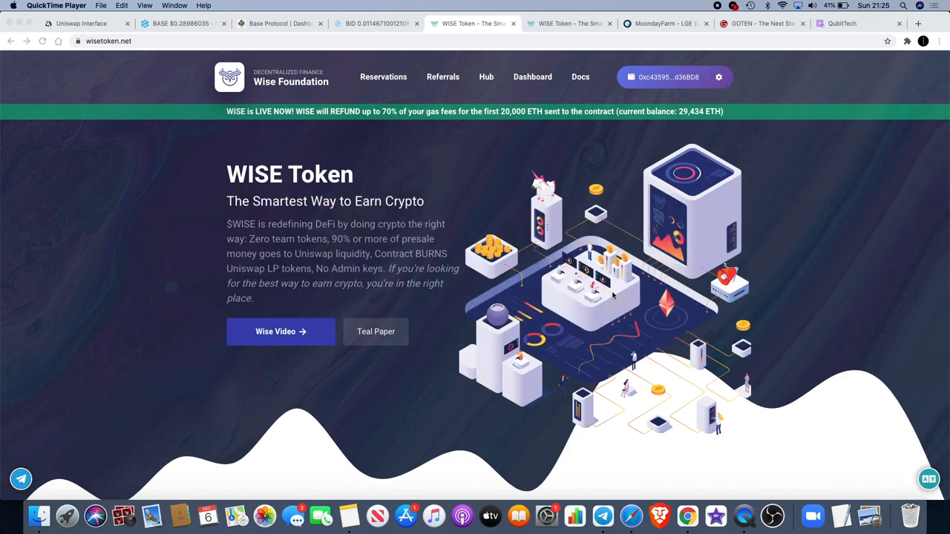
Scroll through the WISE Token personal dashboard's contributions, referrals and estimated WISE reward.
{"action": "scroll", "scroll_direction": "down", "scroll_amount": 3}
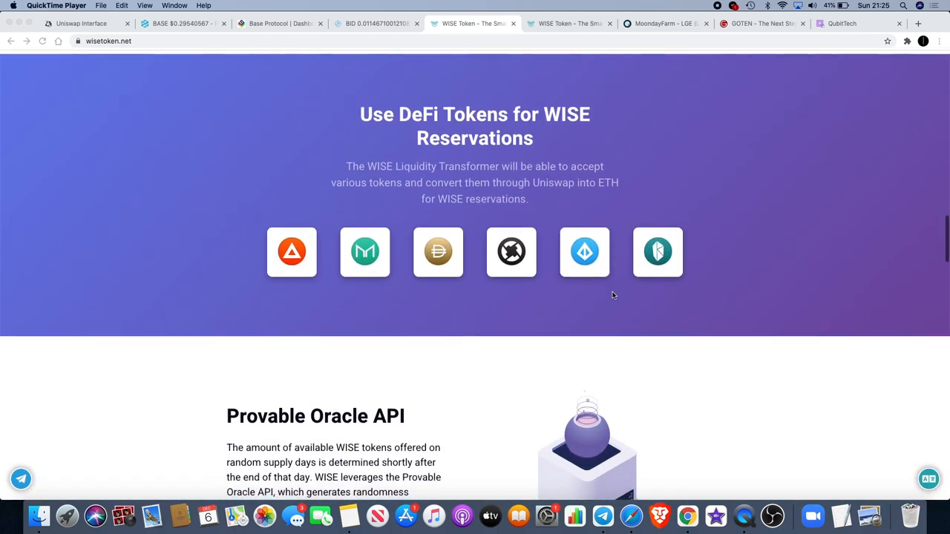
{"action": "scroll", "scroll_direction": "down", "scroll_amount": 3}
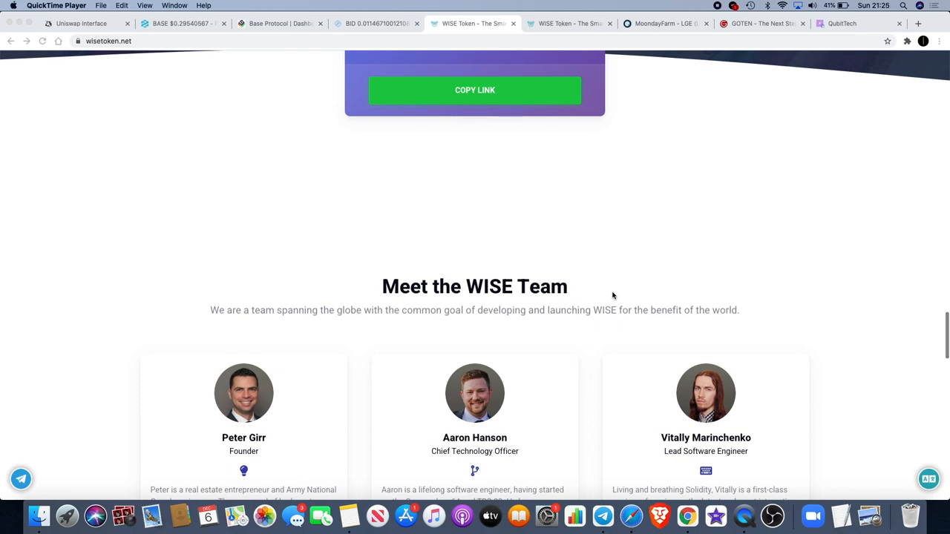
{"action": "scroll", "scroll_direction": "up", "scroll_amount": 3}
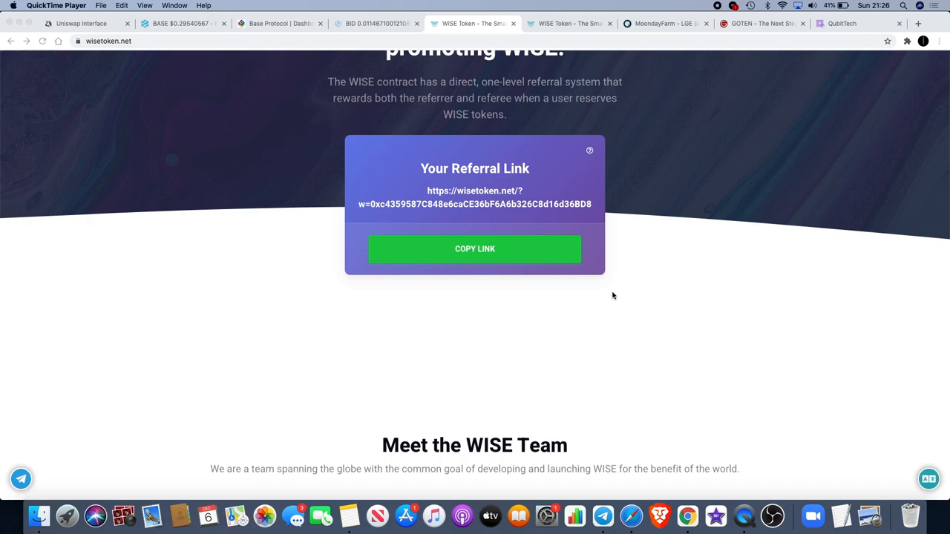
{"action": "mouse_move", "coordinate": [475, 248]}
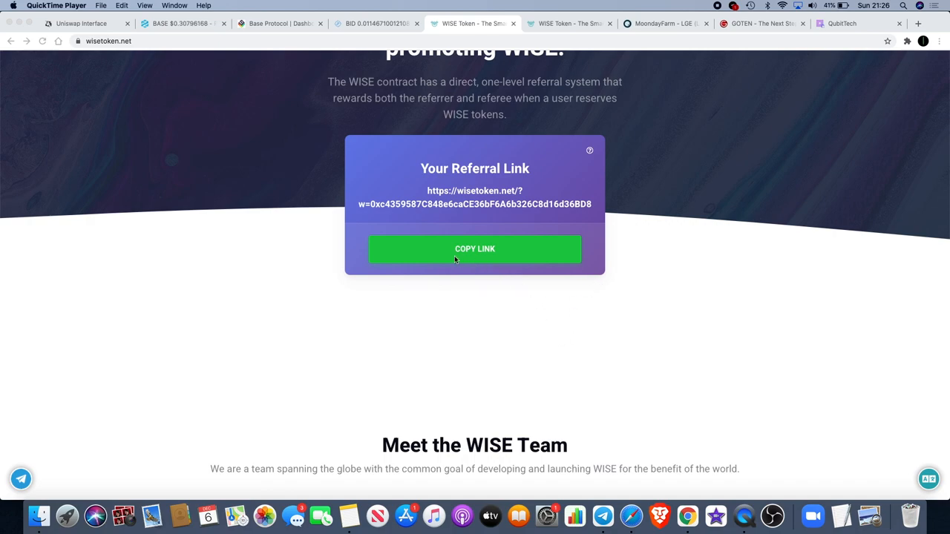
{"action": "scroll", "scroll_direction": "up", "scroll_amount": 3}
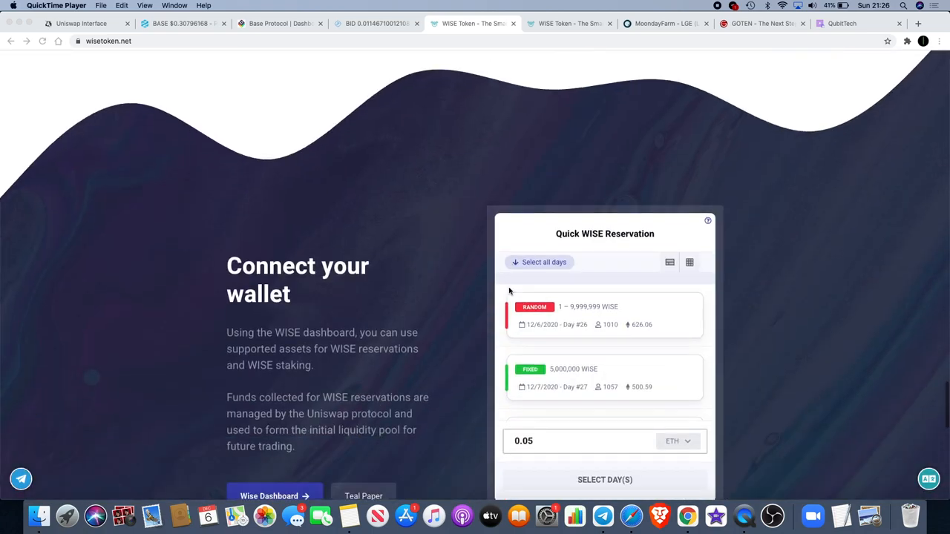
{"action": "scroll", "scroll_direction": "down", "scroll_amount": 3}
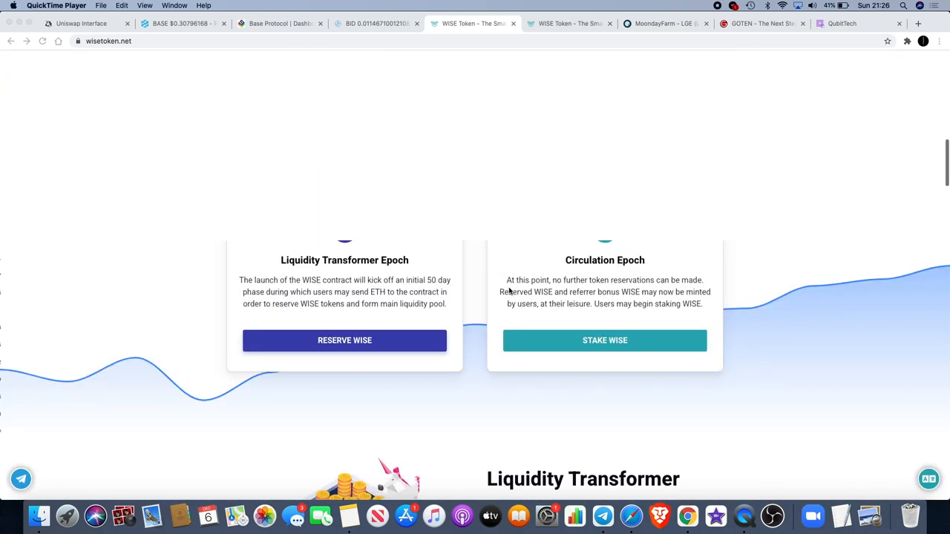
{"action": "scroll", "scroll_direction": "up", "scroll_amount": 3}
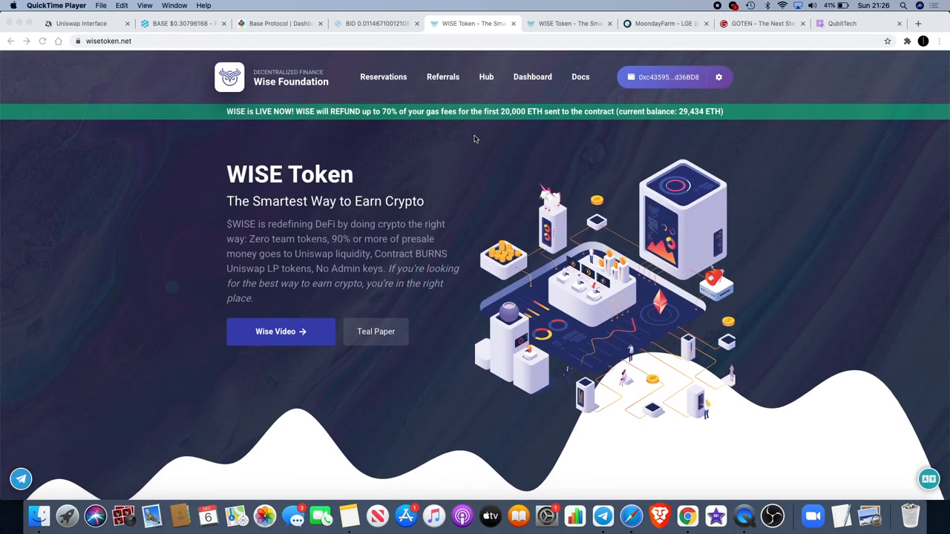
{"action": "mouse_move", "coordinate": [724, 116]}
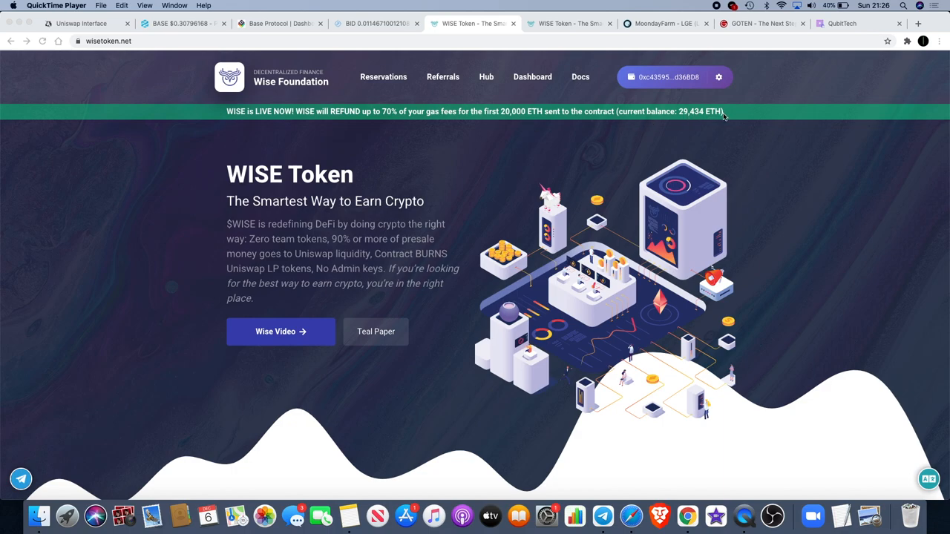
{"action": "mouse_move", "coordinate": [697, 119]}
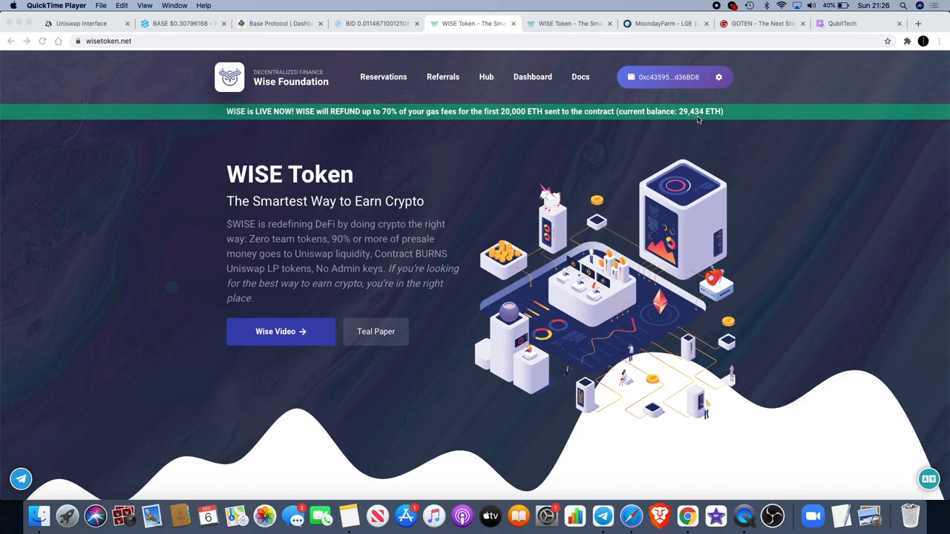
{"action": "mouse_move", "coordinate": [694, 122]}
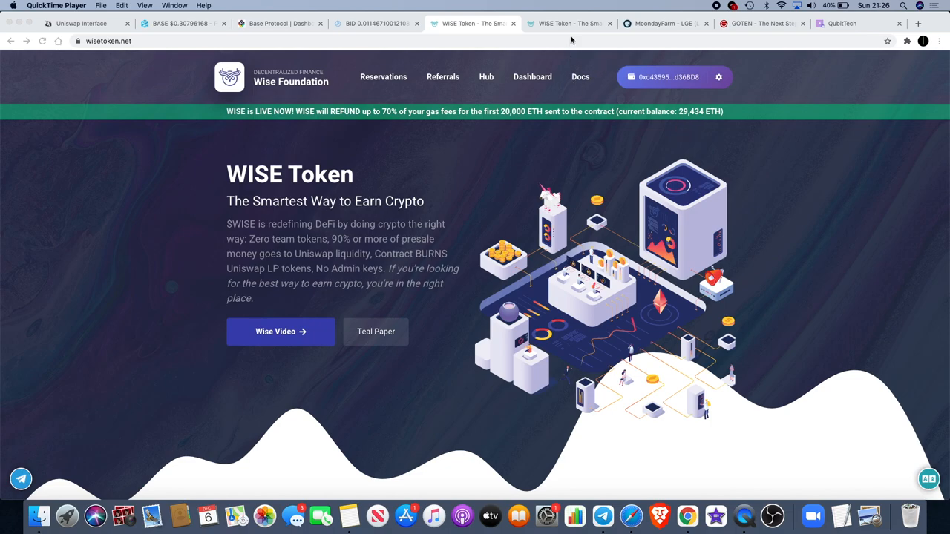
{"action": "mouse_move", "coordinate": [598, 88]}
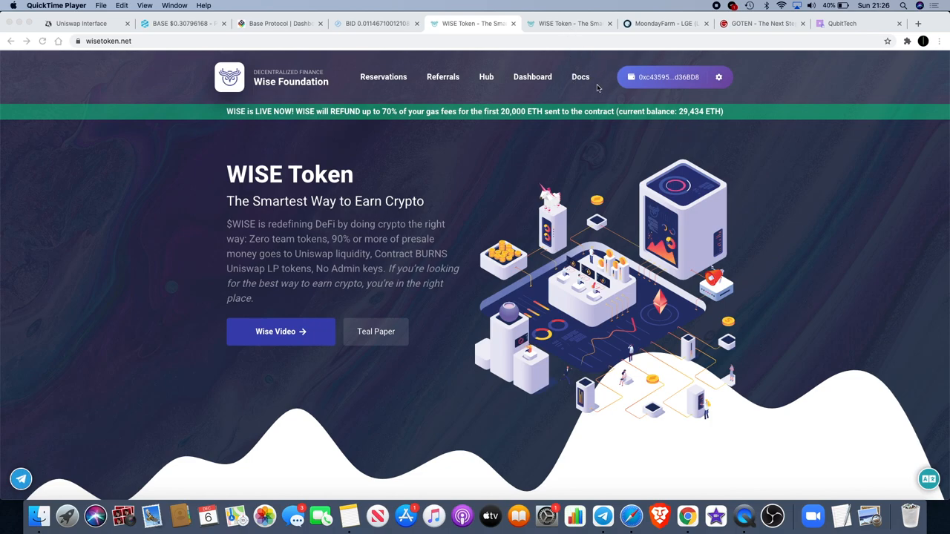
{"action": "mouse_move", "coordinate": [573, 29]}
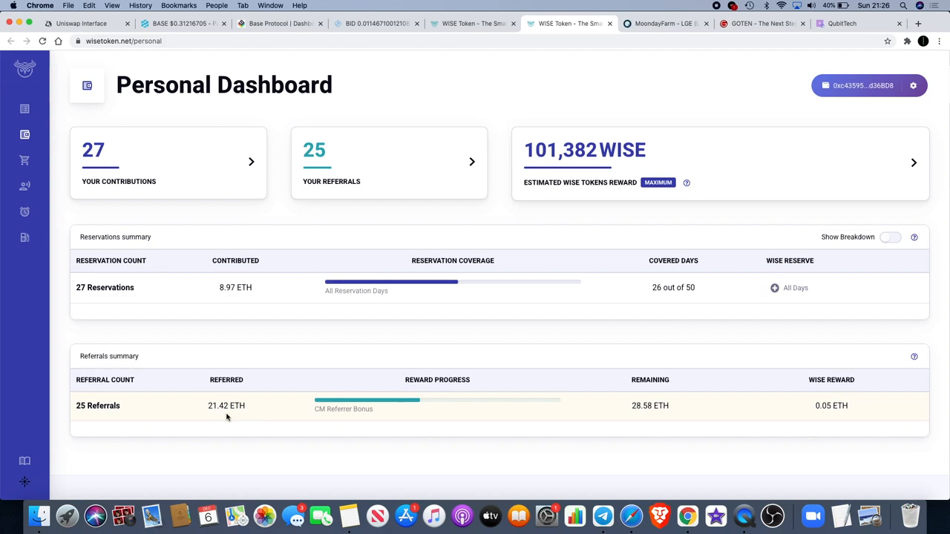
{"action": "mouse_move", "coordinate": [670, 413]}
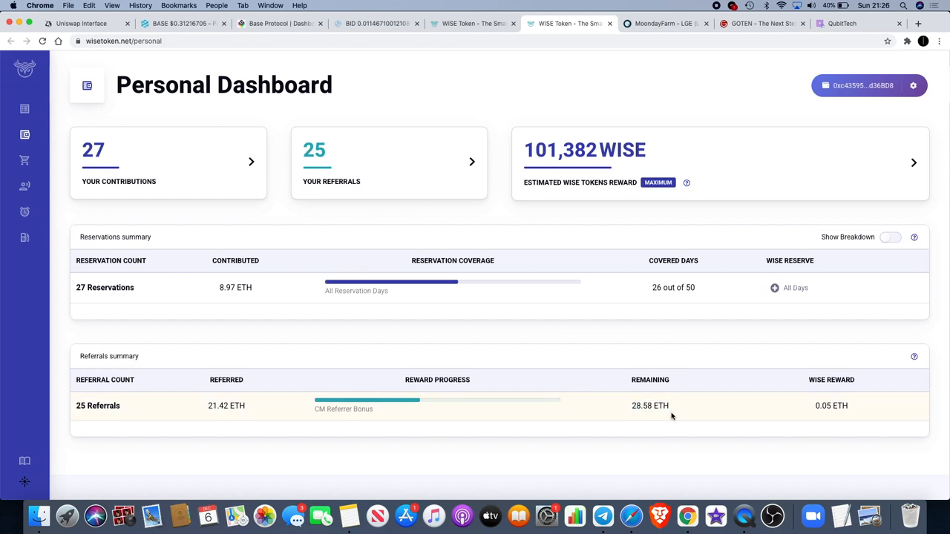
{"action": "mouse_move", "coordinate": [744, 335]}
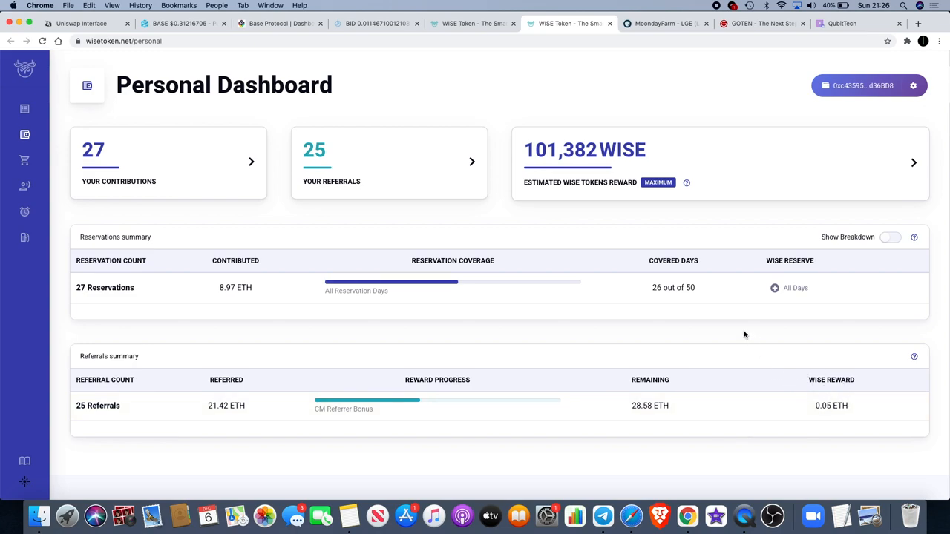
{"action": "mouse_move", "coordinate": [495, 310]}
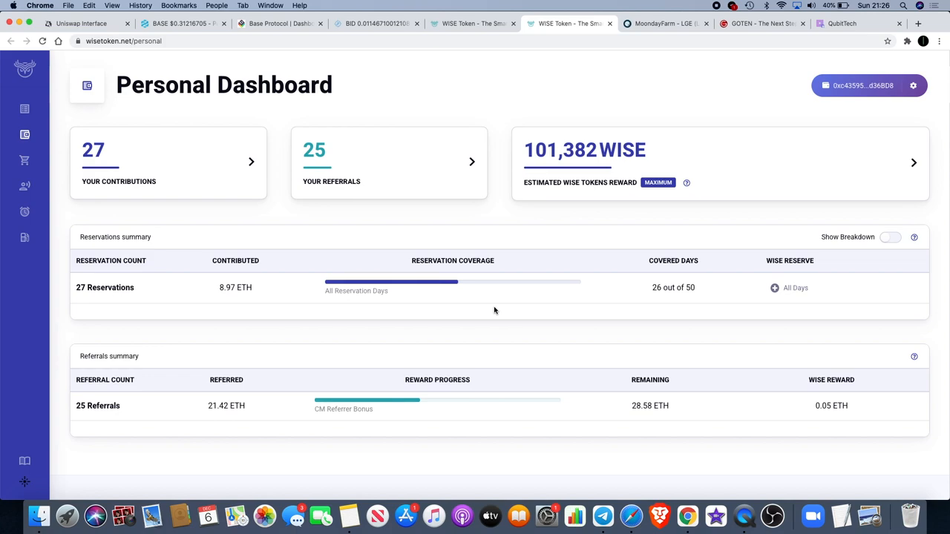
{"action": "mouse_move", "coordinate": [478, 259]}
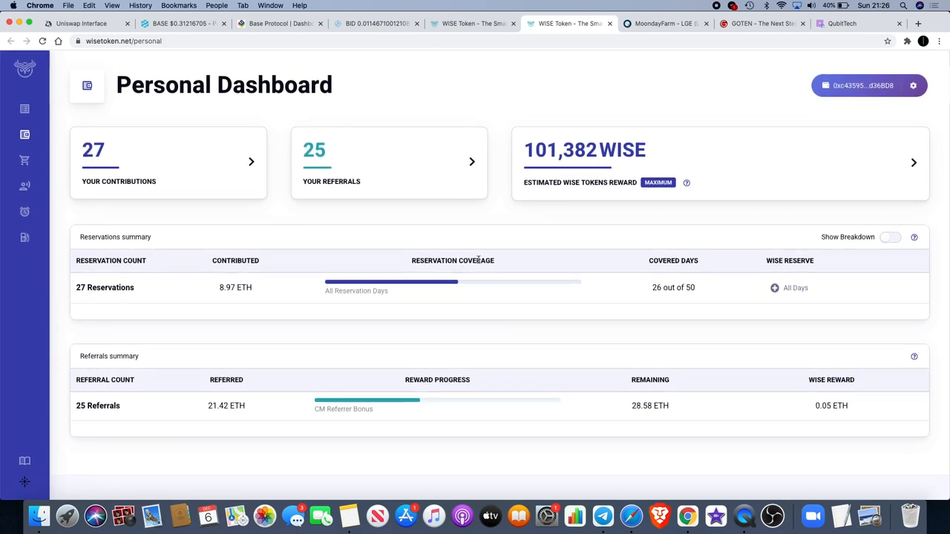
{"action": "mouse_move", "coordinate": [494, 17]}
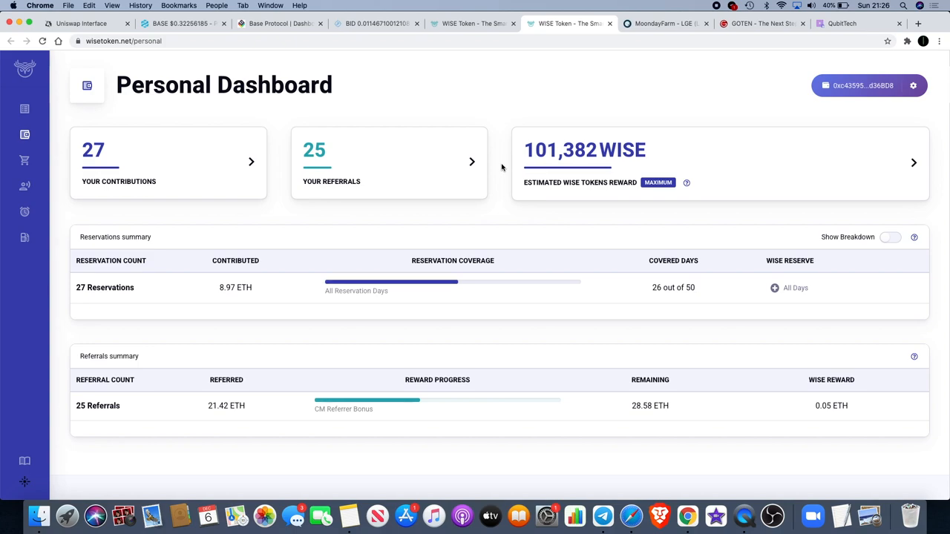
Switch to the MoonFarm token sale page and scroll to the users list and back.
{"action": "left_click", "coordinate": [664, 23]}
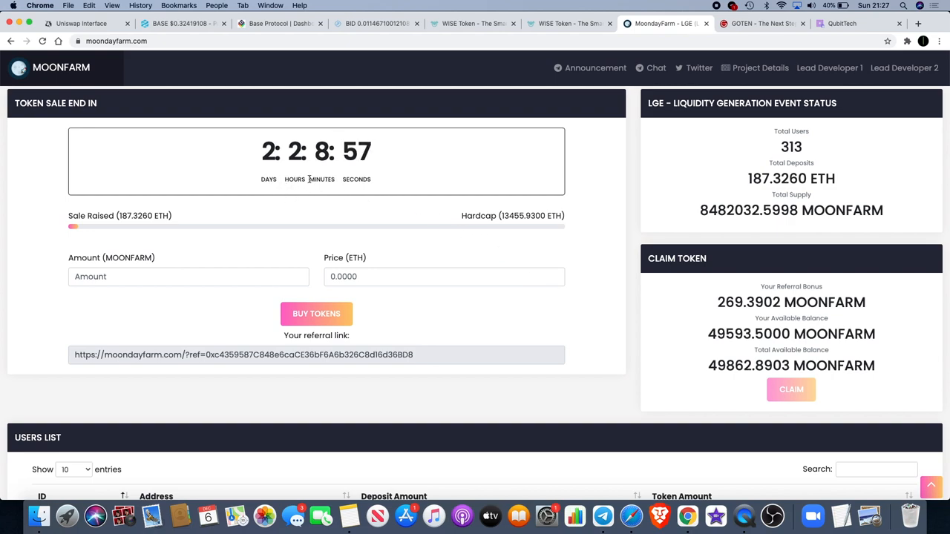
{"action": "mouse_move", "coordinate": [632, 277]}
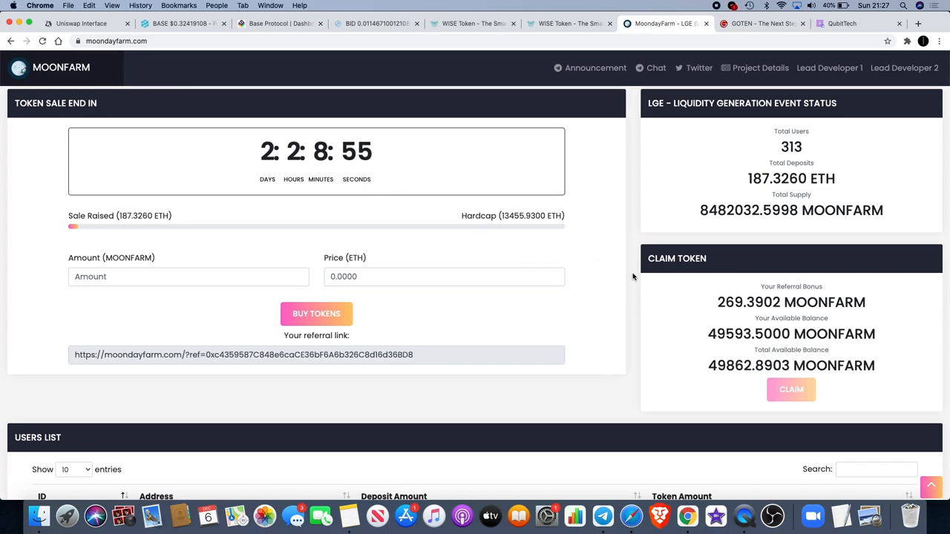
{"action": "scroll", "scroll_direction": "up", "scroll_amount": 3}
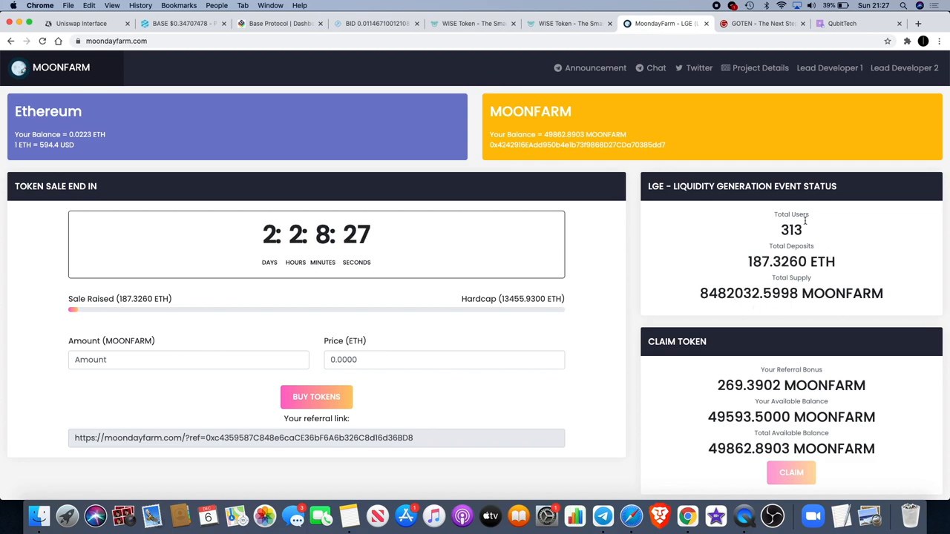
{"action": "scroll", "scroll_direction": "down", "scroll_amount": 3}
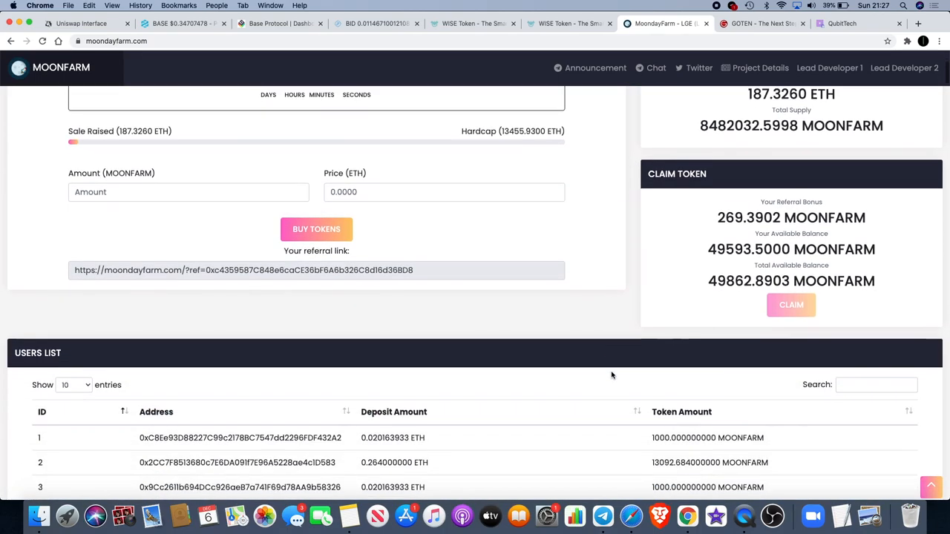
{"action": "scroll", "scroll_direction": "up", "scroll_amount": 3}
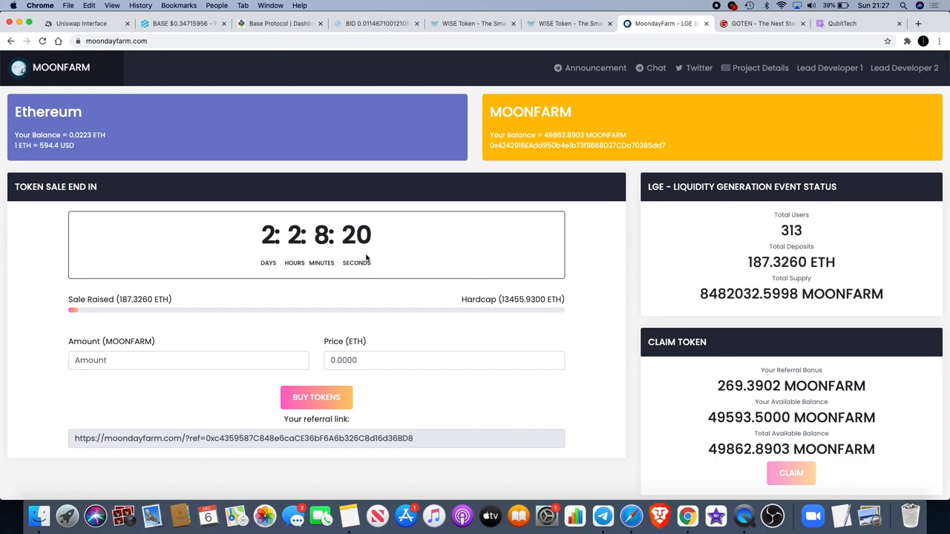
{"action": "mouse_move", "coordinate": [628, 246]}
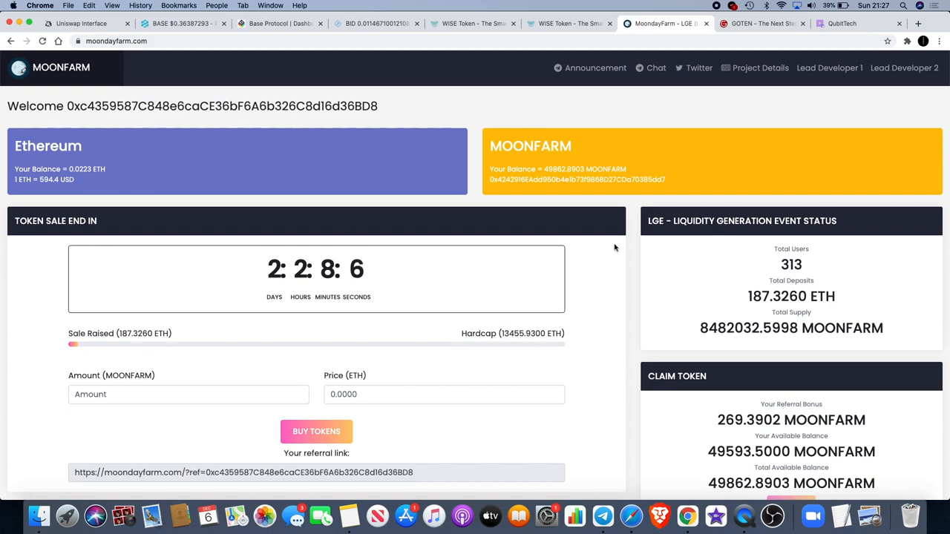
Open goten.onlyten.finance and review the How It Works pool table and Tokenomics, ending at the top.
{"action": "left_click", "coordinate": [761, 23]}
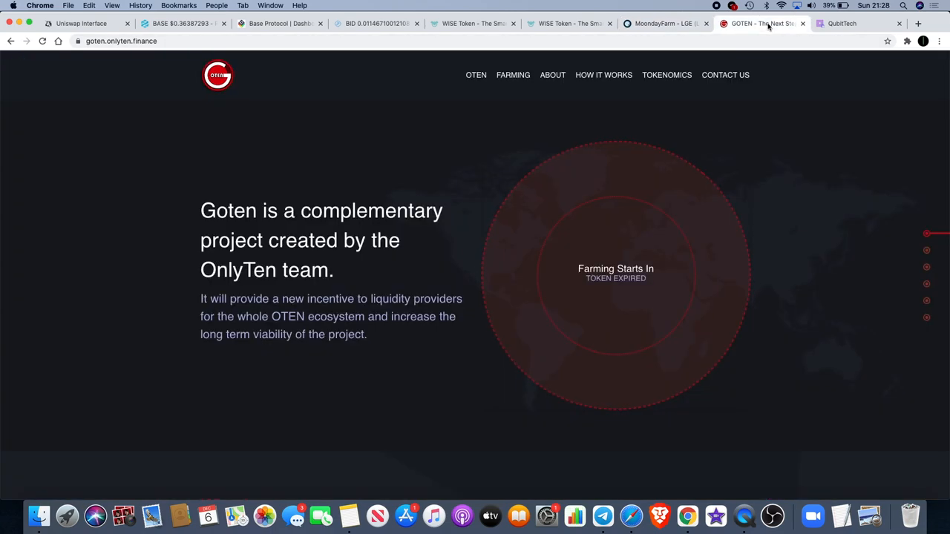
{"action": "mouse_move", "coordinate": [620, 290]}
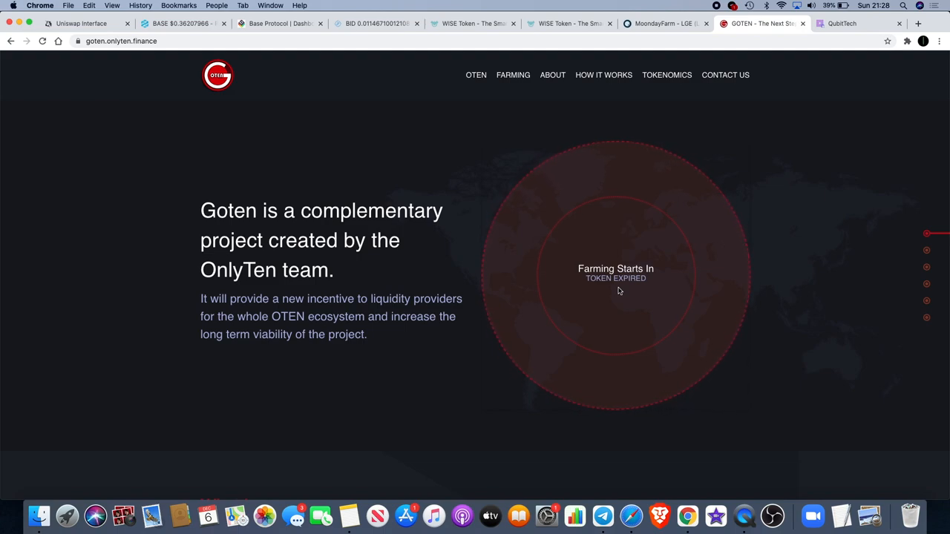
{"action": "mouse_move", "coordinate": [584, 187]}
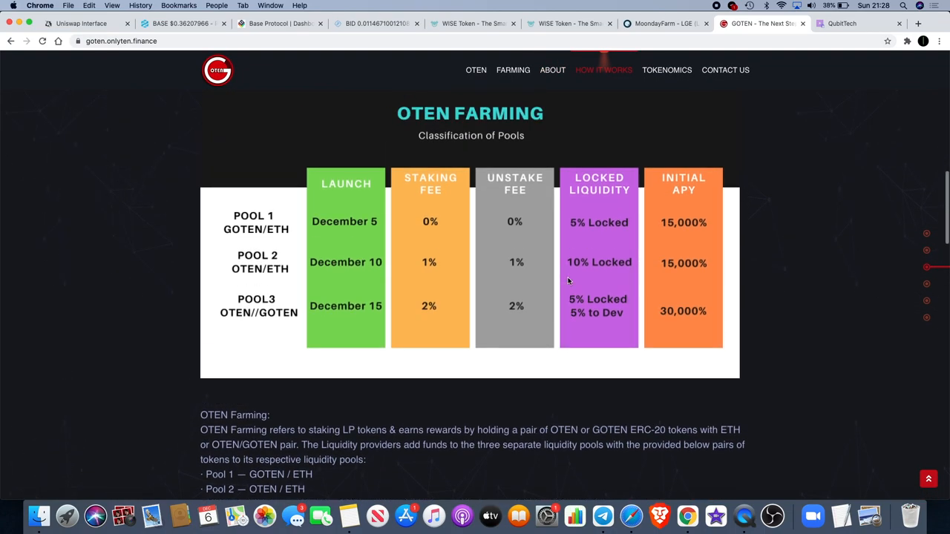
{"action": "mouse_move", "coordinate": [172, 82]}
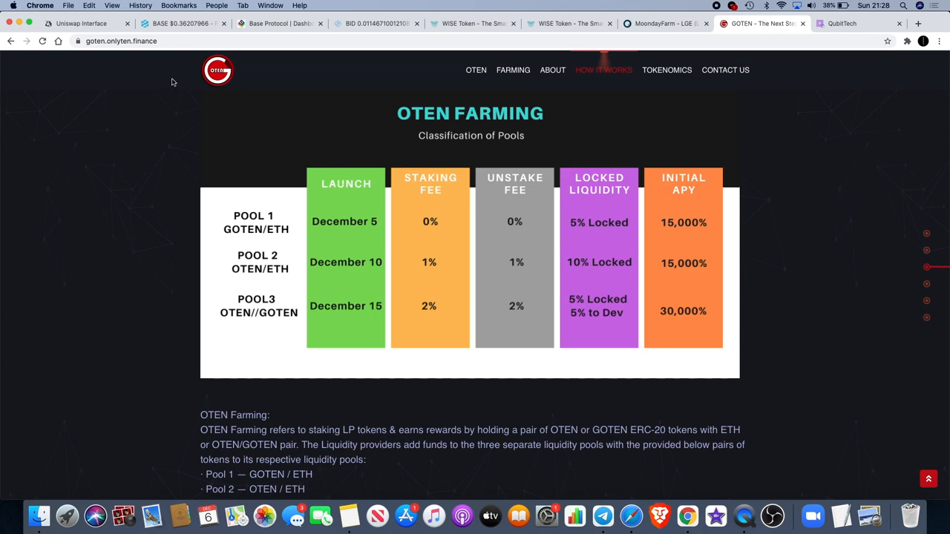
{"action": "mouse_move", "coordinate": [345, 139]}
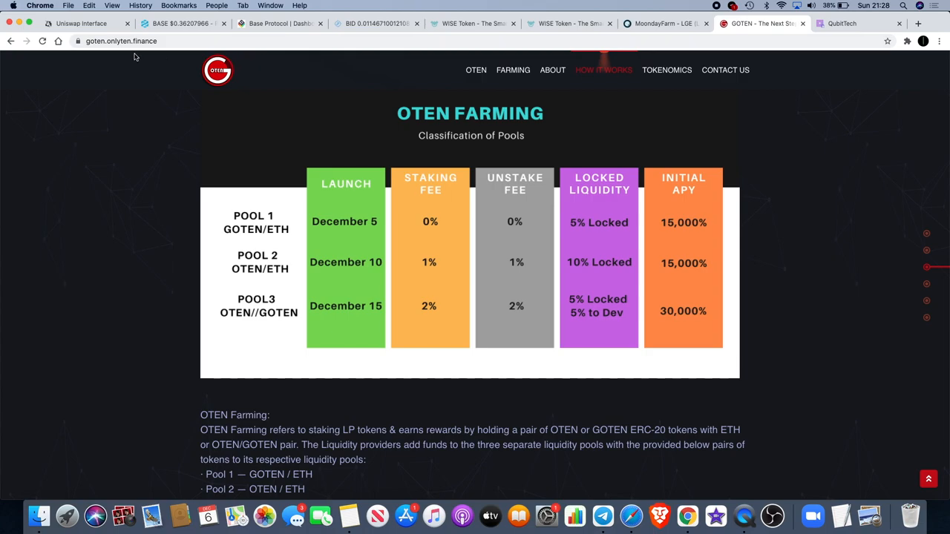
{"action": "mouse_move", "coordinate": [306, 292]}
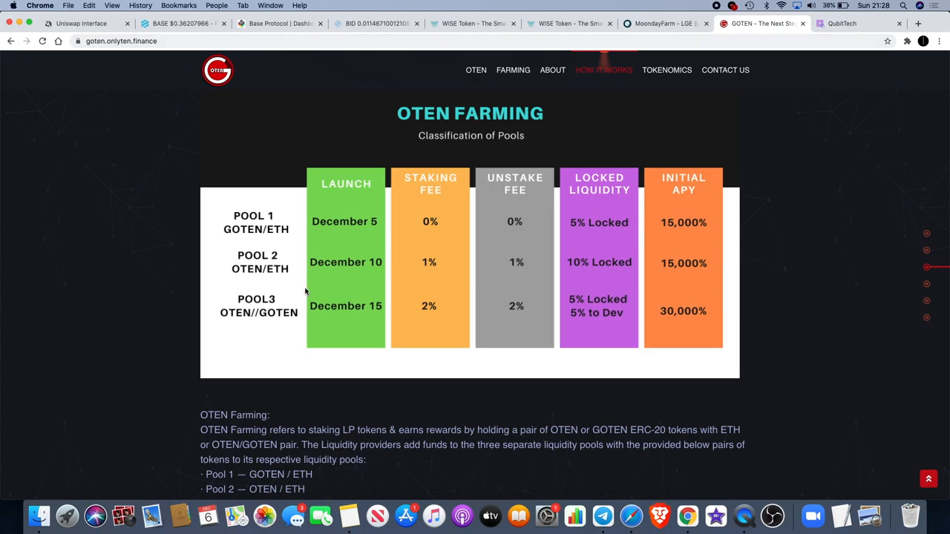
{"action": "scroll", "scroll_direction": "down", "scroll_amount": 3}
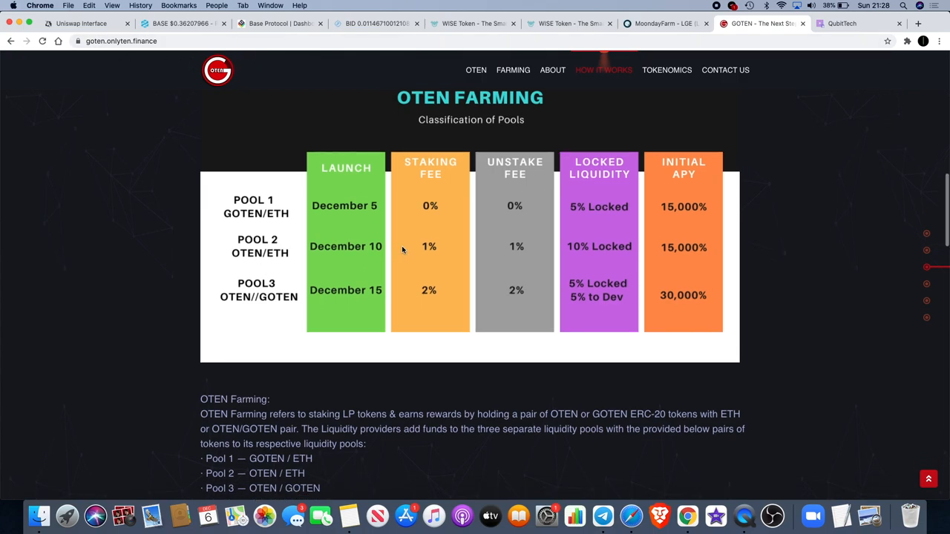
{"action": "scroll", "scroll_direction": "down", "scroll_amount": 3}
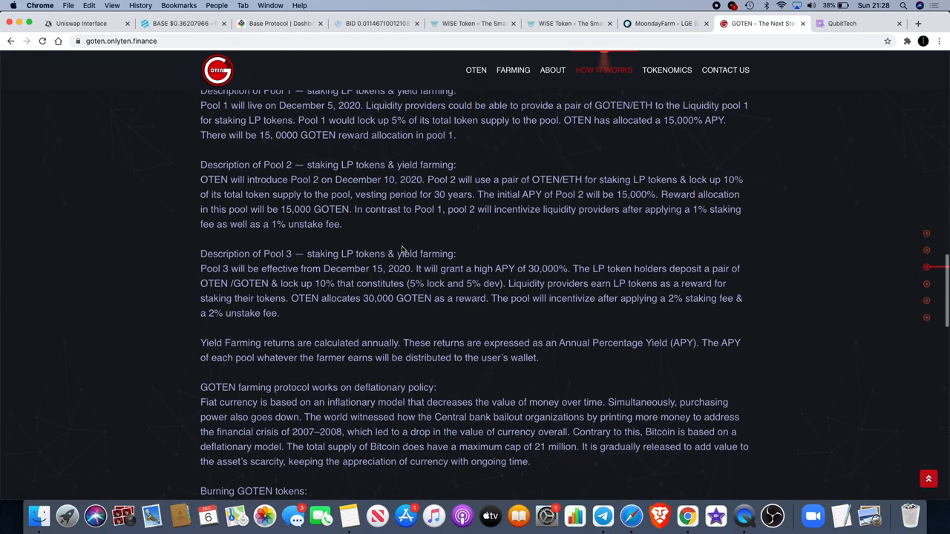
{"action": "scroll", "scroll_direction": "up", "scroll_amount": 3}
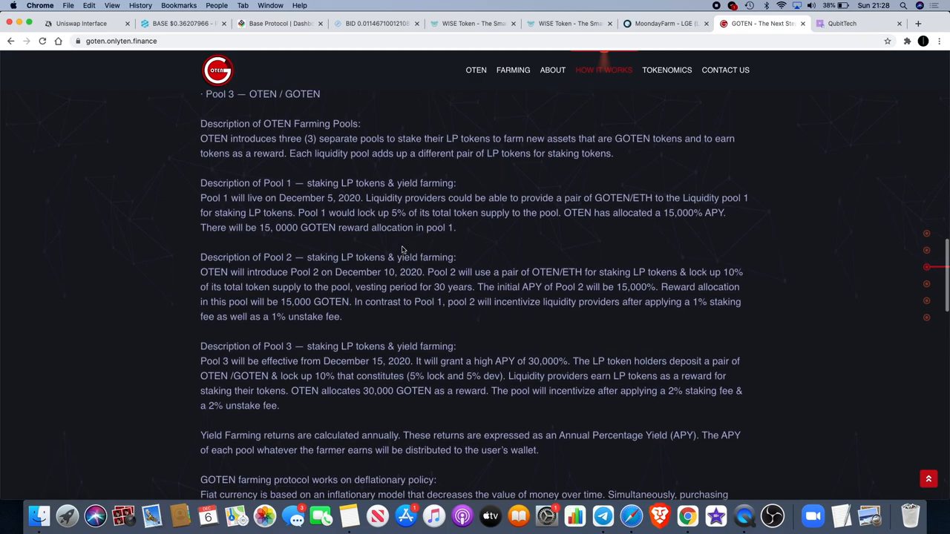
{"action": "scroll", "scroll_direction": "up", "scroll_amount": 3}
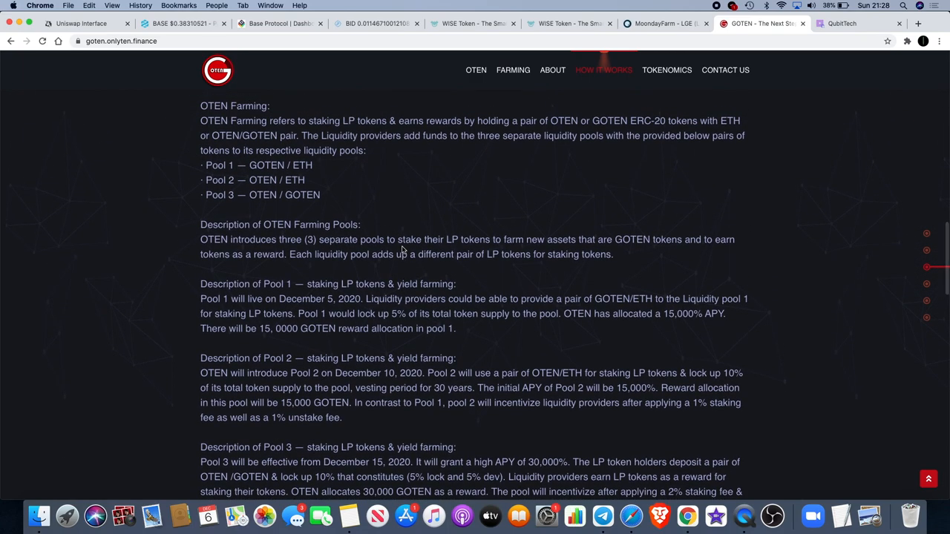
{"action": "scroll", "scroll_direction": "up", "scroll_amount": 3}
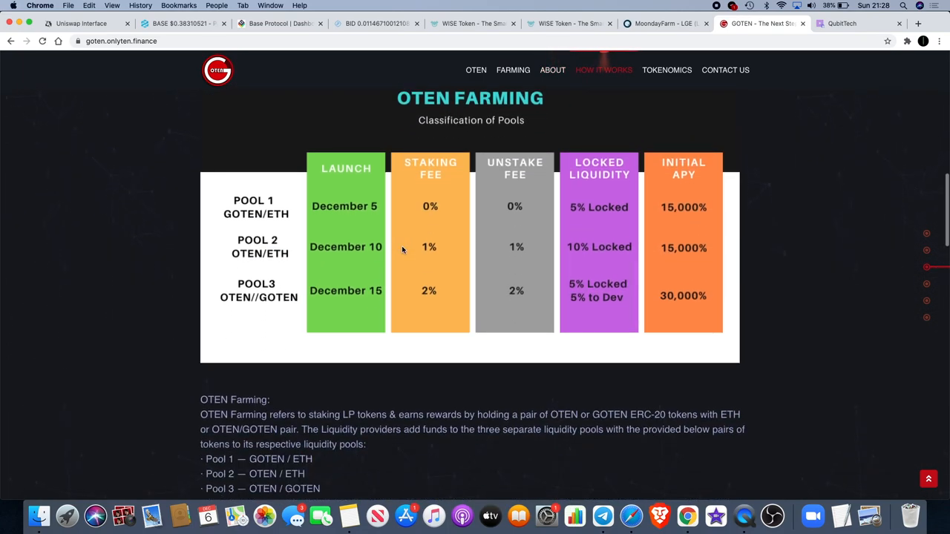
{"action": "scroll", "scroll_direction": "down", "scroll_amount": 3}
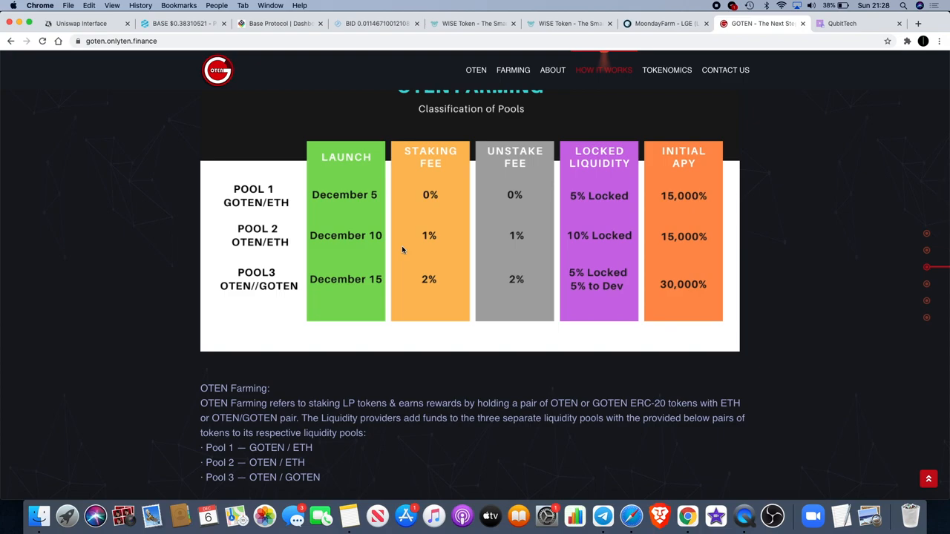
{"action": "scroll", "scroll_direction": "down", "scroll_amount": 3}
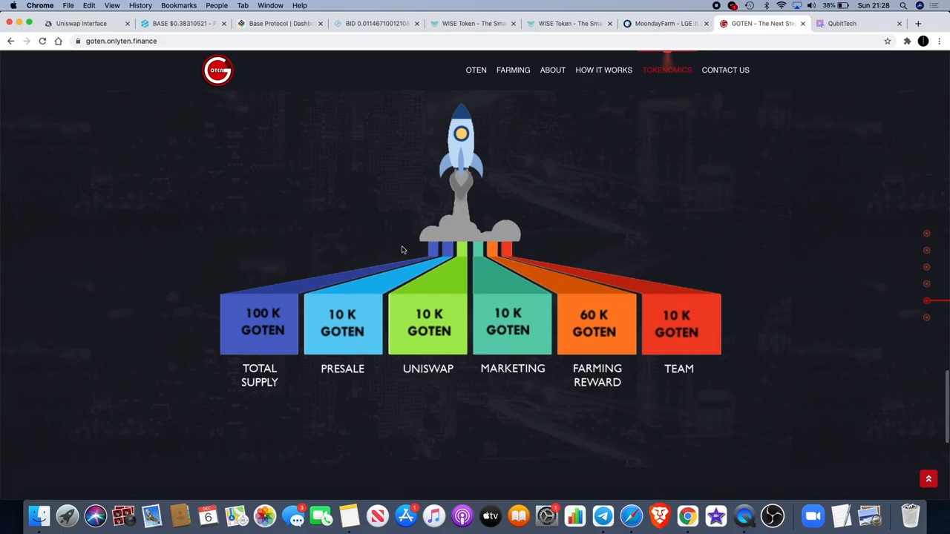
{"action": "scroll", "scroll_direction": "down", "scroll_amount": 3}
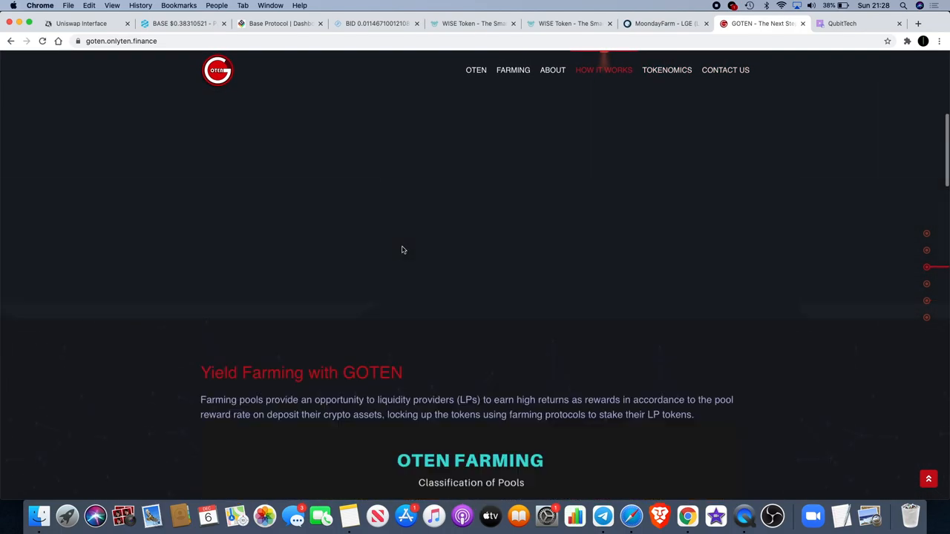
{"action": "scroll", "scroll_direction": "up", "scroll_amount": 3}
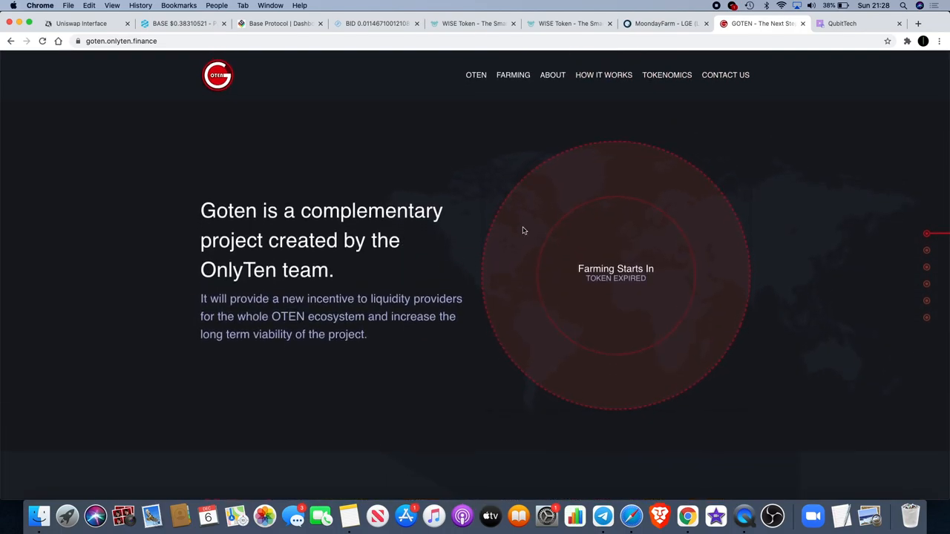
{"action": "mouse_move", "coordinate": [678, 179]}
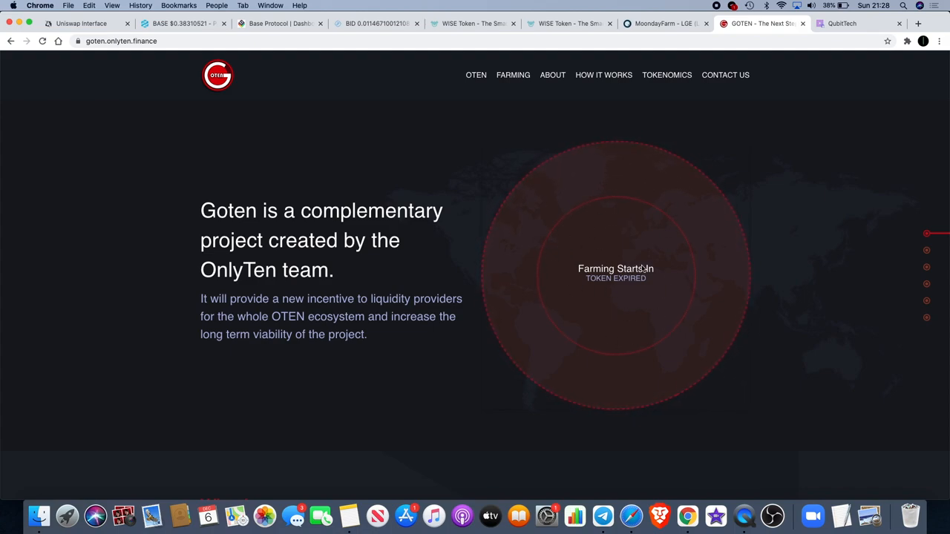
{"action": "mouse_move", "coordinate": [413, 113]}
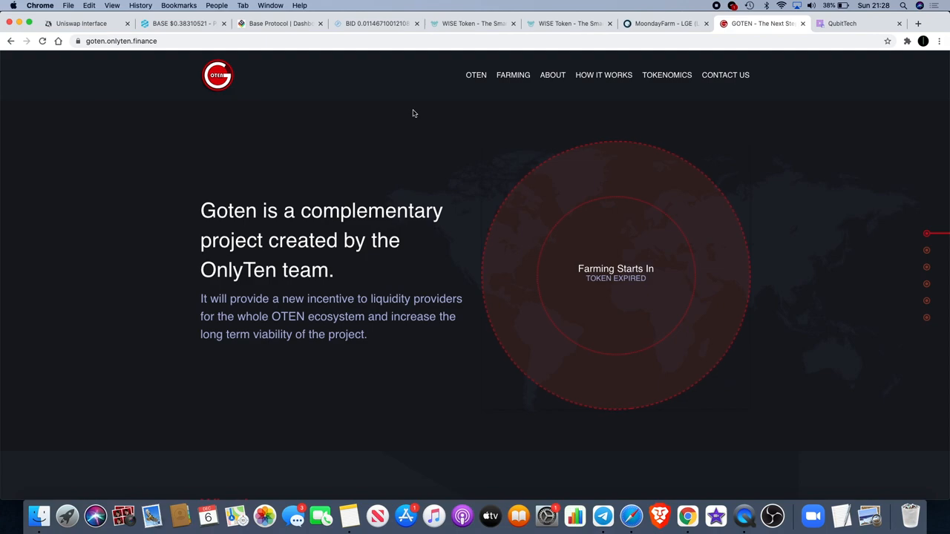
{"action": "mouse_move", "coordinate": [878, 21]}
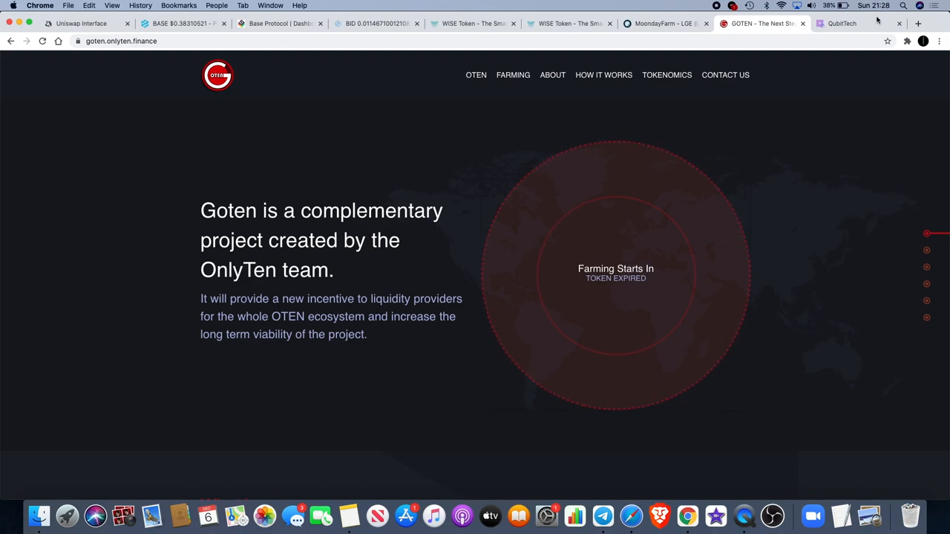
Open the QubitTech account page and set the Reward Calculator to Silver+ at 5,000 USDT.
{"action": "left_click", "coordinate": [843, 23]}
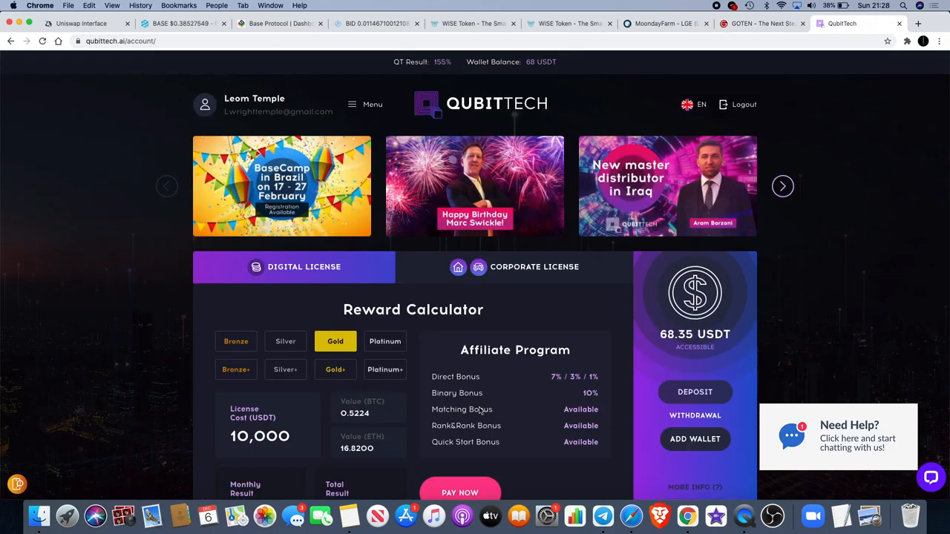
{"action": "scroll", "scroll_direction": "down", "scroll_amount": 3}
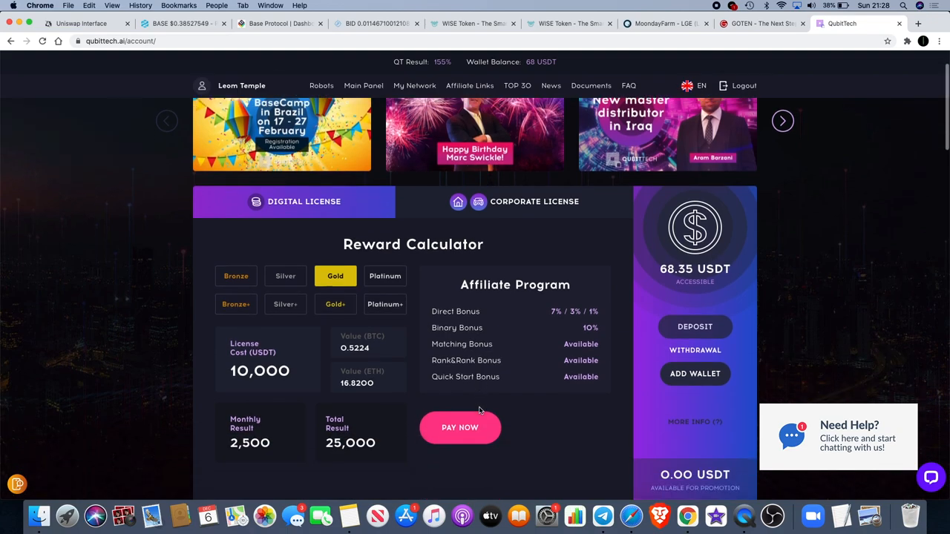
{"action": "scroll", "scroll_direction": "down", "scroll_amount": 3}
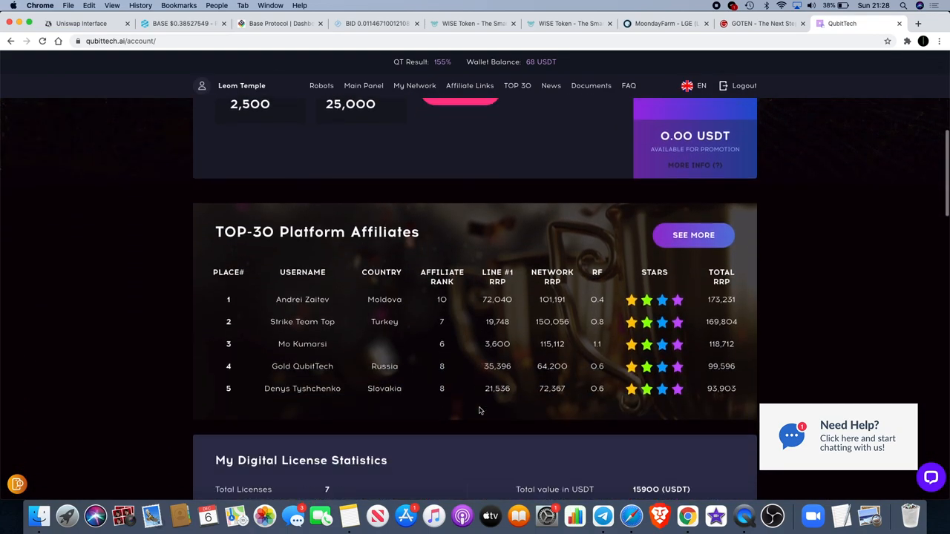
{"action": "scroll", "scroll_direction": "up", "scroll_amount": 3}
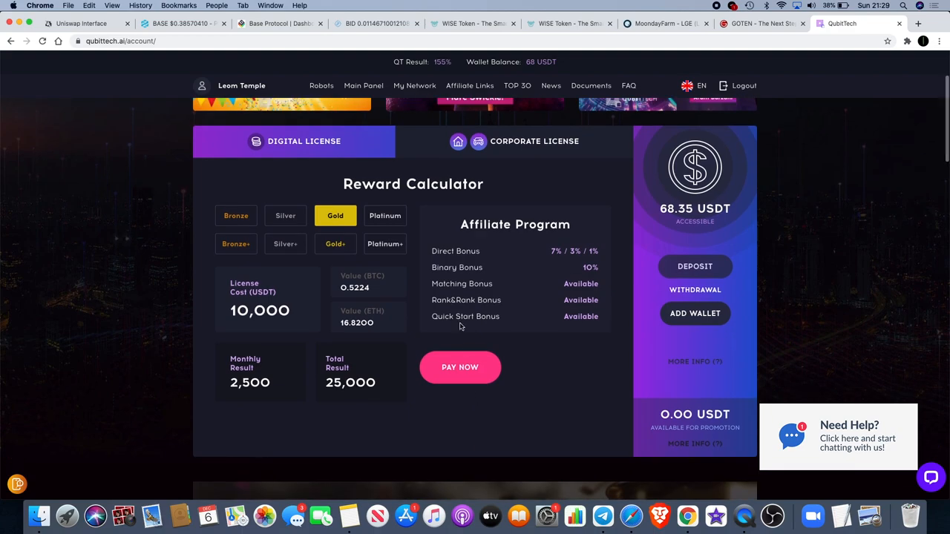
{"action": "mouse_move", "coordinate": [558, 276]}
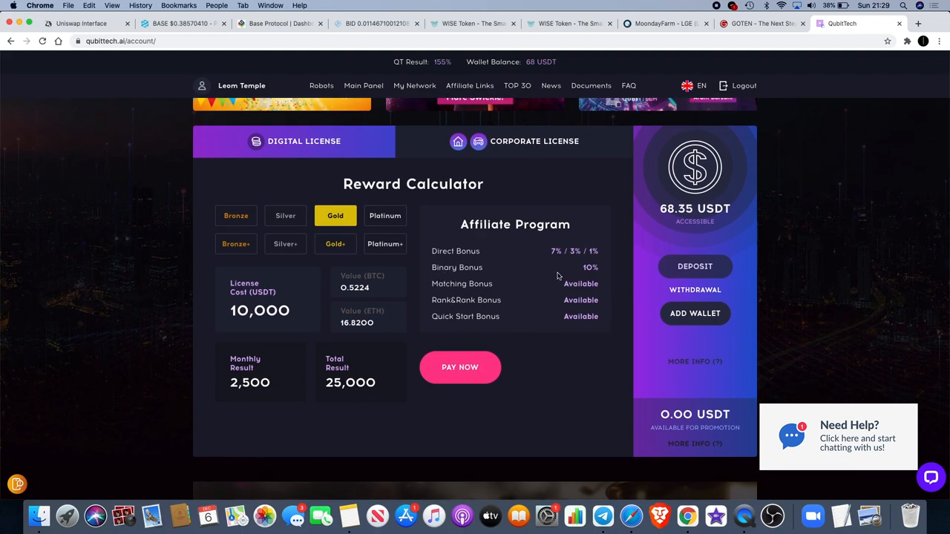
{"action": "scroll", "scroll_direction": "down", "scroll_amount": 3}
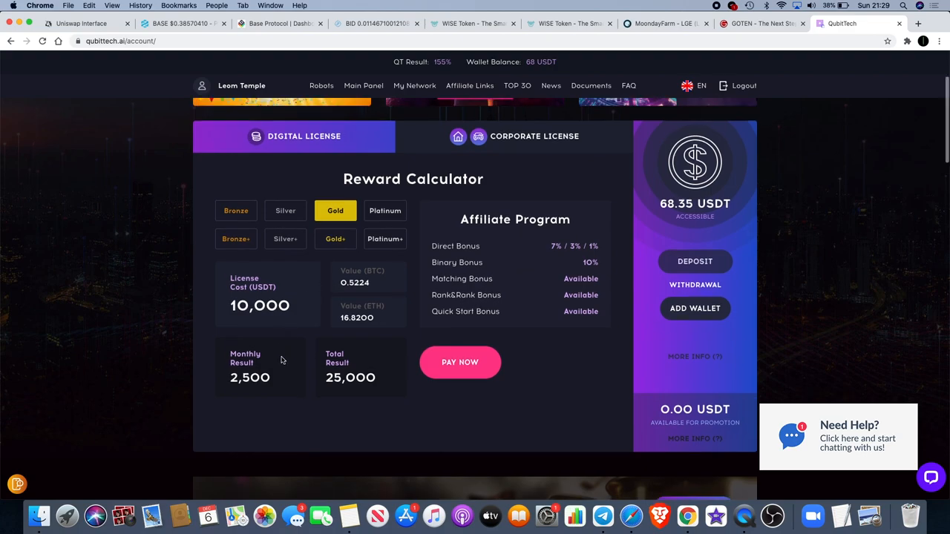
{"action": "mouse_move", "coordinate": [251, 271]}
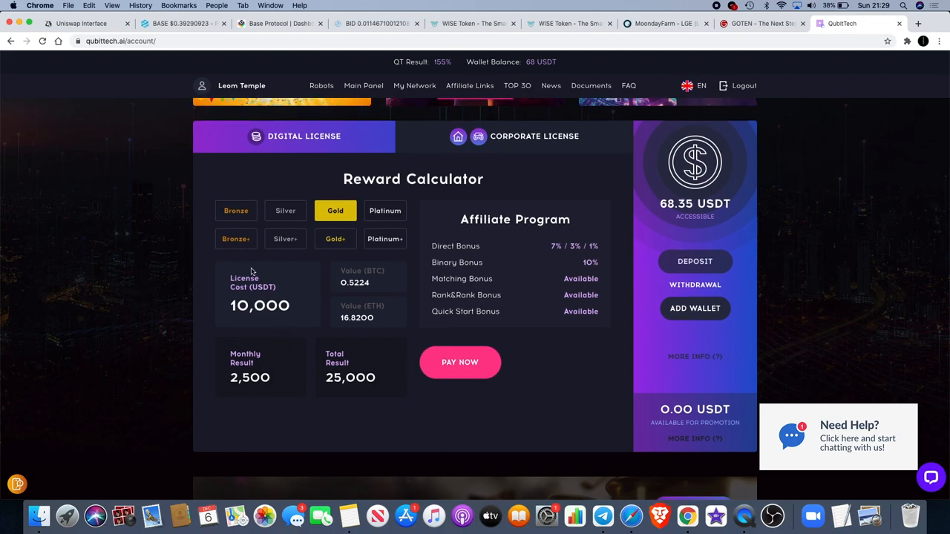
{"action": "left_click", "coordinate": [285, 239]}
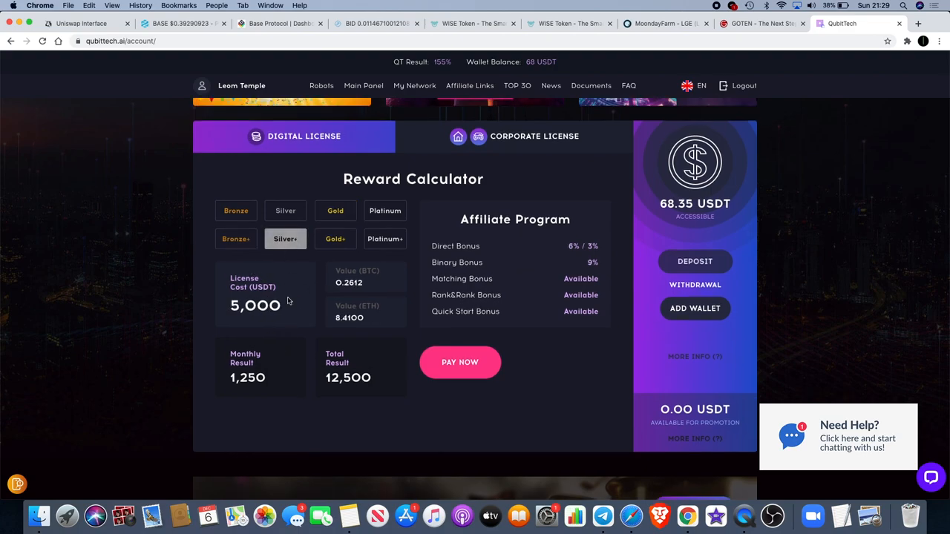
{"action": "scroll", "scroll_direction": "down", "scroll_amount": 3}
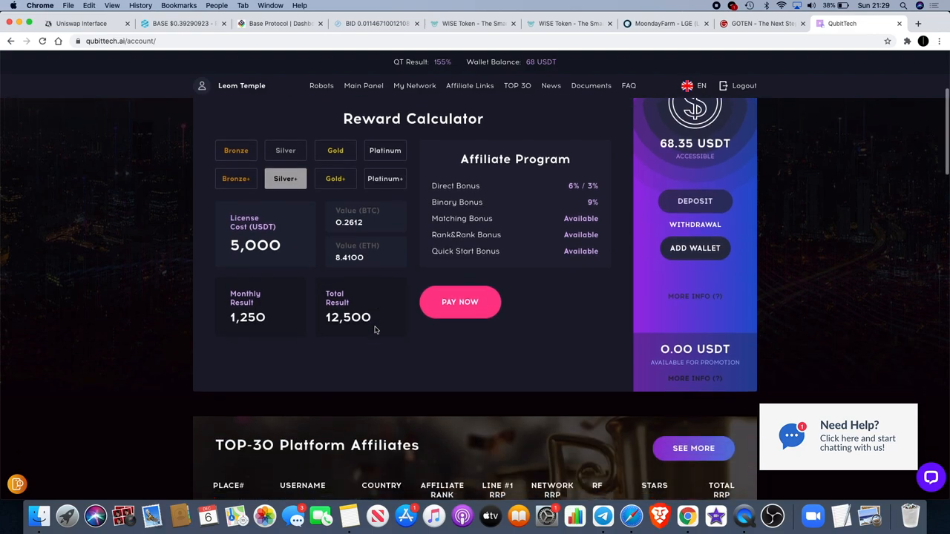
{"action": "scroll", "scroll_direction": "down", "scroll_amount": 3}
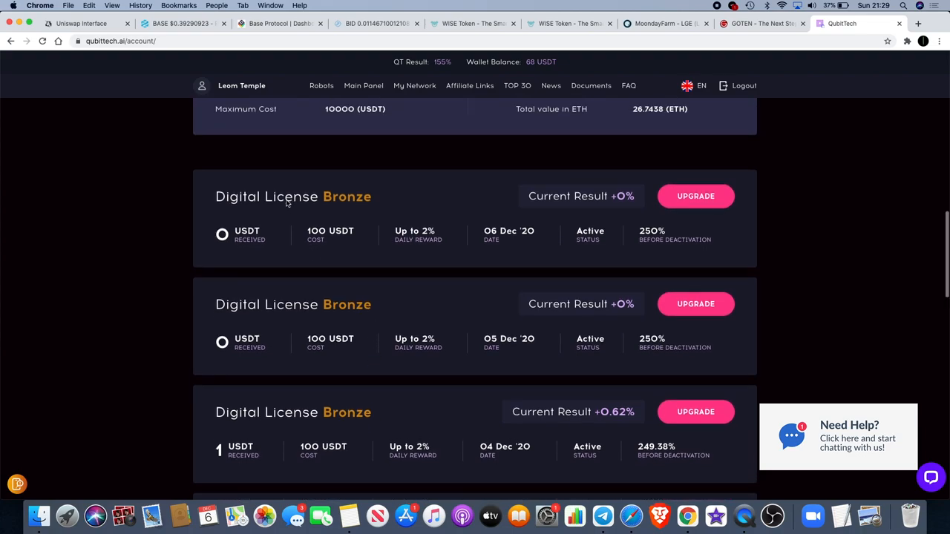
{"action": "scroll", "scroll_direction": "down", "scroll_amount": 3}
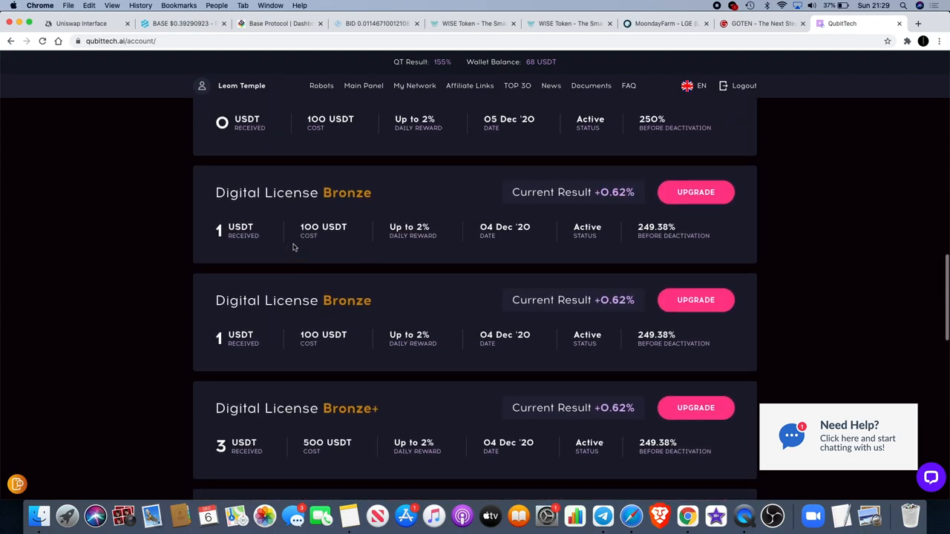
{"action": "scroll", "scroll_direction": "up", "scroll_amount": 3}
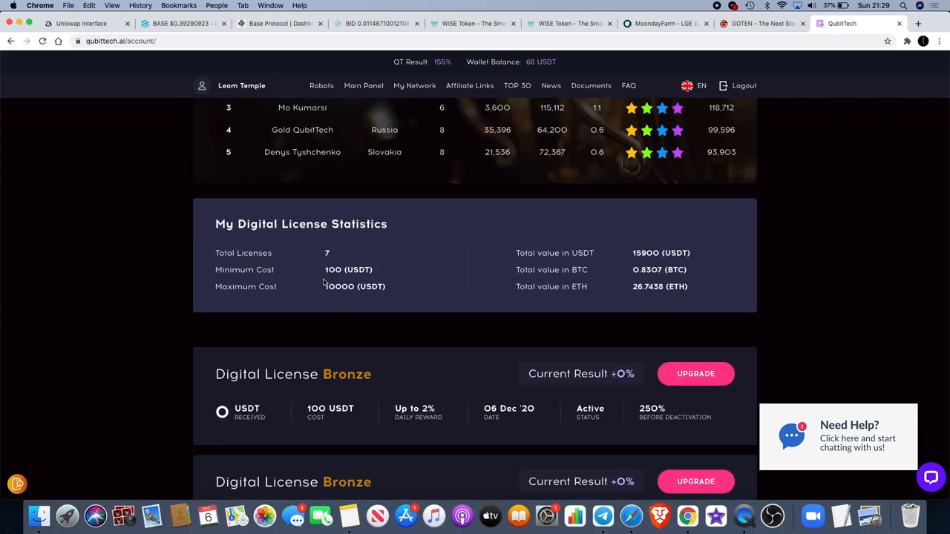
{"action": "scroll", "scroll_direction": "down", "scroll_amount": 3}
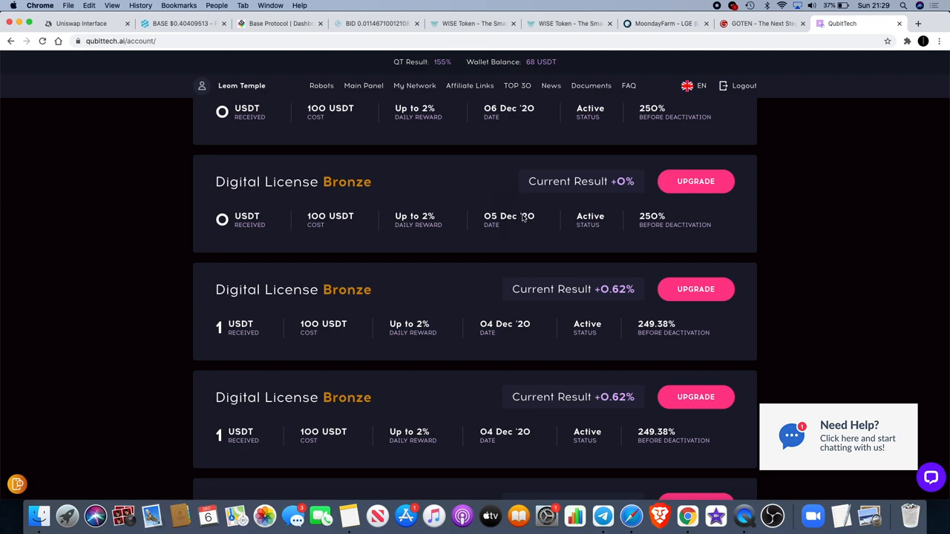
Scroll to the Daily Reports carousel and page back through earlier days to 2 Dec.
{"action": "scroll", "scroll_direction": "down", "scroll_amount": 3}
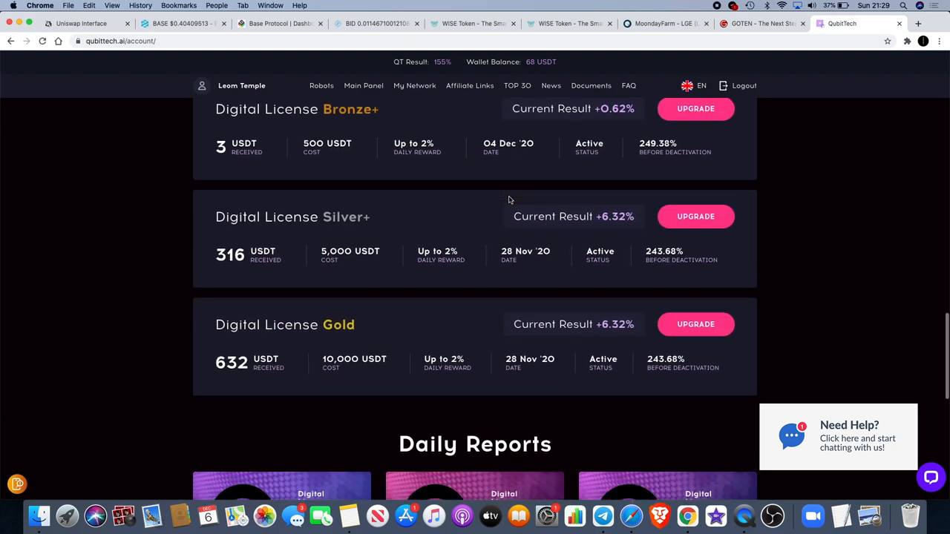
{"action": "scroll", "scroll_direction": "down", "scroll_amount": 3}
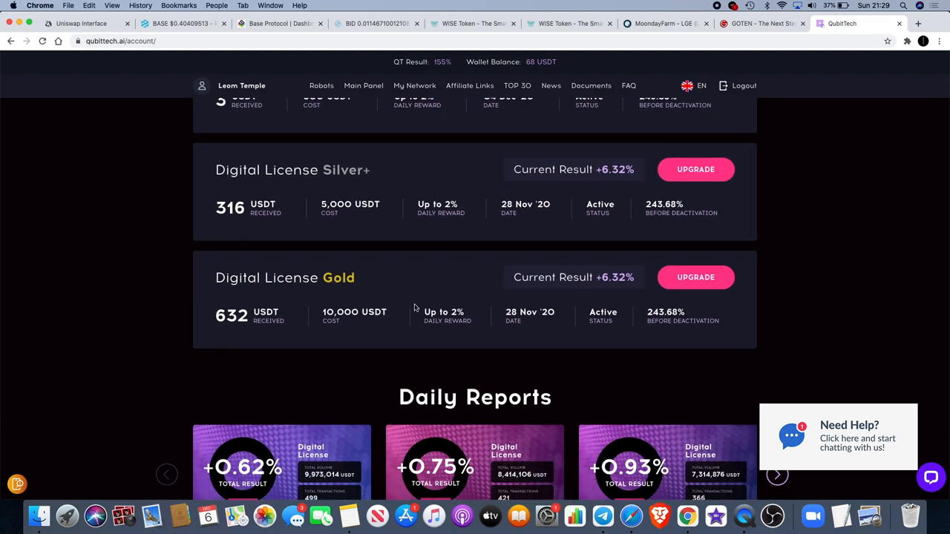
{"action": "mouse_move", "coordinate": [249, 320]}
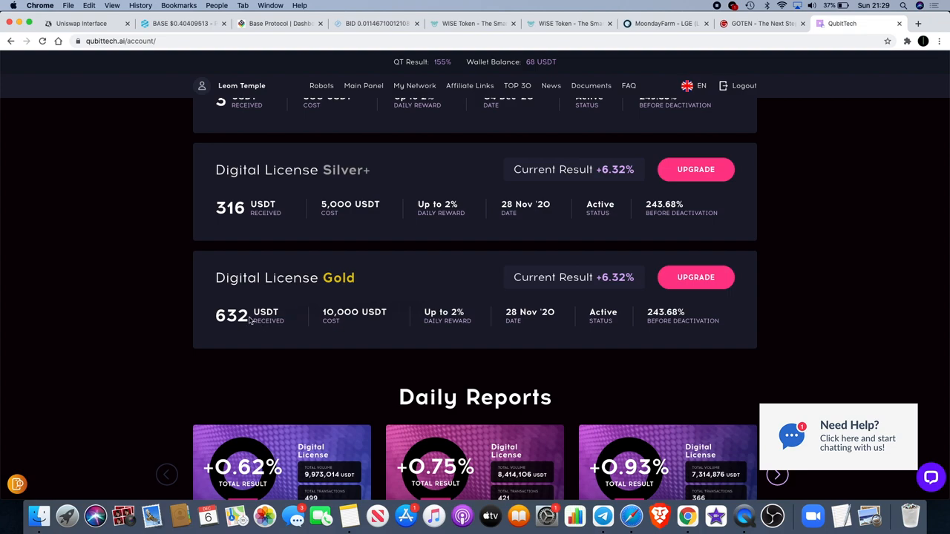
{"action": "scroll", "scroll_direction": "down", "scroll_amount": 3}
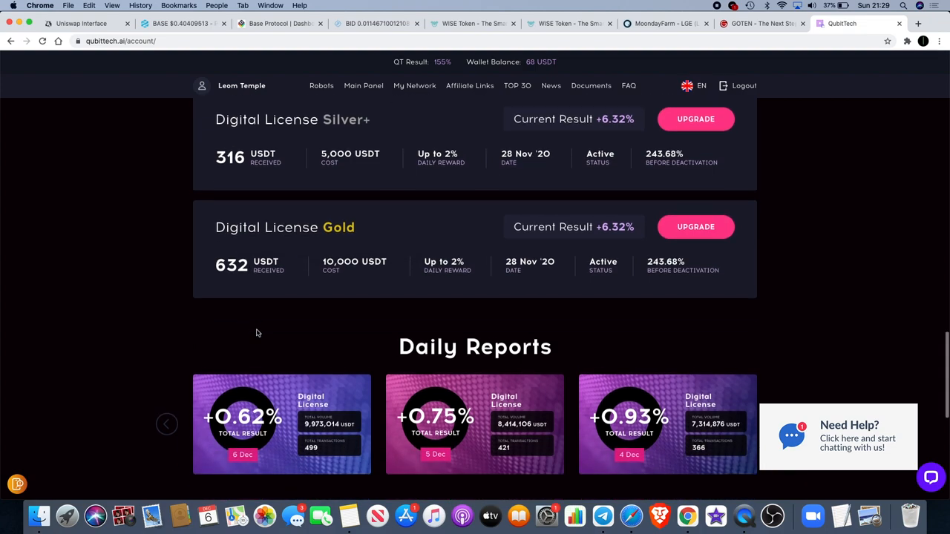
{"action": "scroll", "scroll_direction": "down", "scroll_amount": 3}
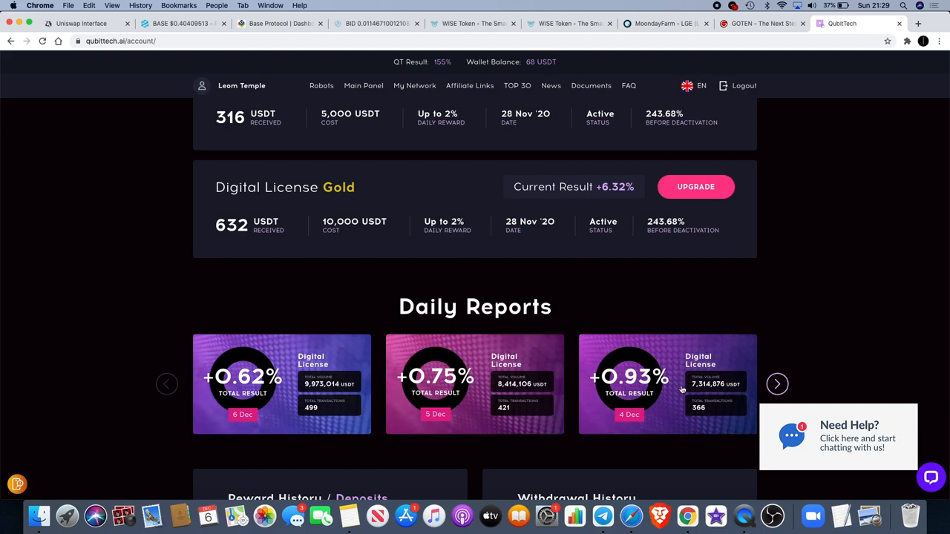
{"action": "left_click", "coordinate": [777, 384]}
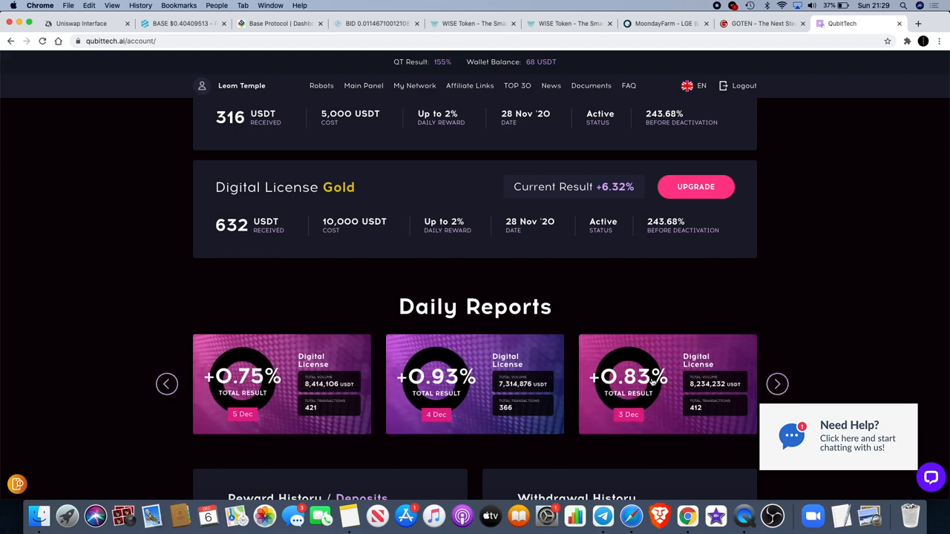
{"action": "left_click", "coordinate": [777, 383]}
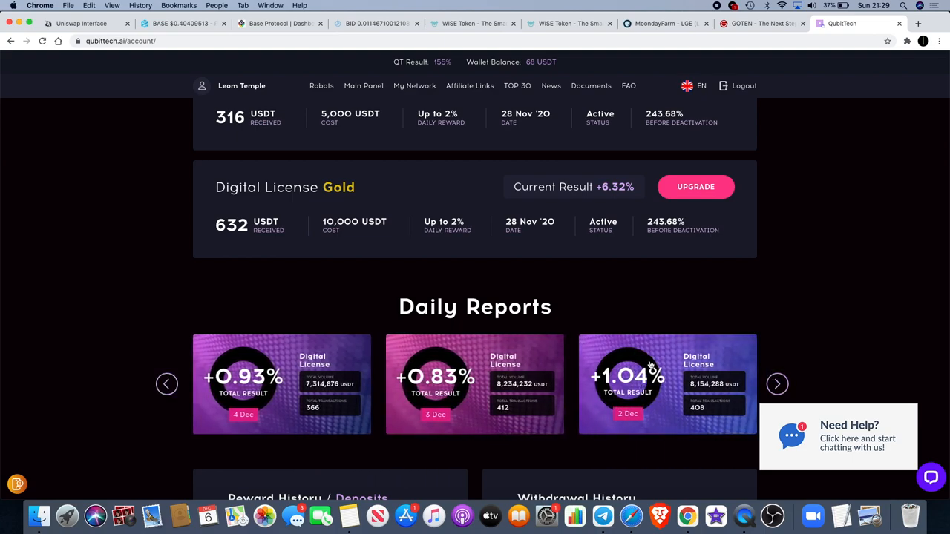
{"action": "left_click", "coordinate": [166, 383]}
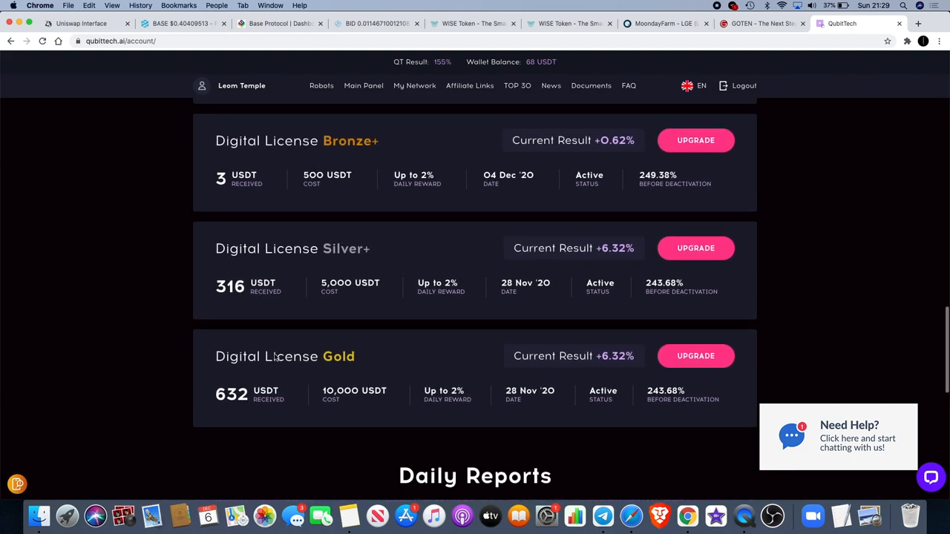
Scroll down to the Reward History deposits and the Withdrawal History with the 282 USDT withdrawal.
{"action": "scroll", "scroll_direction": "down", "scroll_amount": 3}
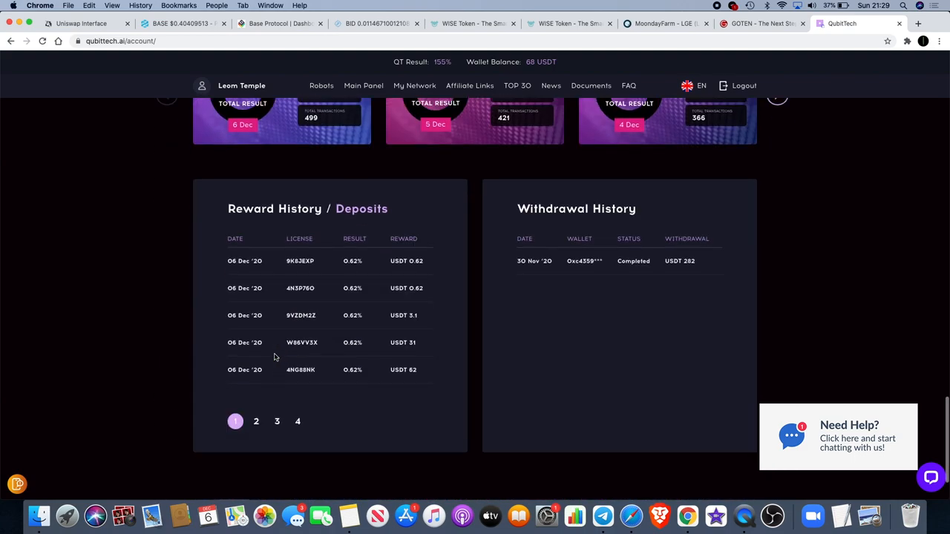
{"action": "scroll", "scroll_direction": "down", "scroll_amount": 3}
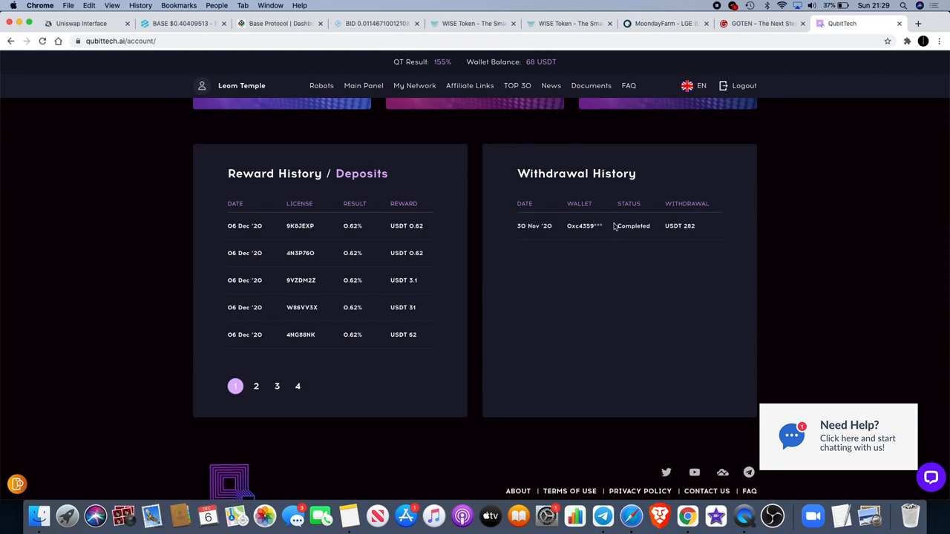
{"action": "scroll", "scroll_direction": "up", "scroll_amount": 3}
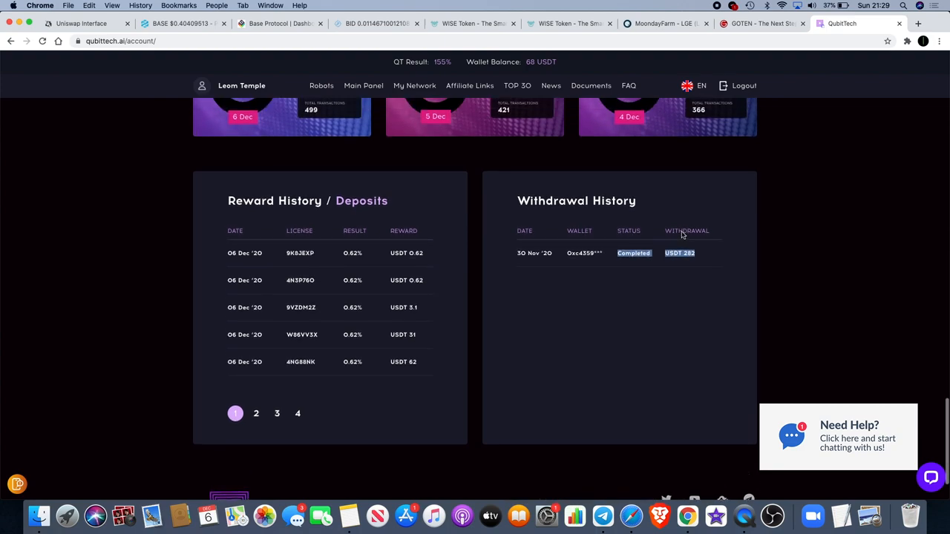
{"action": "mouse_move", "coordinate": [643, 305]}
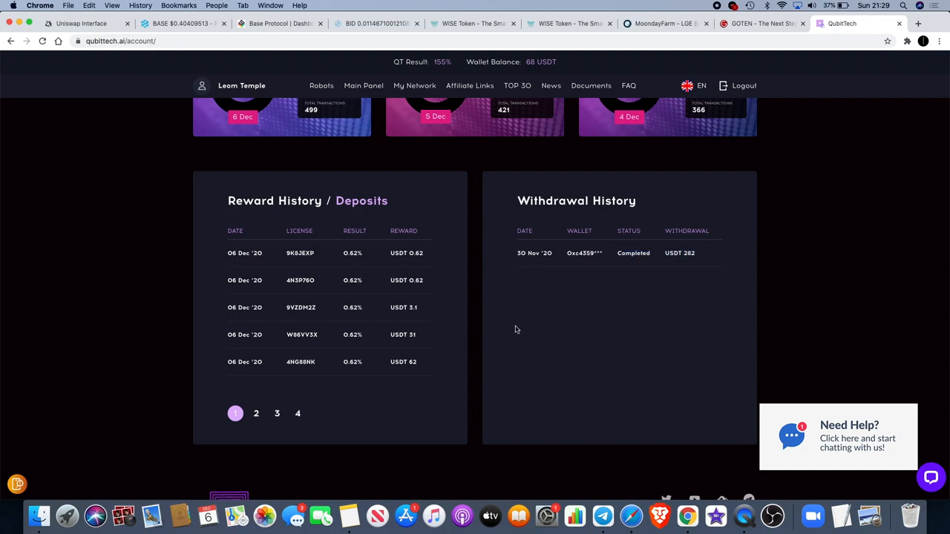
{"action": "mouse_move", "coordinate": [324, 342]}
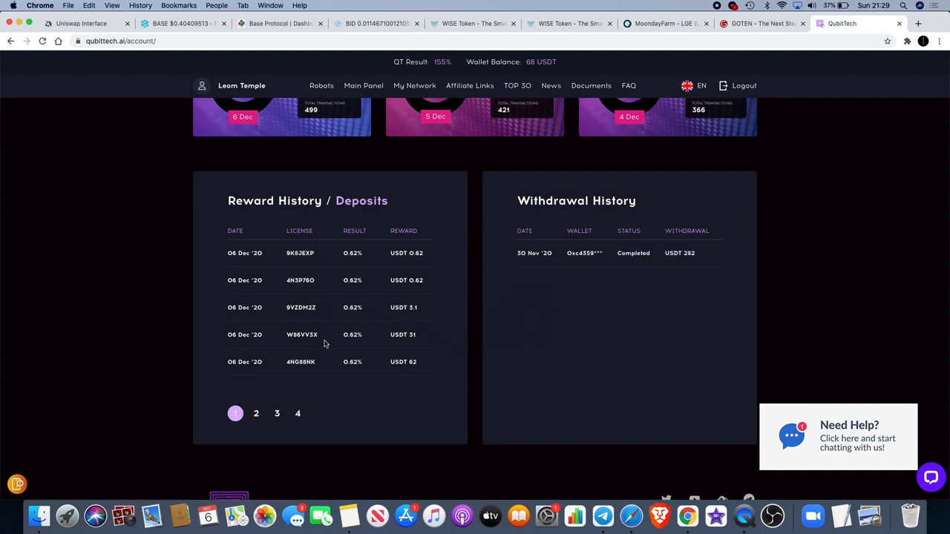
{"action": "mouse_move", "coordinate": [385, 267]}
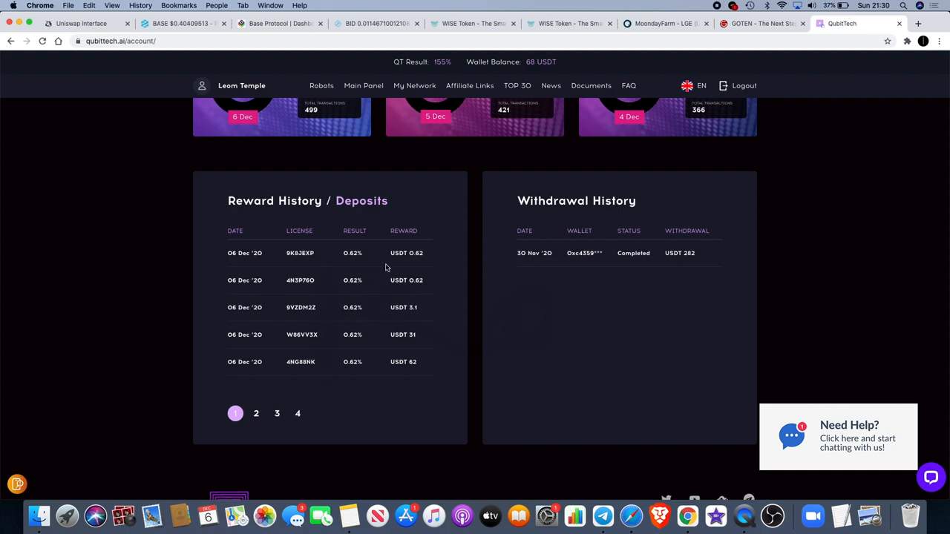
Scroll through the Bronze, Bronze+ and Silver+ license cards to the TOP-30 affiliates and Reward Calculator.
{"action": "scroll", "scroll_direction": "up", "scroll_amount": 3}
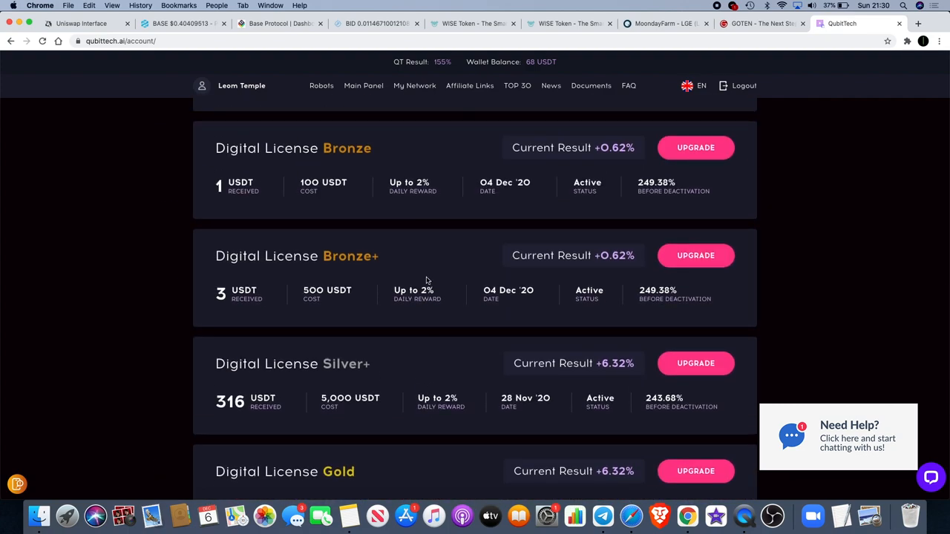
{"action": "scroll", "scroll_direction": "down", "scroll_amount": 3}
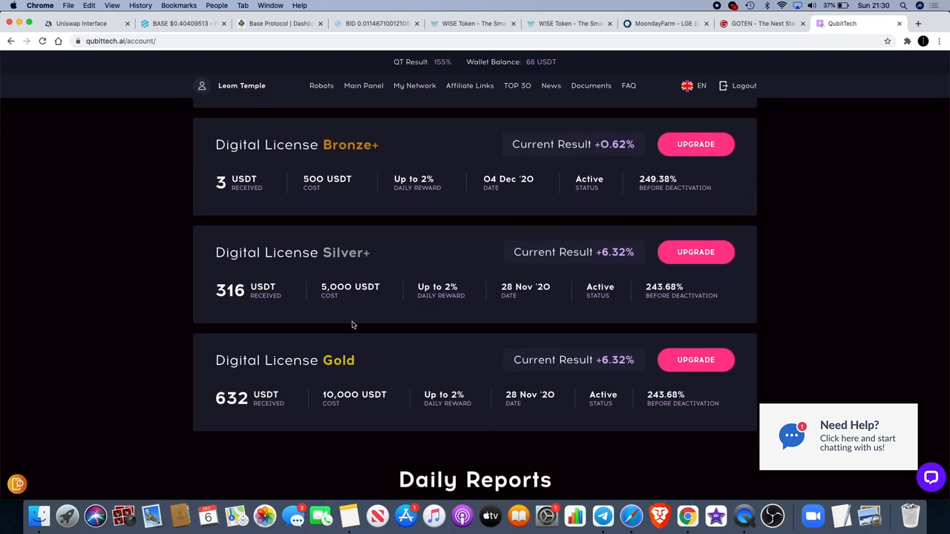
{"action": "mouse_move", "coordinate": [233, 384]}
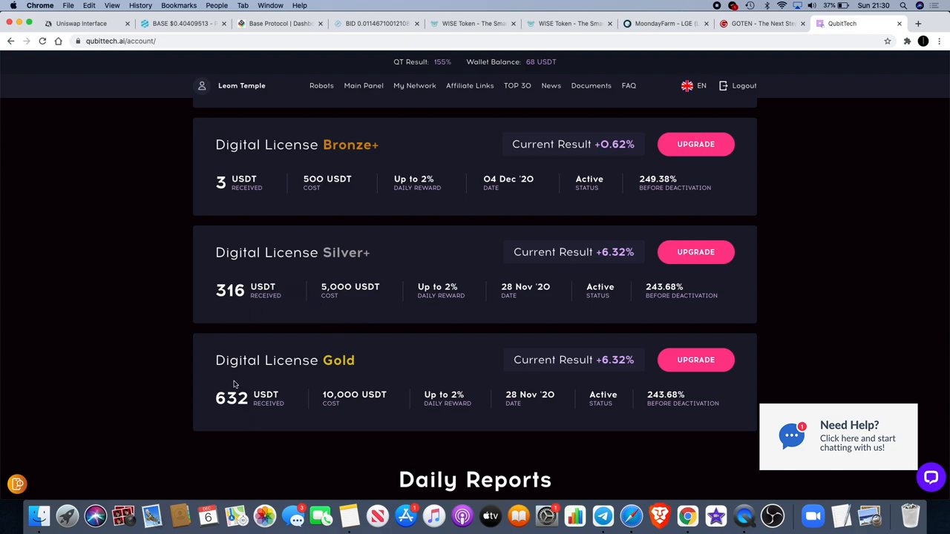
{"action": "mouse_move", "coordinate": [301, 265]}
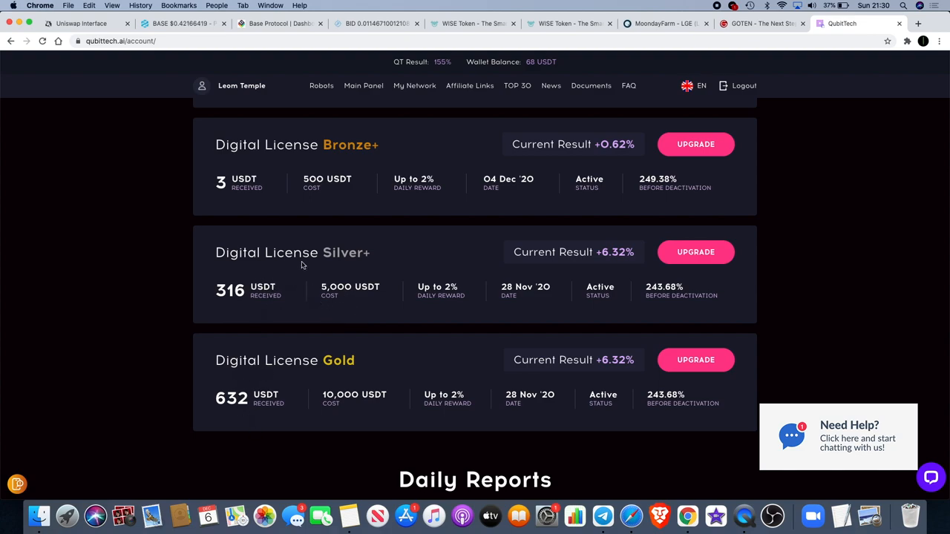
{"action": "mouse_move", "coordinate": [351, 272]}
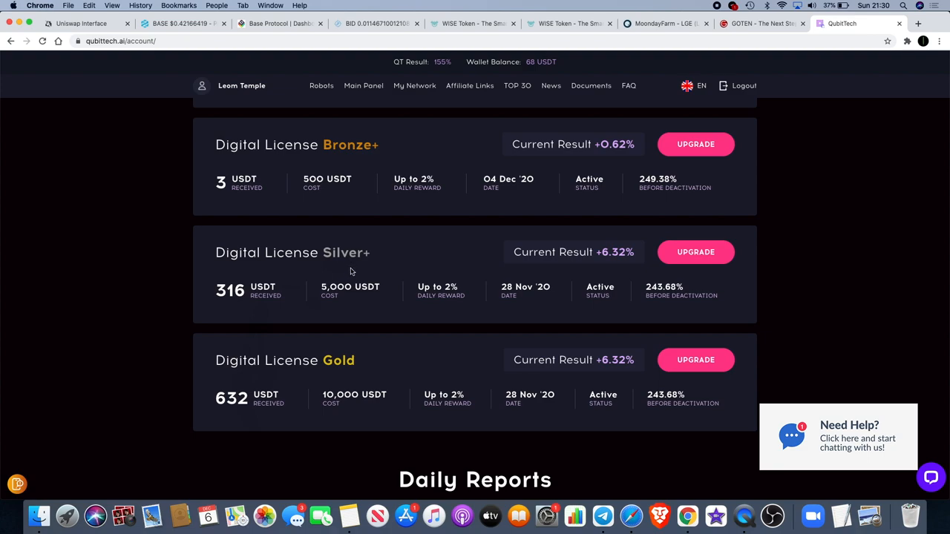
{"action": "scroll", "scroll_direction": "up", "scroll_amount": 3}
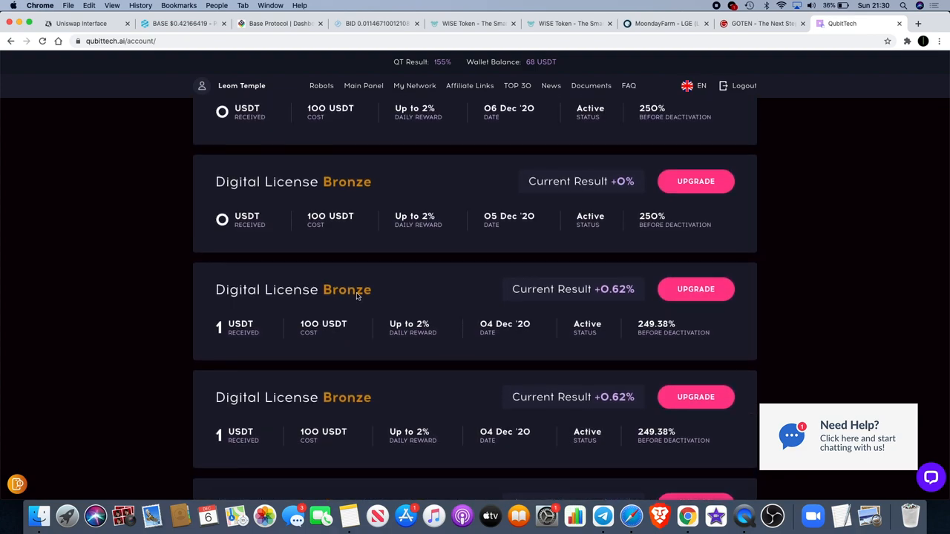
{"action": "scroll", "scroll_direction": "up", "scroll_amount": 3}
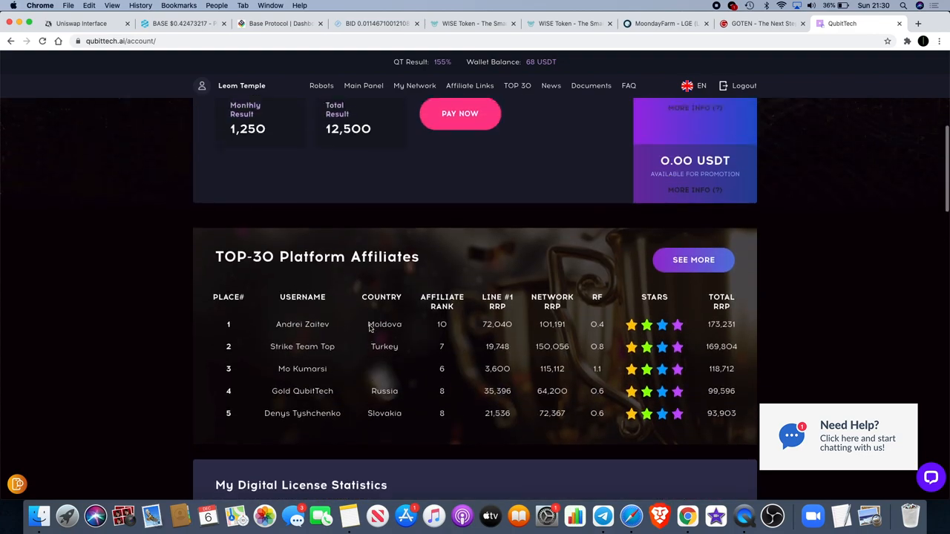
{"action": "scroll", "scroll_direction": "down", "scroll_amount": 3}
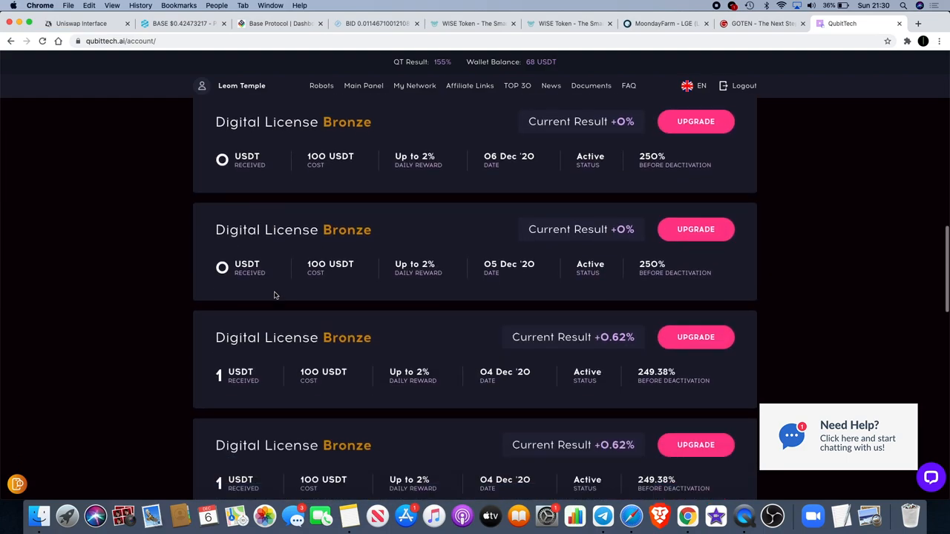
{"action": "scroll", "scroll_direction": "down", "scroll_amount": 3}
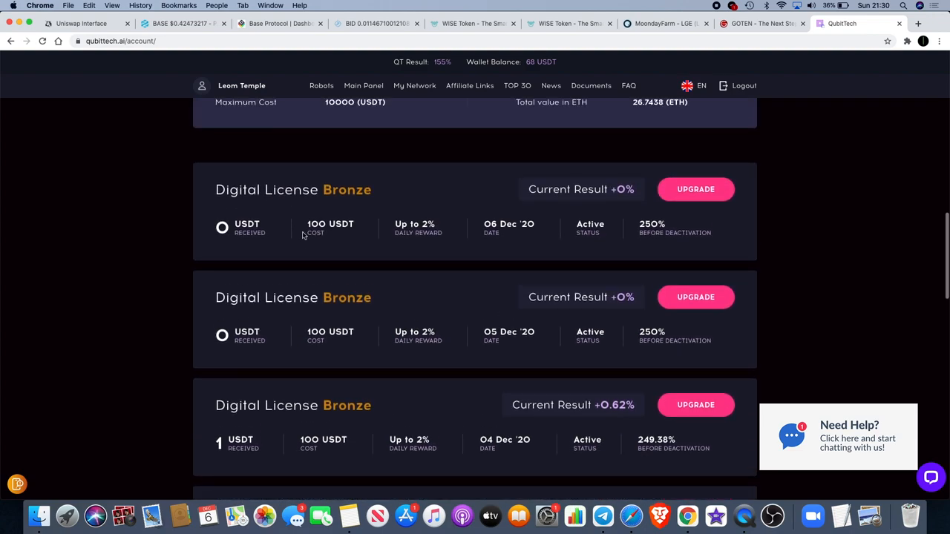
{"action": "scroll", "scroll_direction": "down", "scroll_amount": 3}
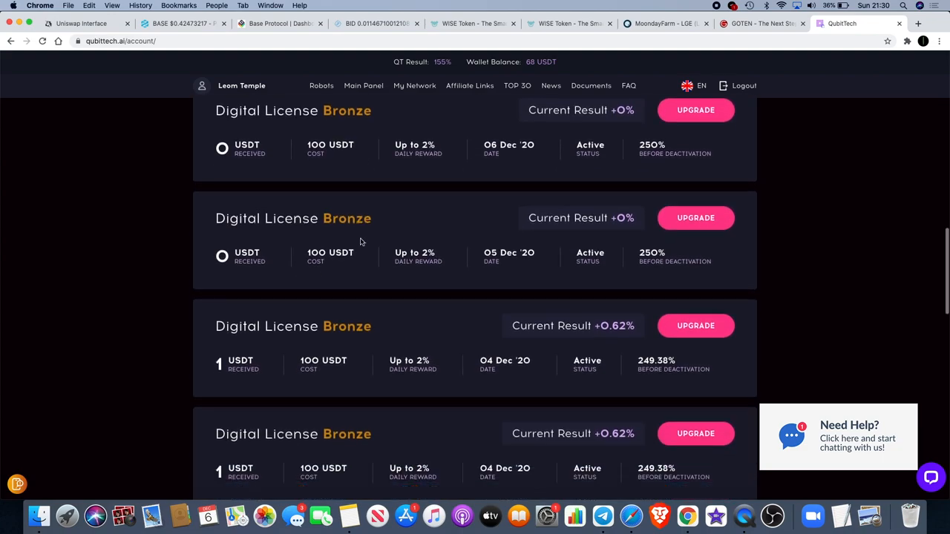
{"action": "scroll", "scroll_direction": "down", "scroll_amount": 3}
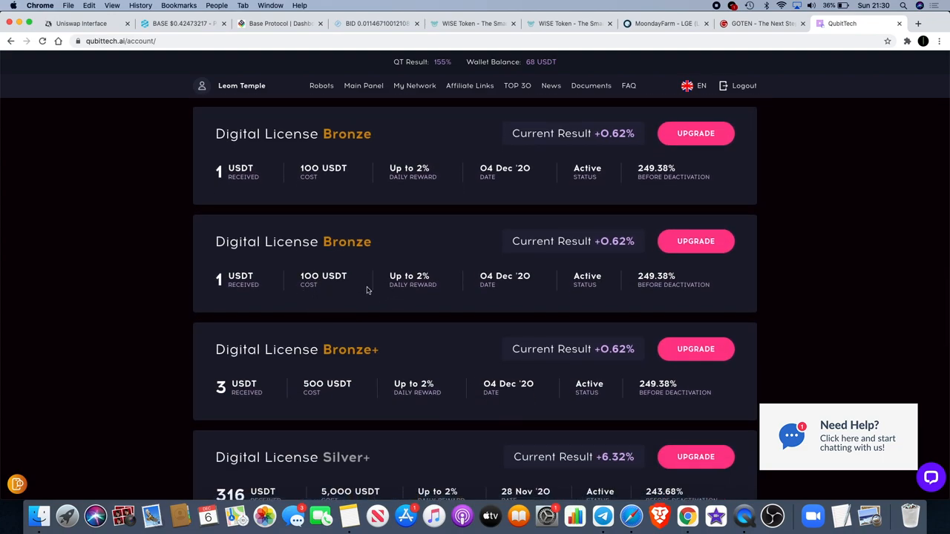
{"action": "mouse_move", "coordinate": [626, 246]}
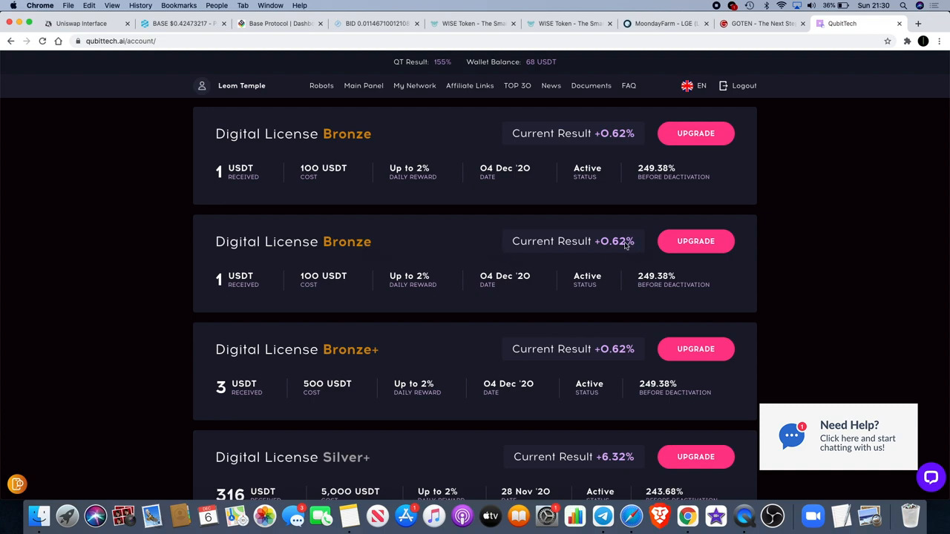
{"action": "mouse_move", "coordinate": [234, 280]}
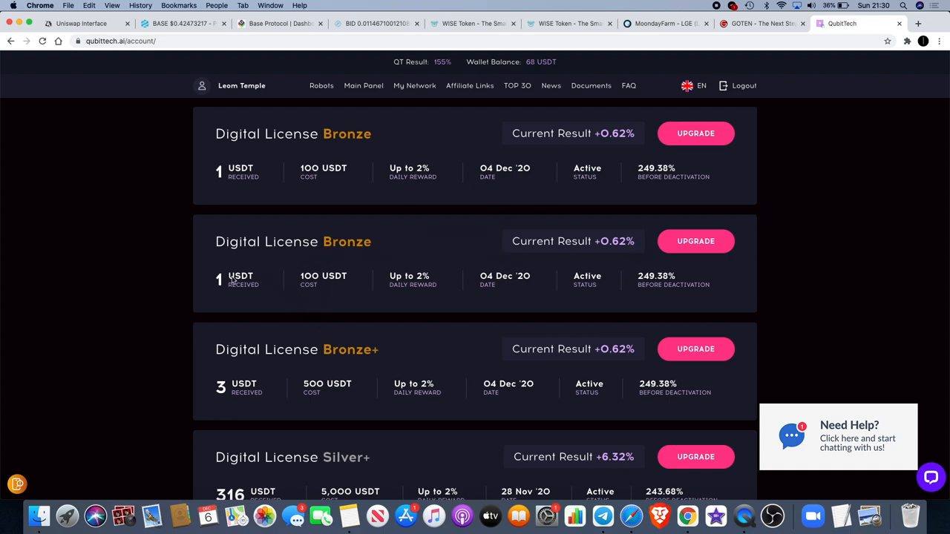
{"action": "scroll", "scroll_direction": "down", "scroll_amount": 3}
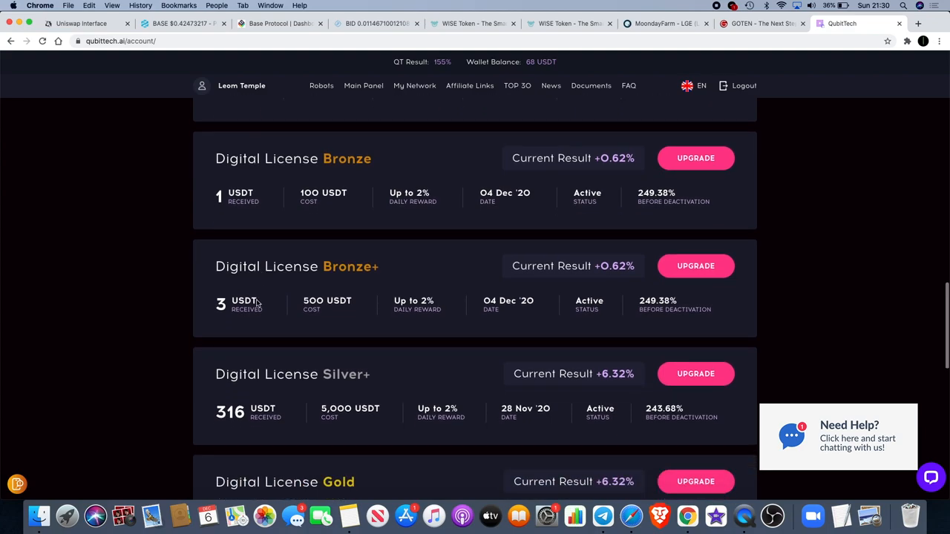
{"action": "mouse_move", "coordinate": [565, 289]}
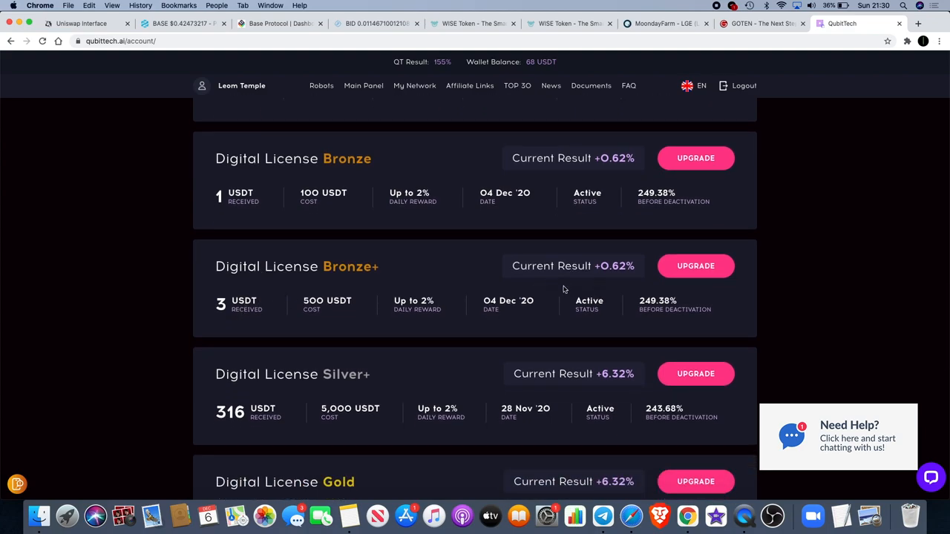
{"action": "scroll", "scroll_direction": "up", "scroll_amount": 3}
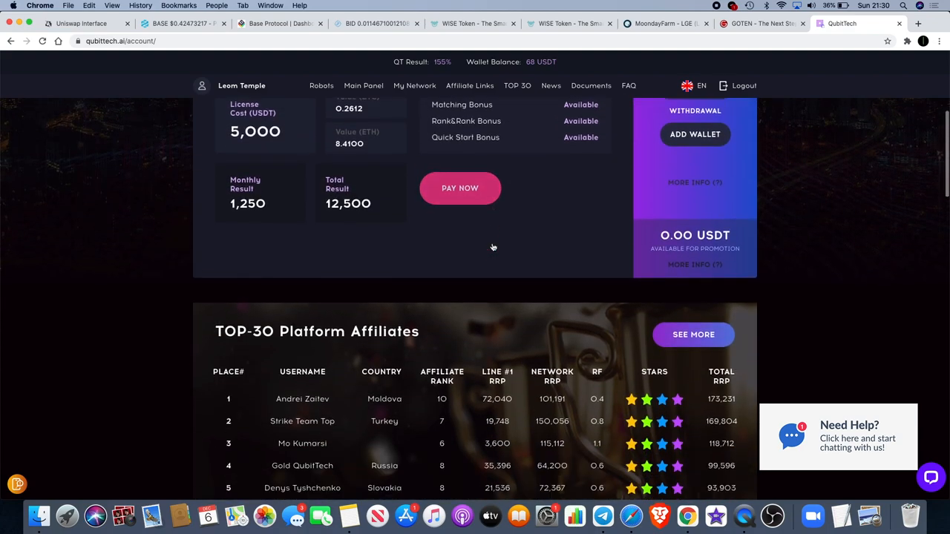
{"action": "scroll", "scroll_direction": "up", "scroll_amount": 3}
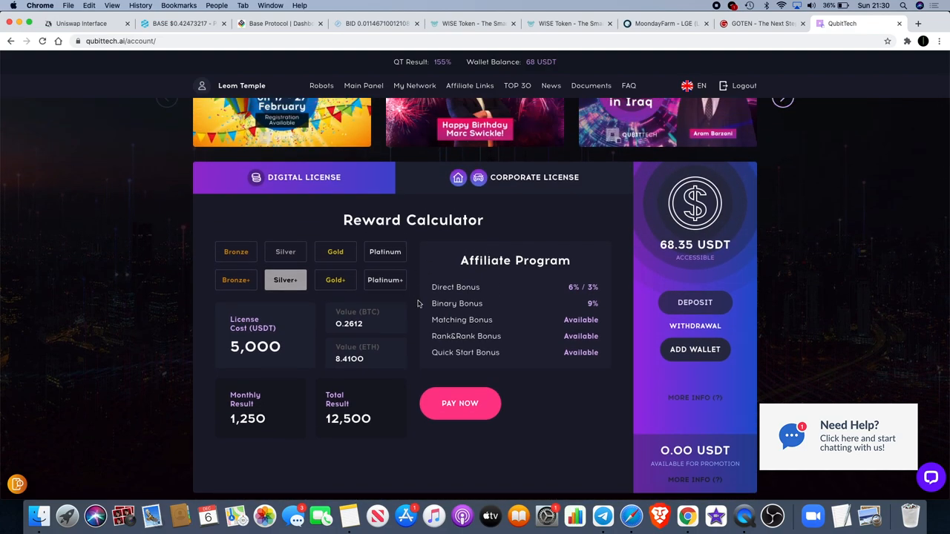
Compare the Bronze tier at 100 USDT, then show the Silver license at 1,000 USDT.
{"action": "scroll", "scroll_direction": "down", "scroll_amount": 3}
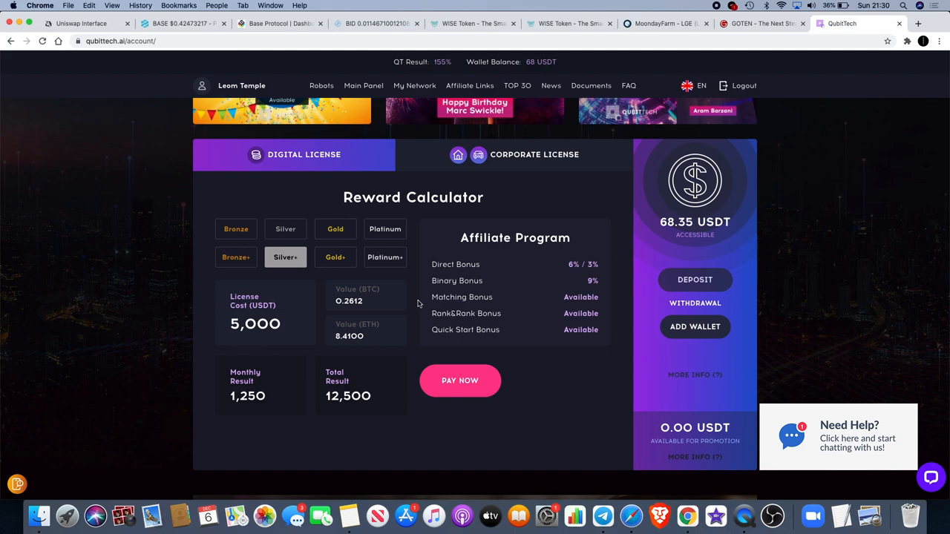
{"action": "mouse_move", "coordinate": [361, 395]}
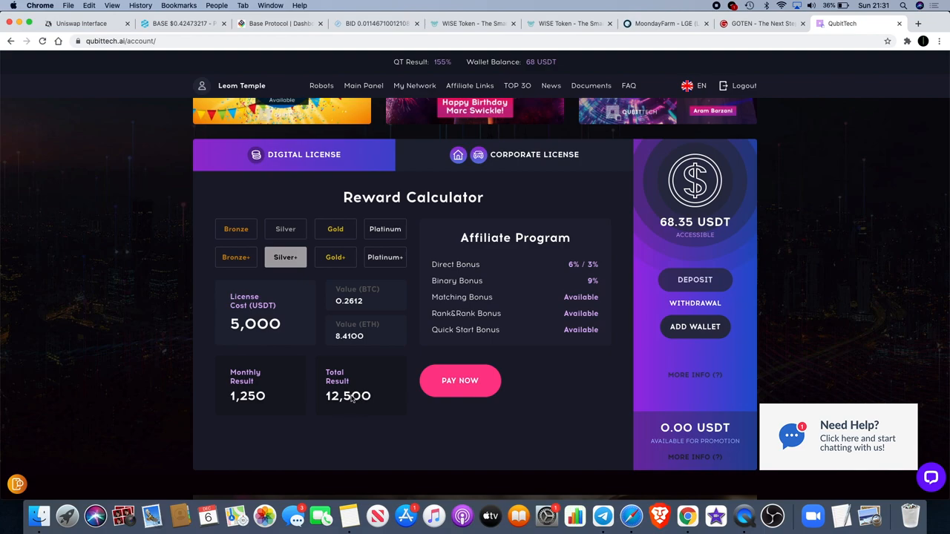
{"action": "mouse_move", "coordinate": [289, 302]}
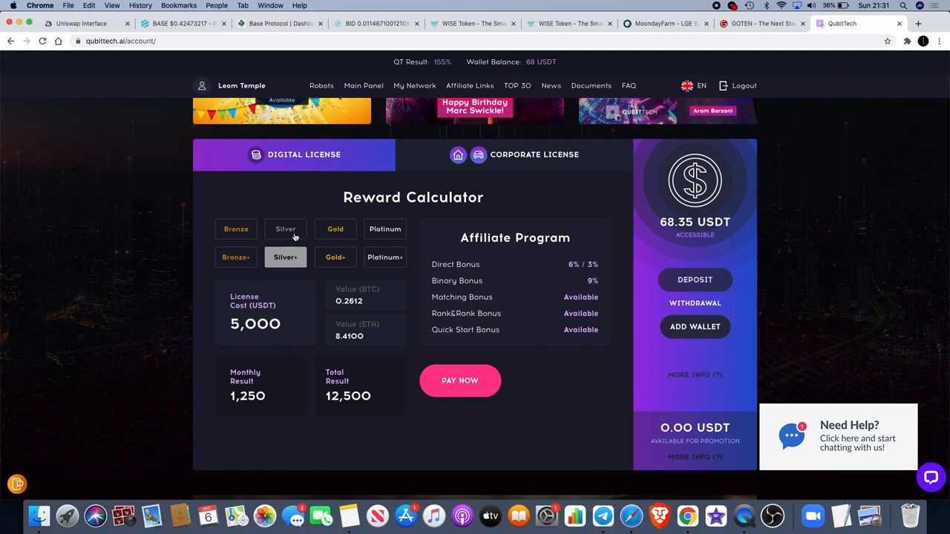
{"action": "left_click", "coordinate": [236, 228]}
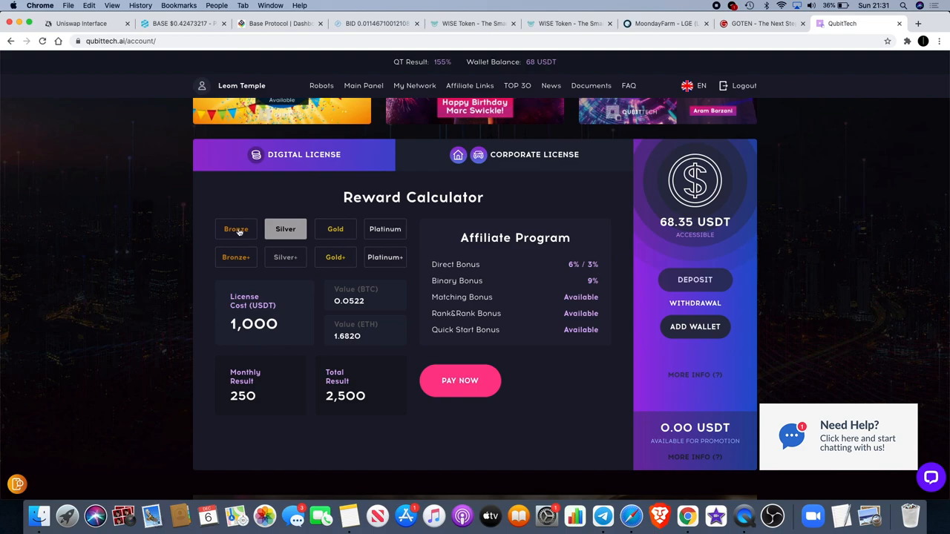
{"action": "left_click", "coordinate": [236, 228]}
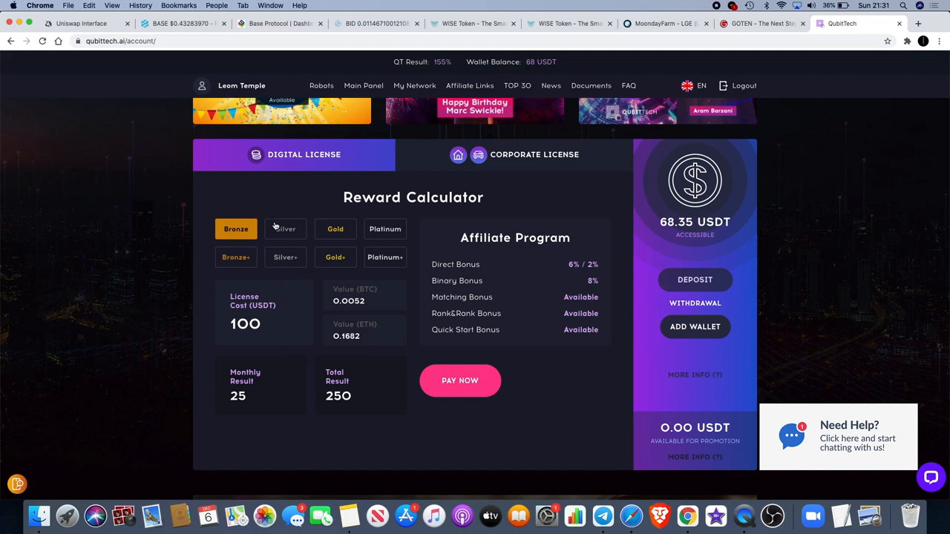
{"action": "left_click", "coordinate": [285, 229]}
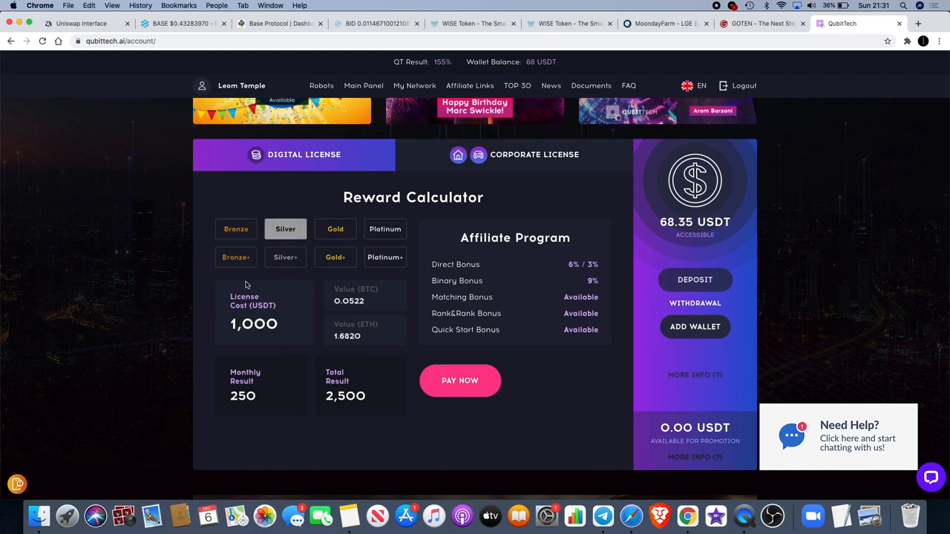
{"action": "mouse_move", "coordinate": [297, 235]}
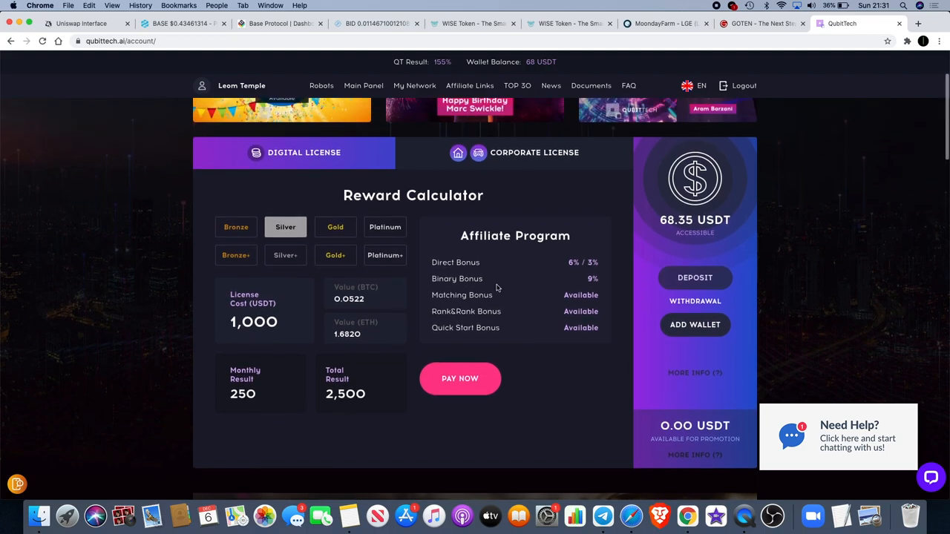
{"action": "mouse_move", "coordinate": [312, 355]}
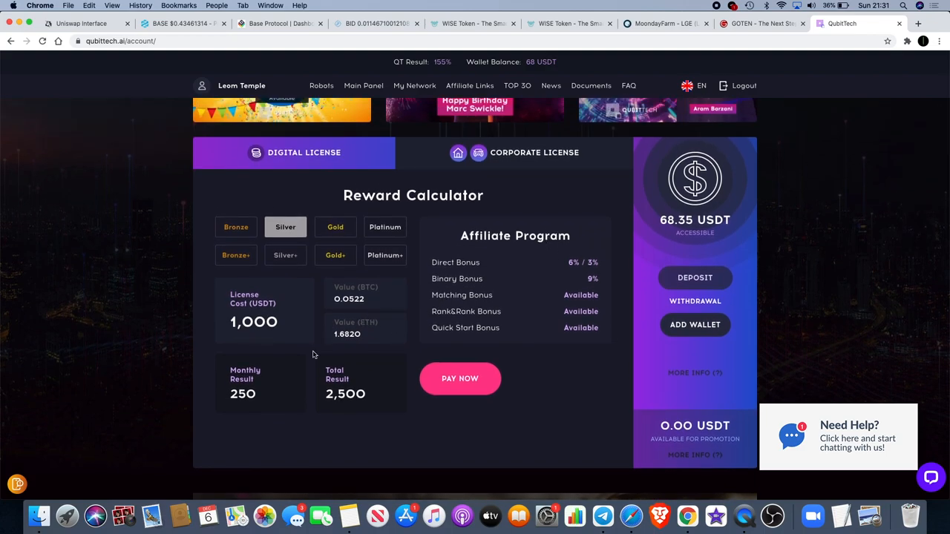
{"action": "scroll", "scroll_direction": "down", "scroll_amount": 3}
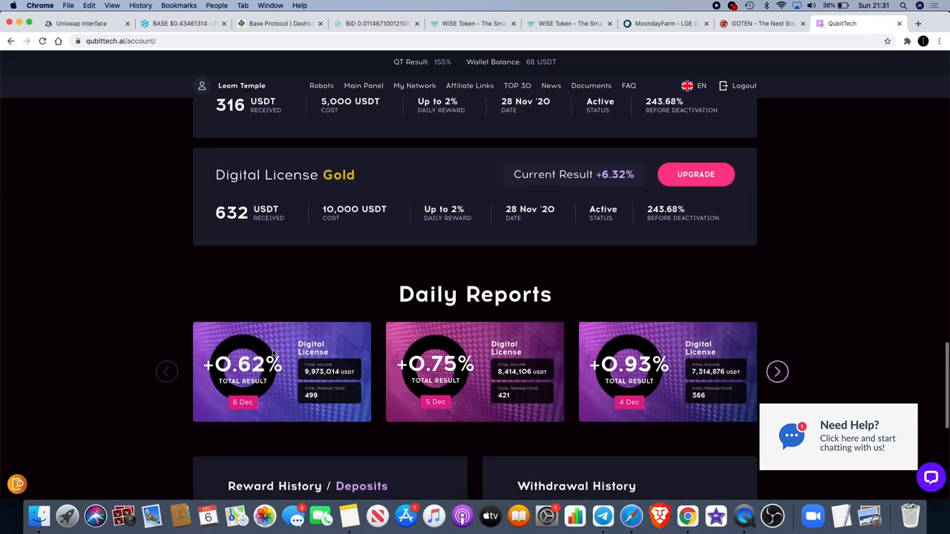
{"action": "scroll", "scroll_direction": "up", "scroll_amount": 3}
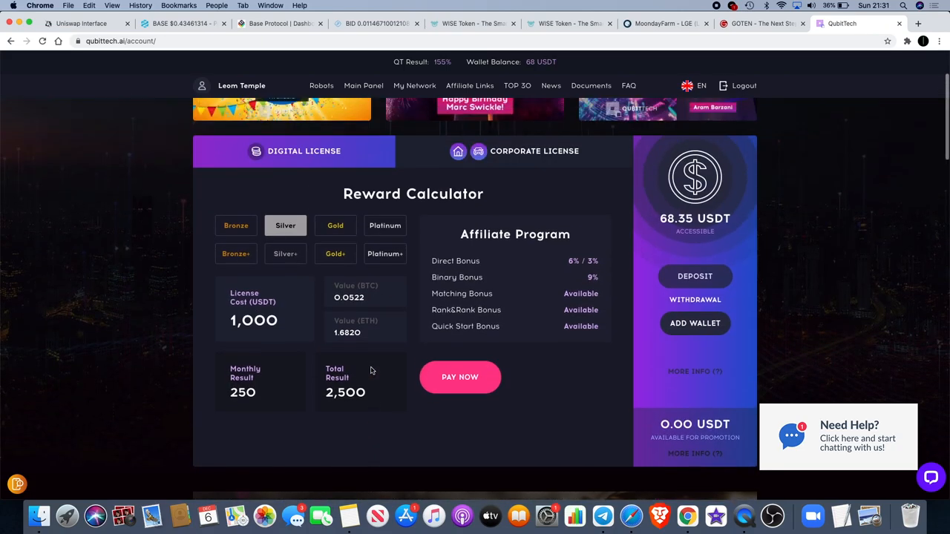
{"action": "scroll", "scroll_direction": "up", "scroll_amount": 3}
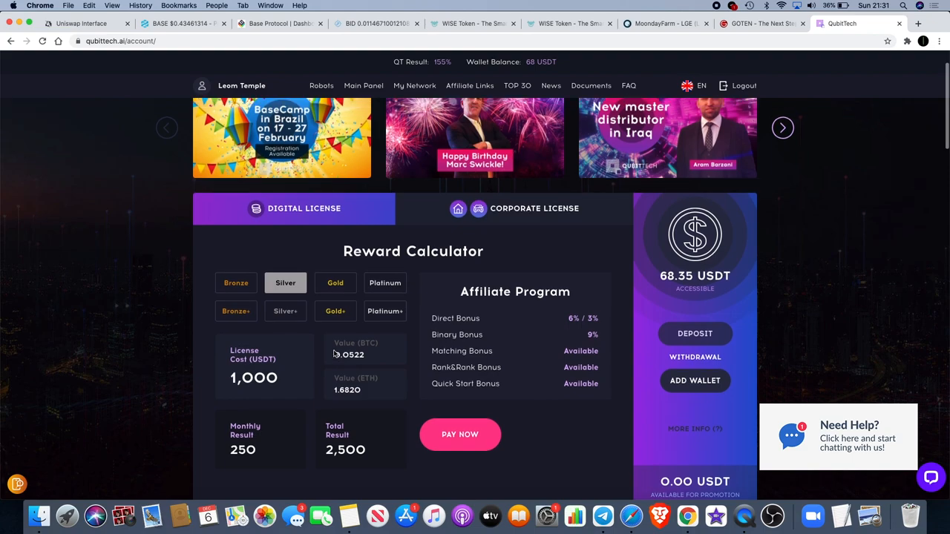
{"action": "mouse_move", "coordinate": [334, 299]}
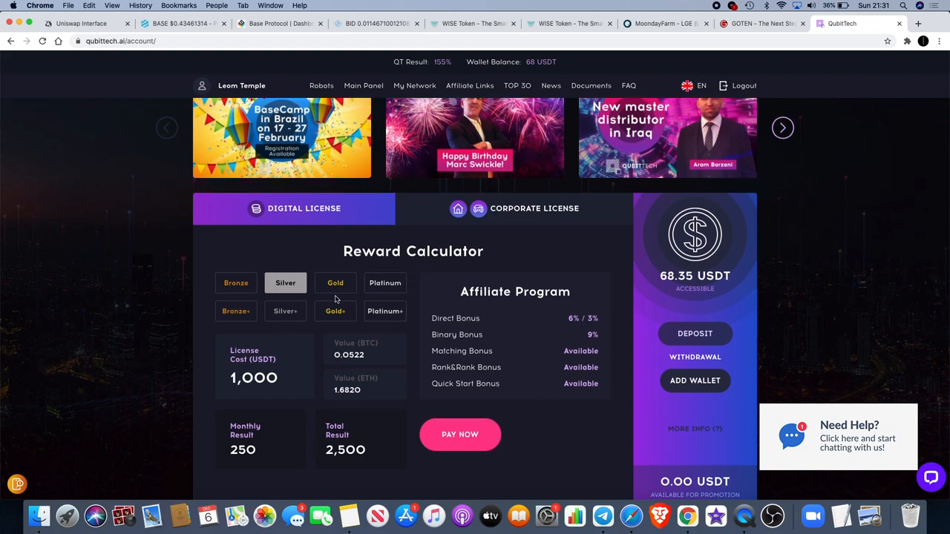
{"action": "scroll", "scroll_direction": "down", "scroll_amount": 3}
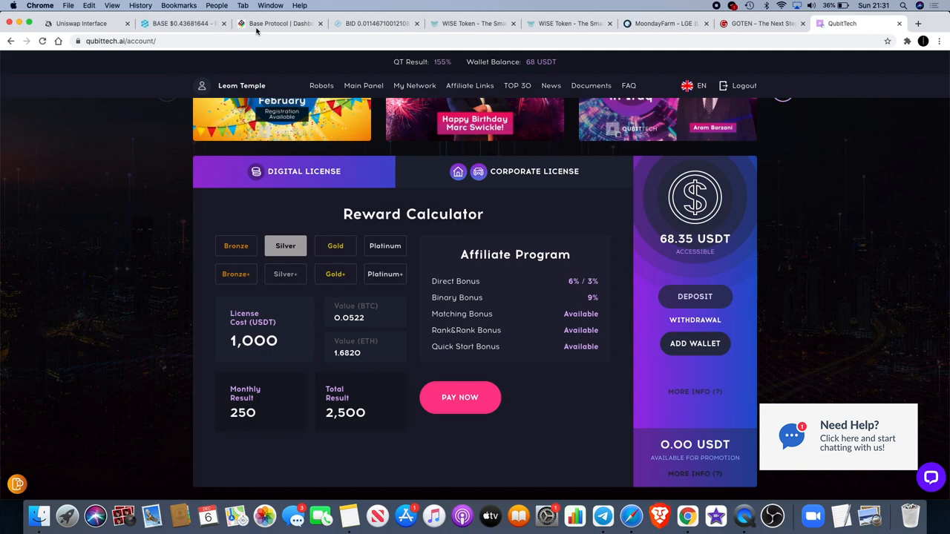
{"action": "scroll", "scroll_direction": "up", "scroll_amount": 3}
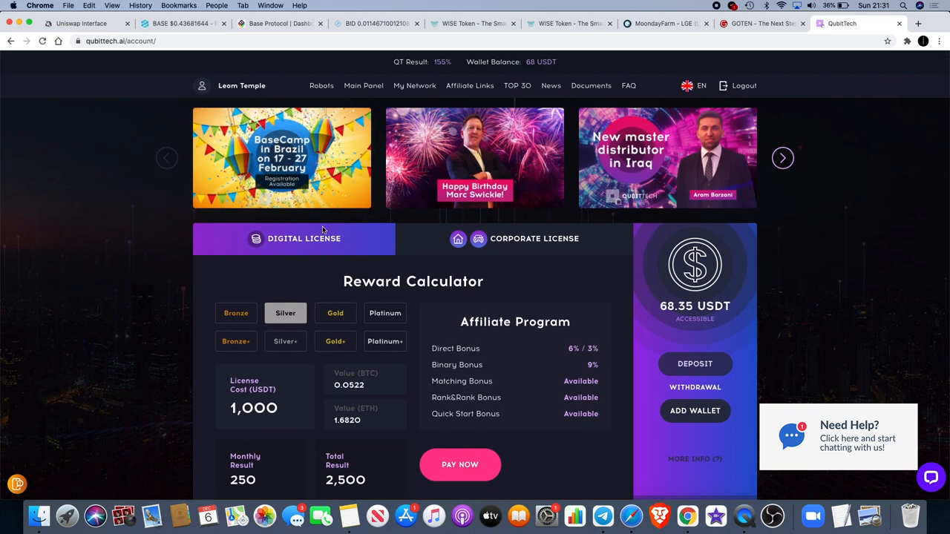
{"action": "mouse_move", "coordinate": [182, 23]}
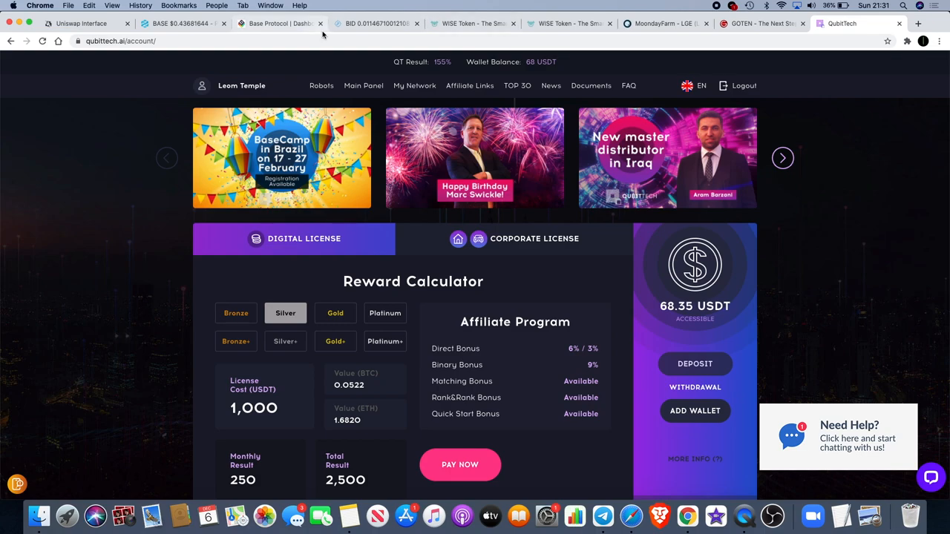
Close the App Update popup on DEXTools' ETH/BASE chart, then switch to the Base Protocol dashboard.
{"action": "left_click", "coordinate": [182, 23]}
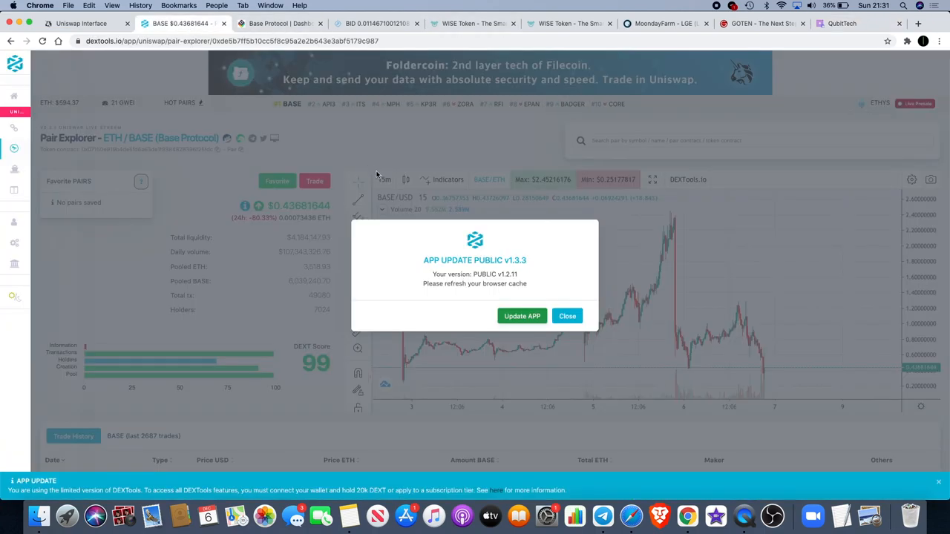
{"action": "left_click", "coordinate": [567, 315]}
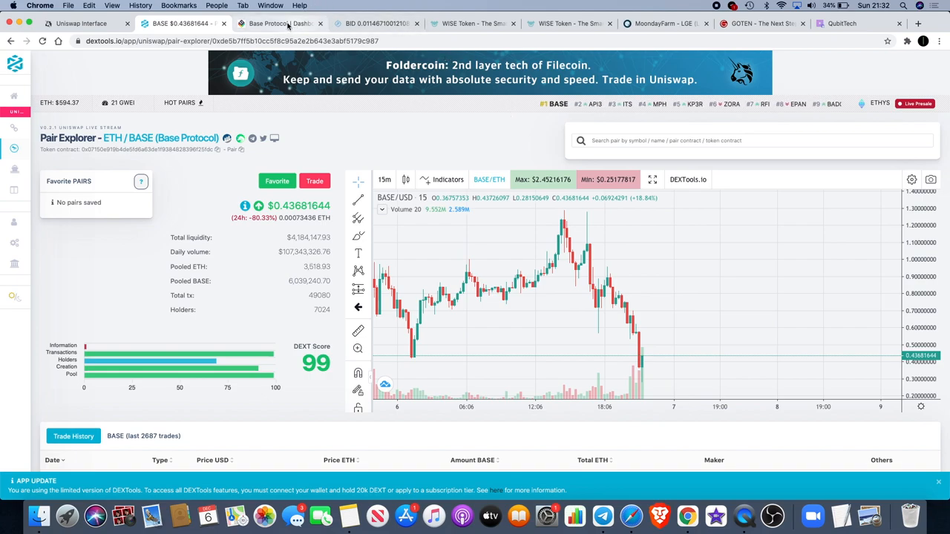
{"action": "left_click", "coordinate": [281, 23]}
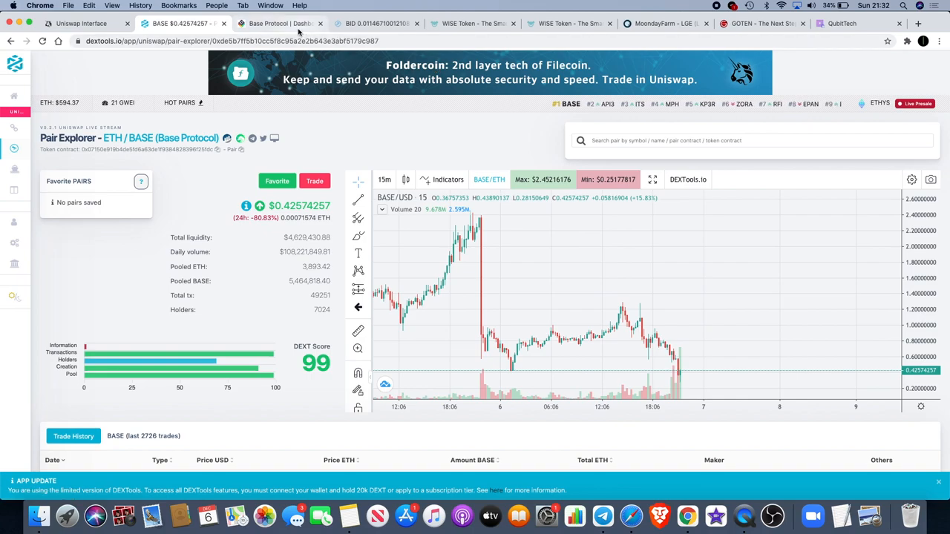
{"action": "left_click", "coordinate": [280, 23]}
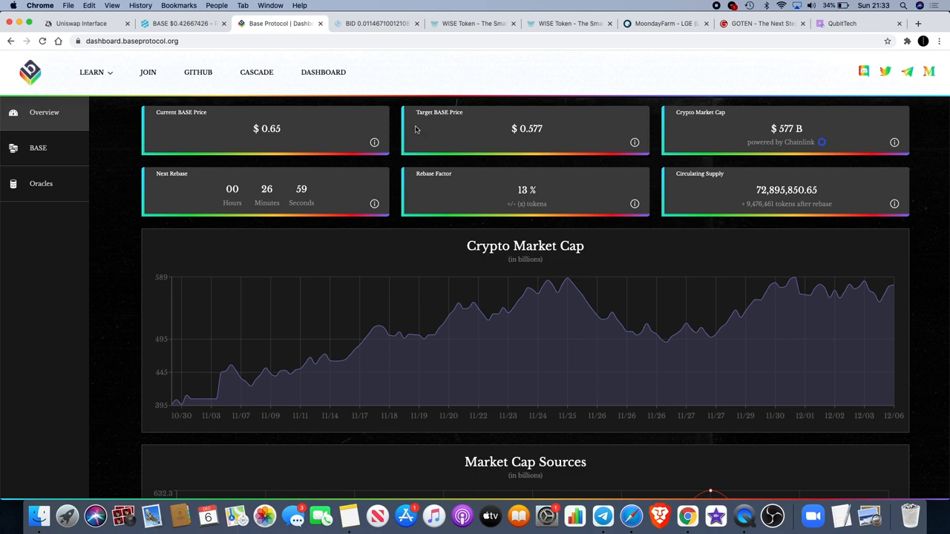
Recheck BASE on DEXTools, review Base Protocol's Market Cap Sources, then open the BID ChartEx chart.
{"action": "left_click", "coordinate": [179, 23]}
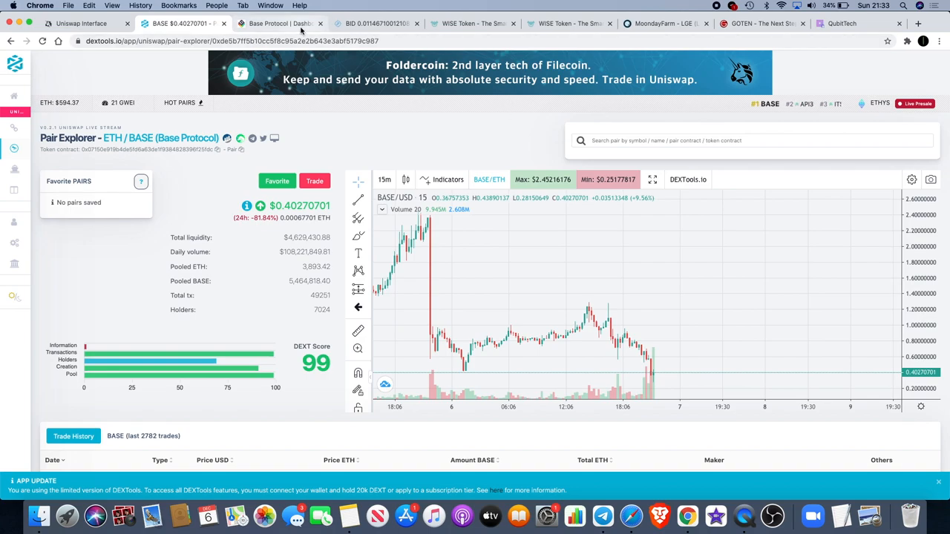
{"action": "left_click", "coordinate": [280, 23]}
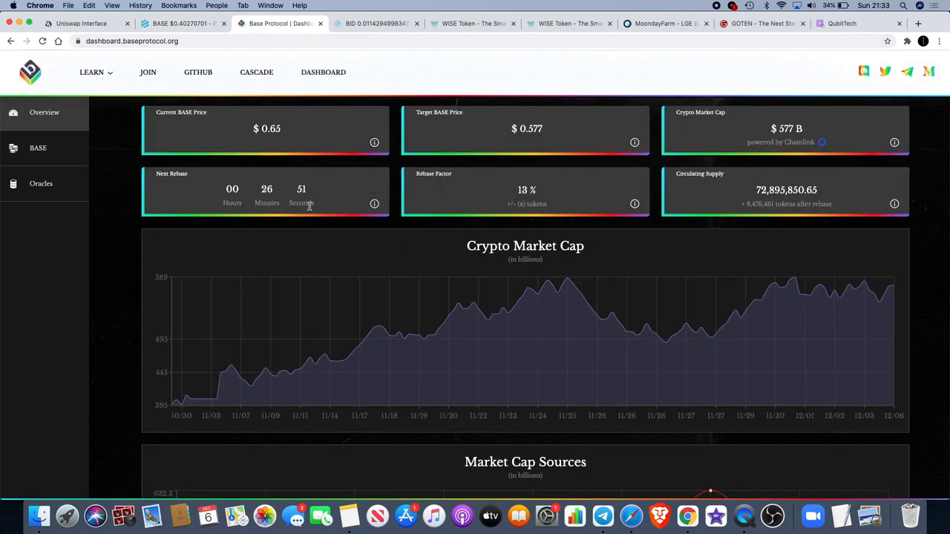
{"action": "left_click", "coordinate": [182, 23]}
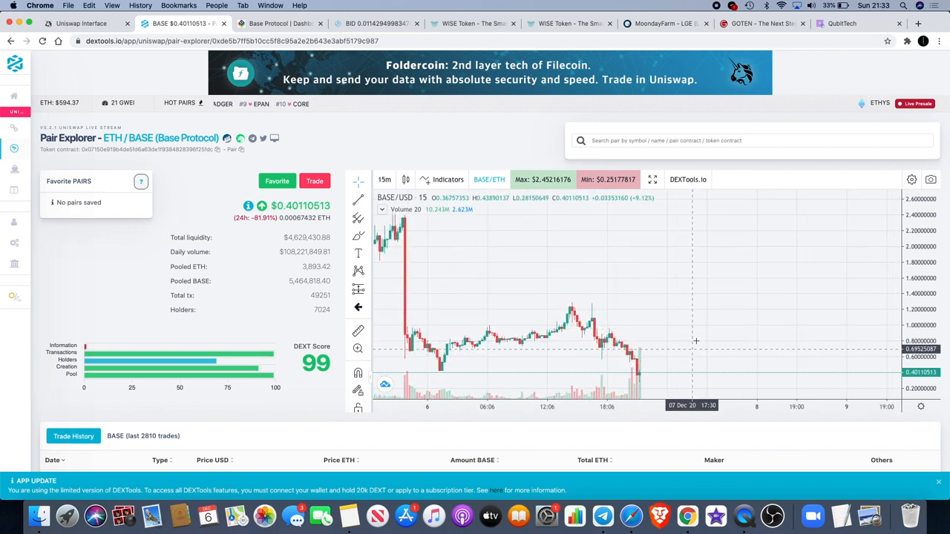
{"action": "mouse_move", "coordinate": [659, 309]}
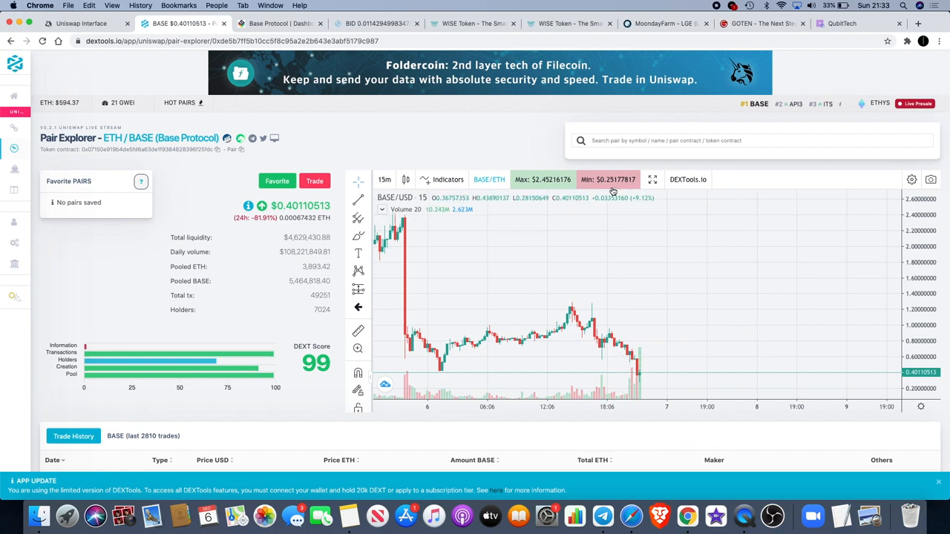
{"action": "mouse_move", "coordinate": [636, 327]}
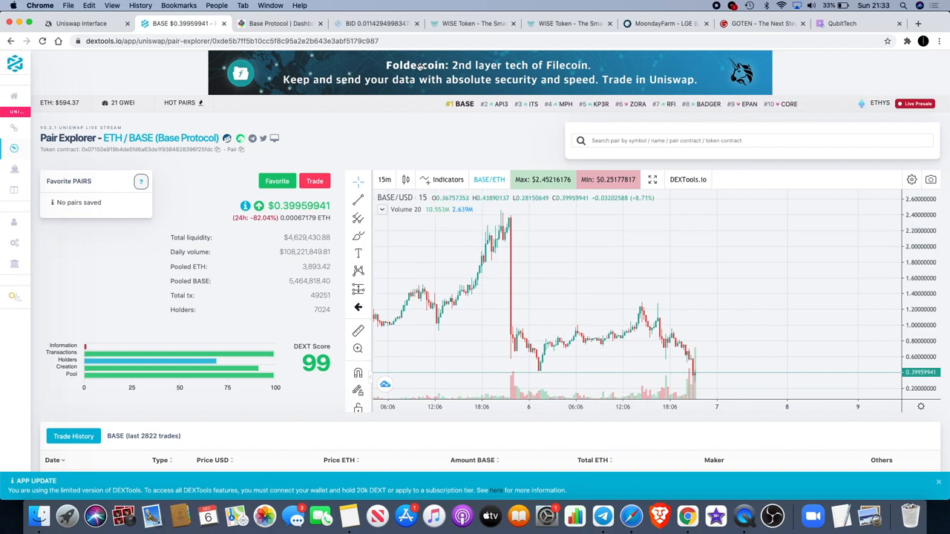
{"action": "left_click", "coordinate": [279, 23]}
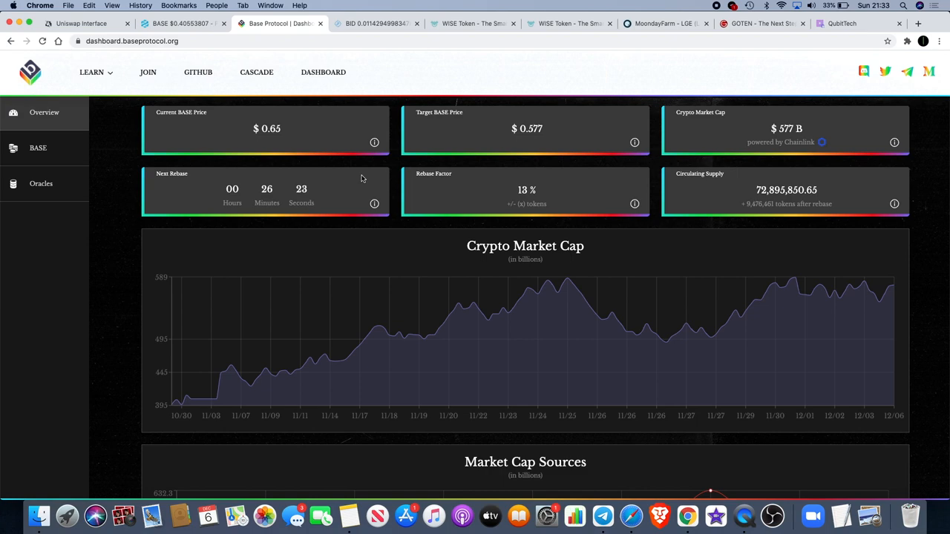
{"action": "mouse_move", "coordinate": [393, 10]}
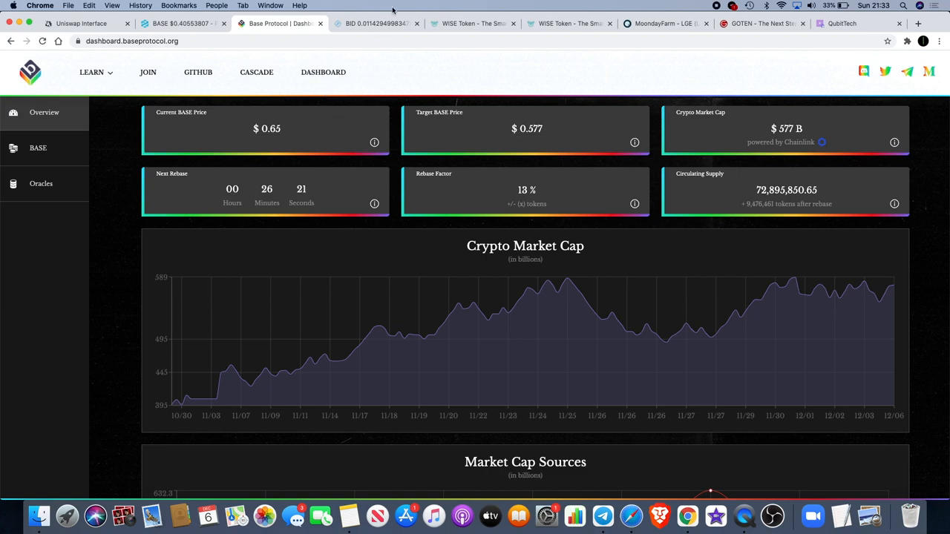
{"action": "mouse_move", "coordinate": [376, 23]}
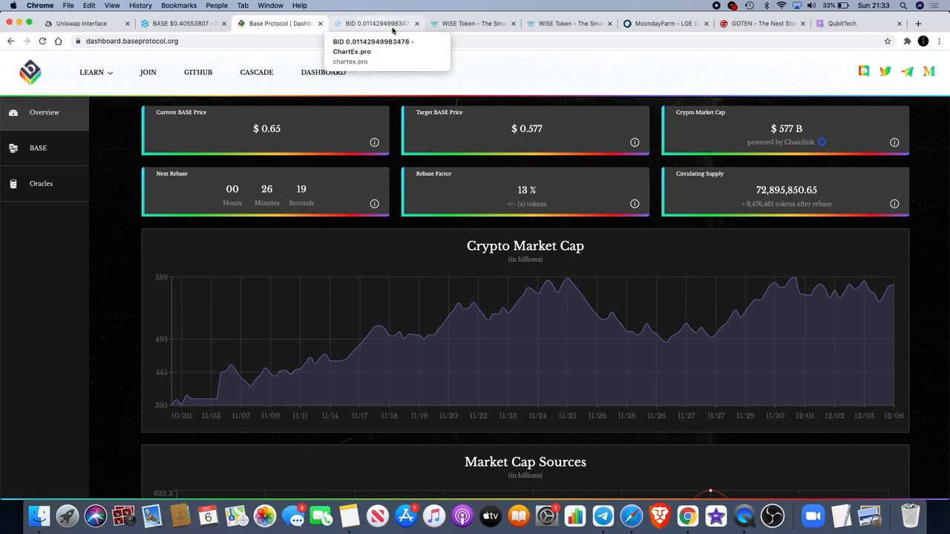
{"action": "scroll", "scroll_direction": "down", "scroll_amount": 3}
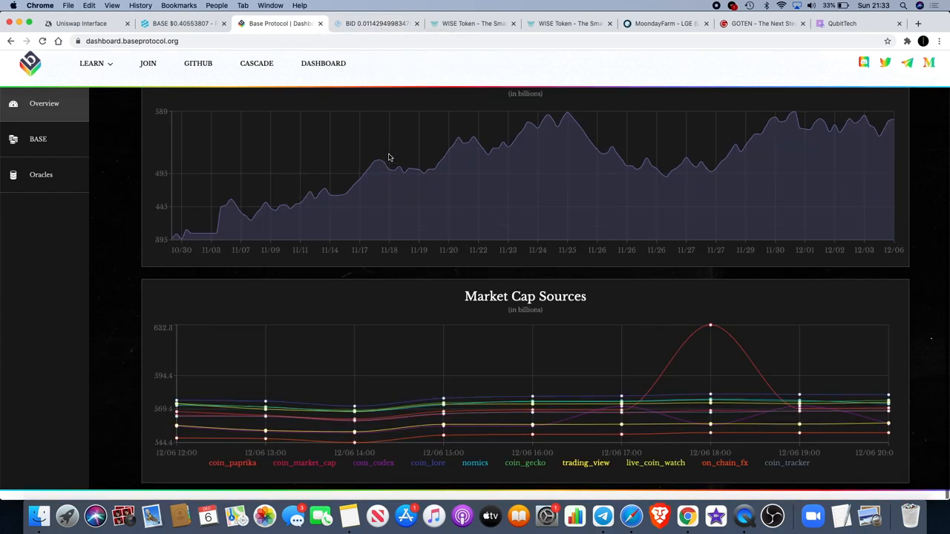
{"action": "scroll", "scroll_direction": "up", "scroll_amount": 3}
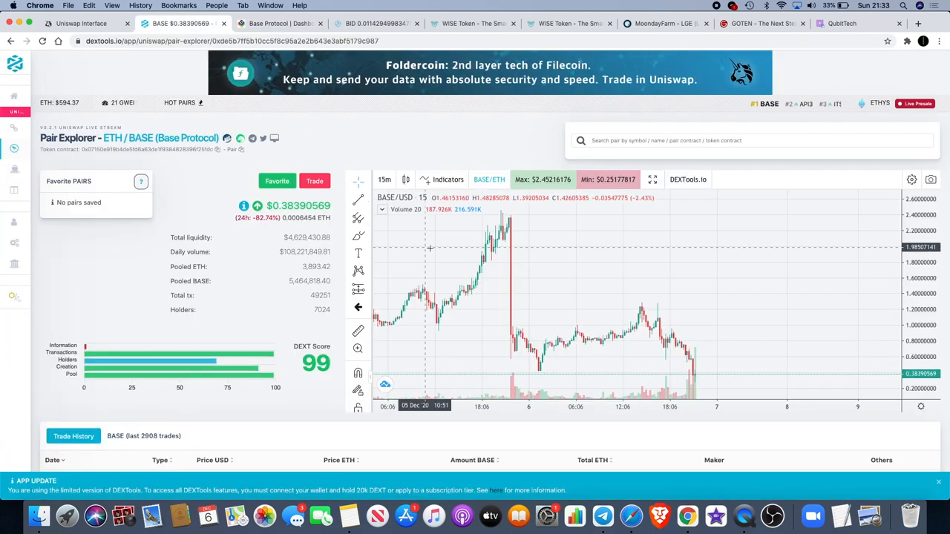
{"action": "mouse_move", "coordinate": [535, 265]}
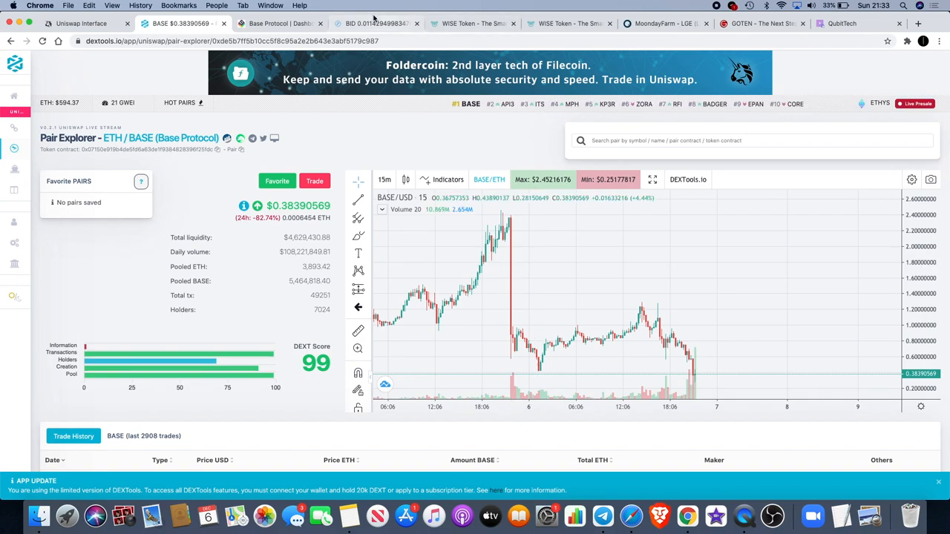
{"action": "left_click", "coordinate": [375, 23]}
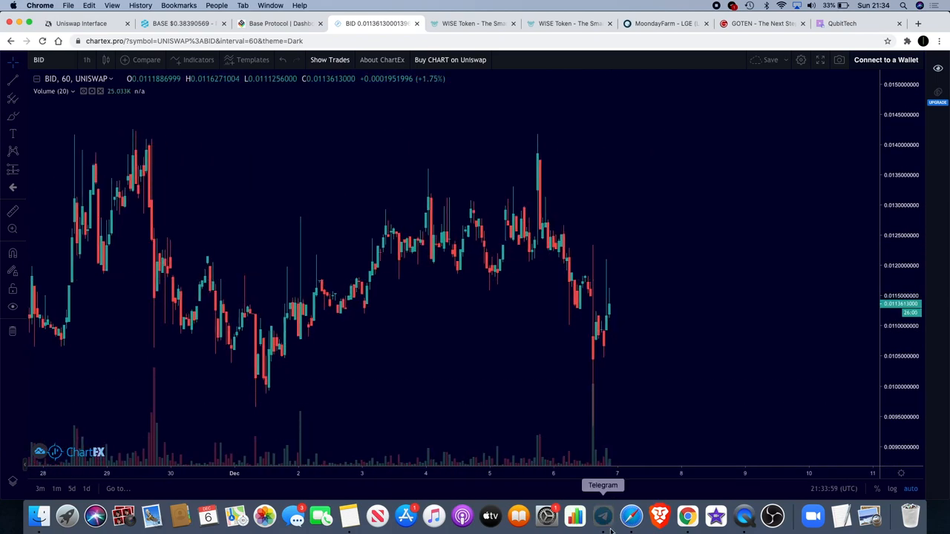
Switch to Telegram and scroll up through Bidao Announcements Official's token burn posts.
{"action": "left_click", "coordinate": [603, 515]}
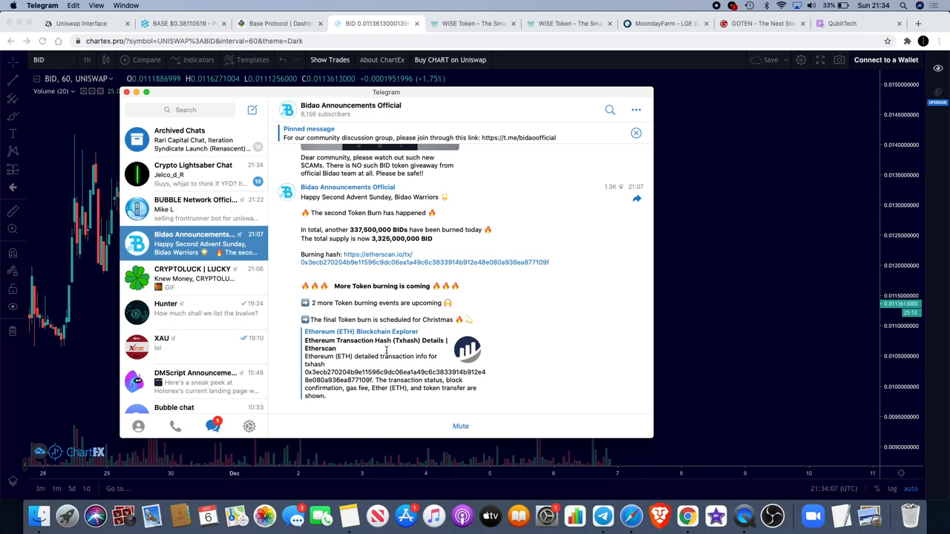
{"action": "scroll", "scroll_direction": "up", "scroll_amount": 3}
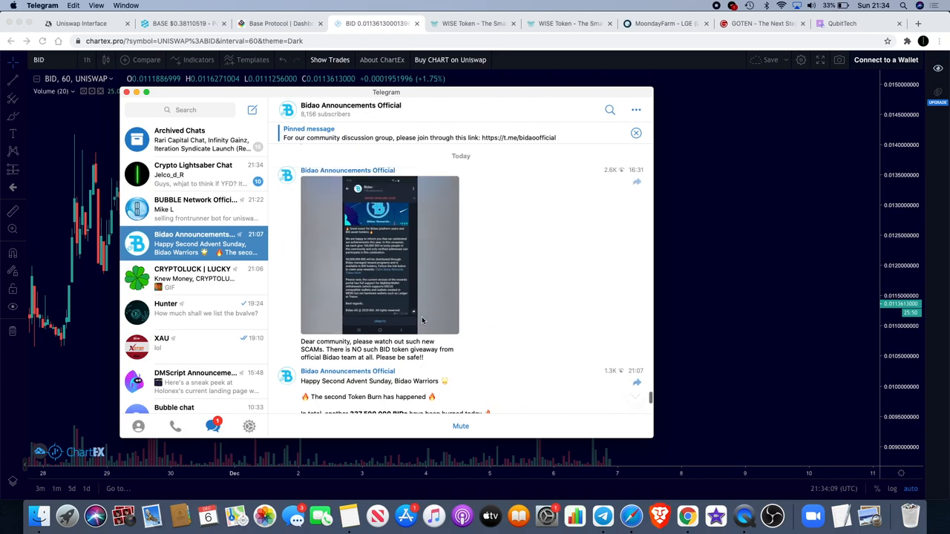
{"action": "scroll", "scroll_direction": "up", "scroll_amount": 3}
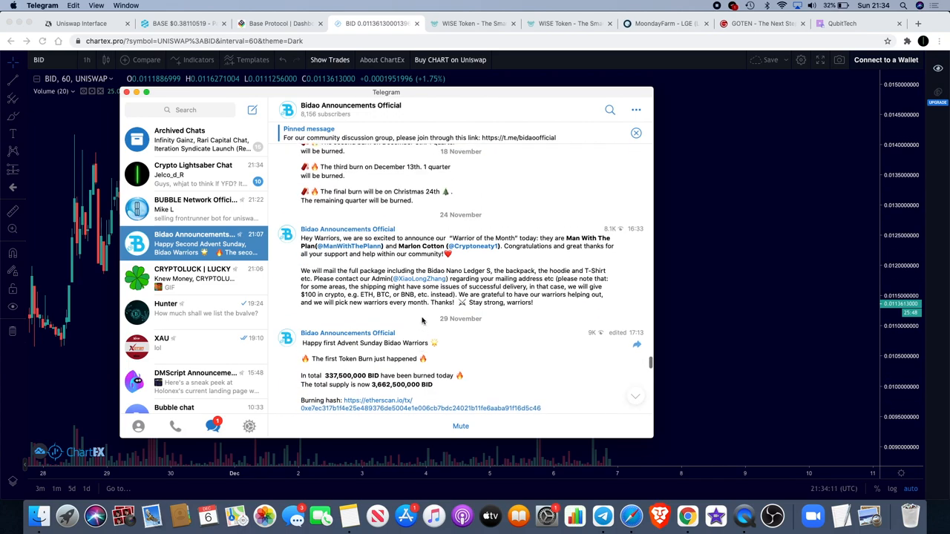
{"action": "scroll", "scroll_direction": "up", "scroll_amount": 3}
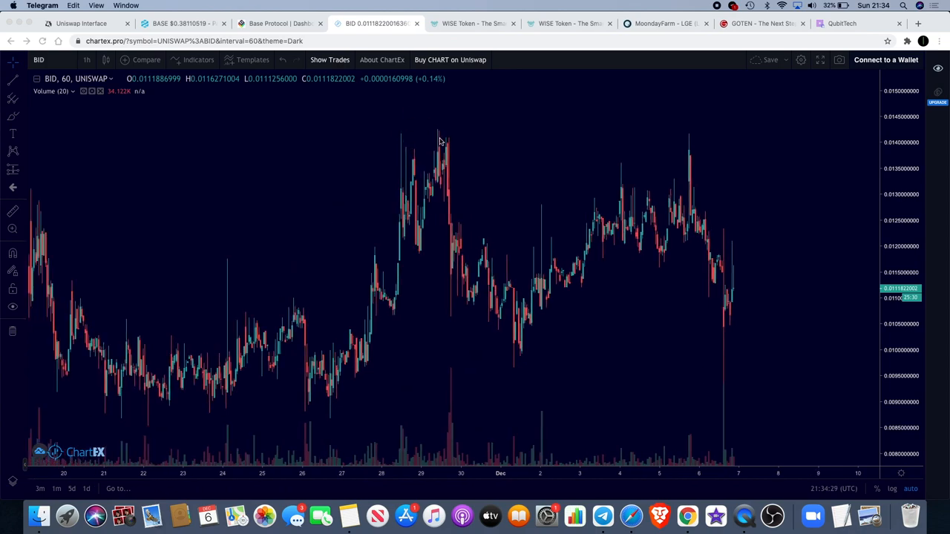
{"action": "mouse_move", "coordinate": [446, 322]}
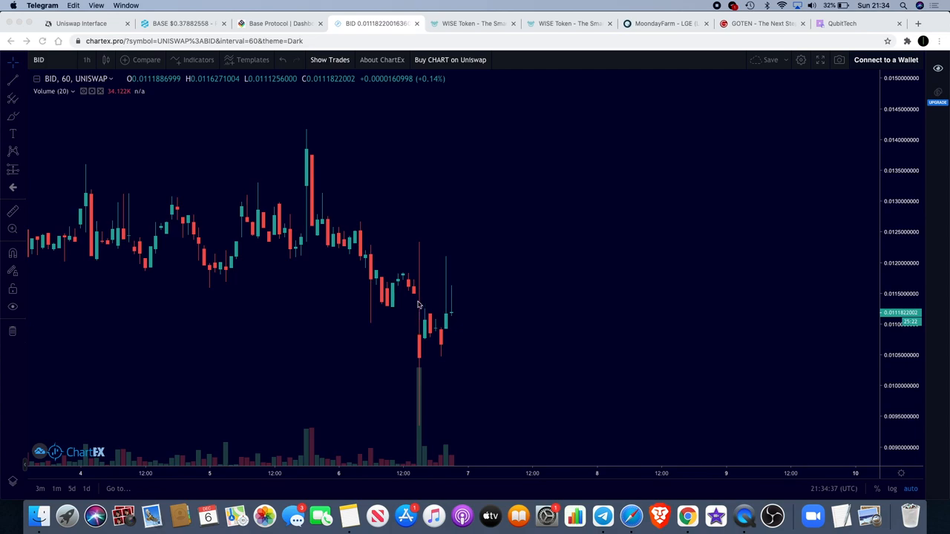
{"action": "mouse_move", "coordinate": [421, 338]}
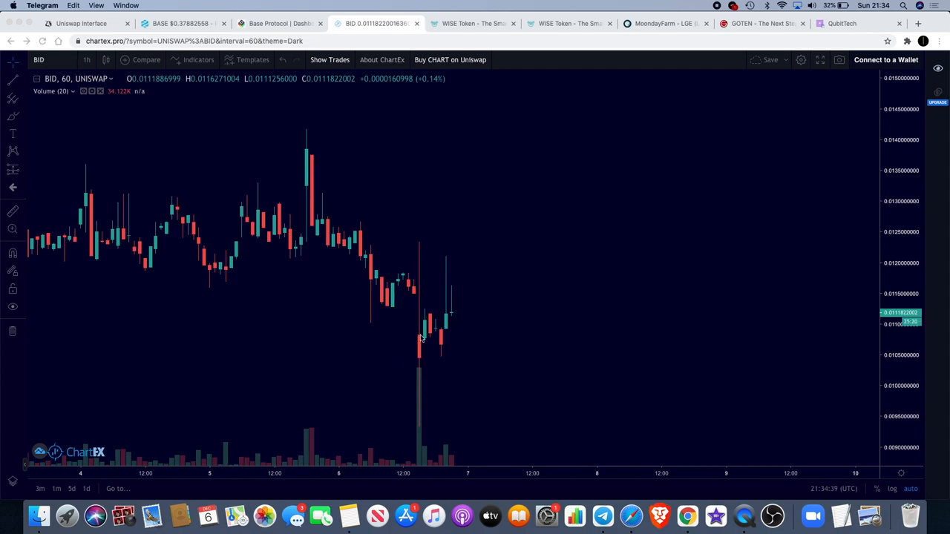
{"action": "mouse_move", "coordinate": [456, 251]}
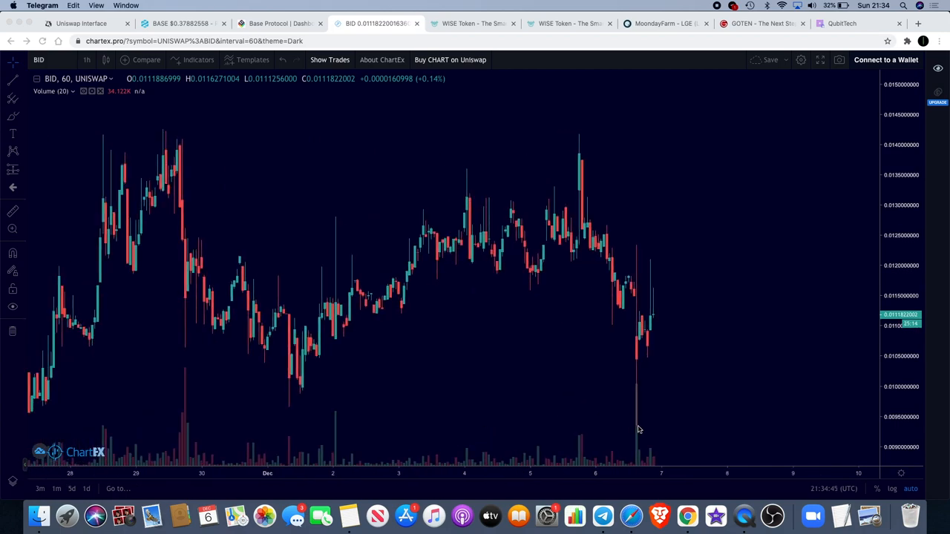
{"action": "scroll", "scroll_direction": "down", "scroll_amount": 3}
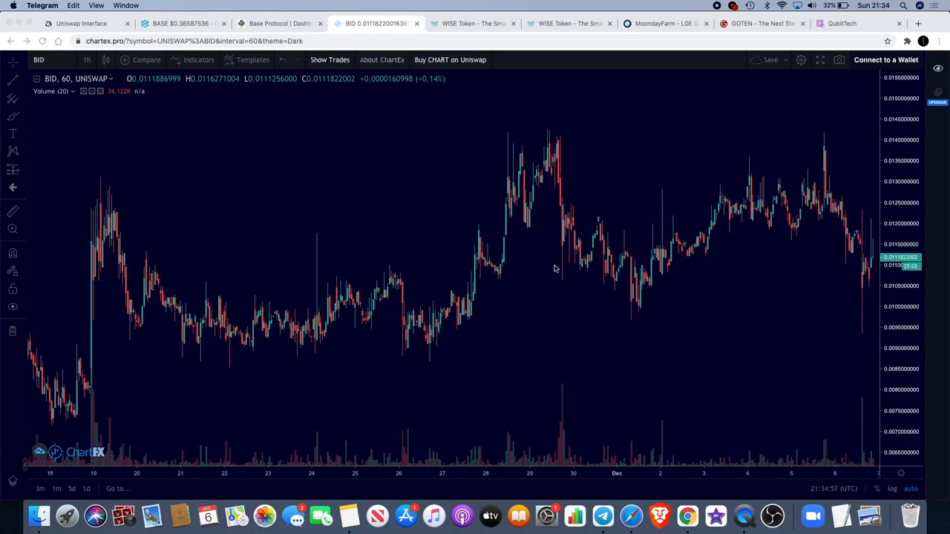
{"action": "mouse_move", "coordinate": [574, 145]}
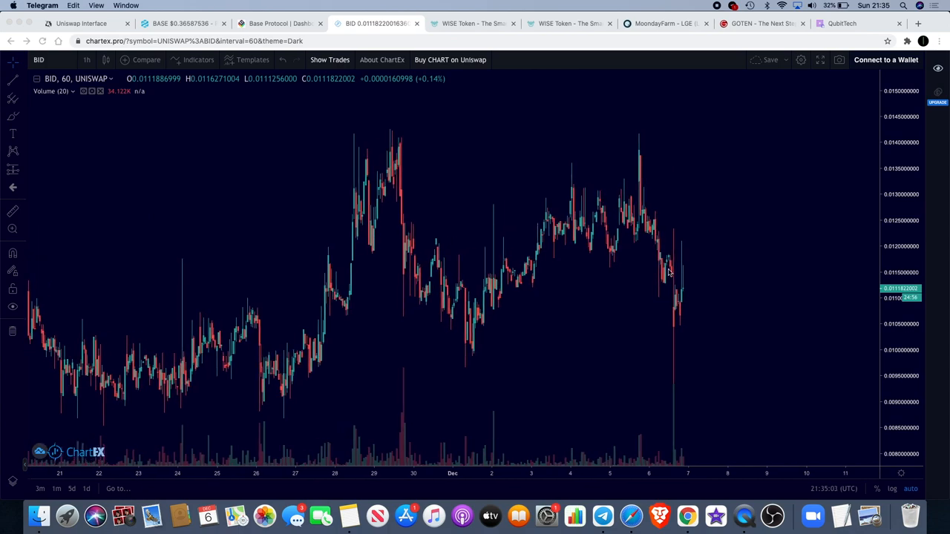
{"action": "mouse_move", "coordinate": [546, 195]}
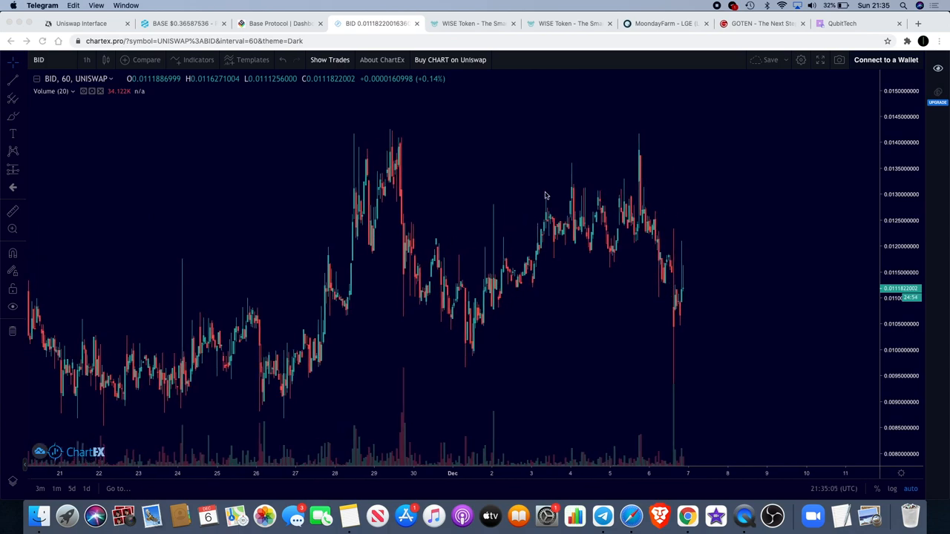
{"action": "mouse_move", "coordinate": [590, 142]}
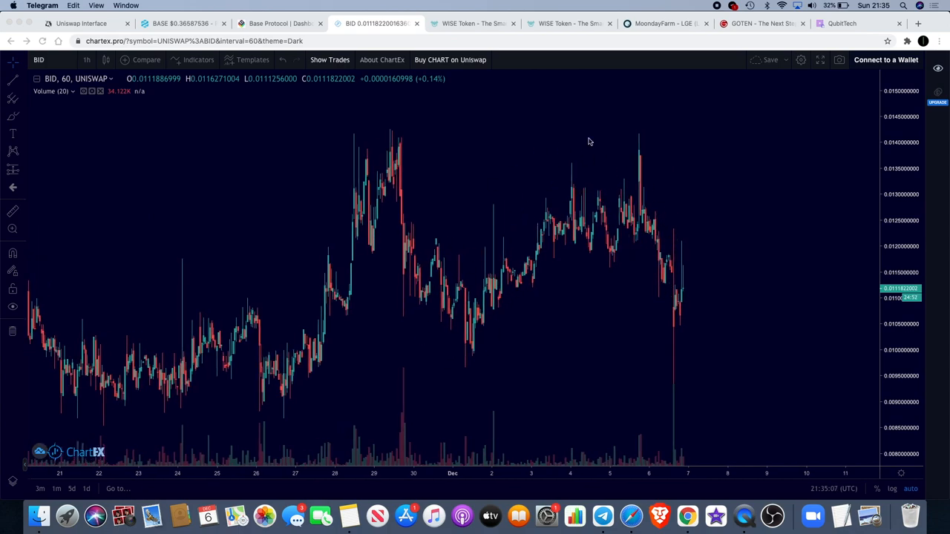
{"action": "mouse_move", "coordinate": [458, 381]}
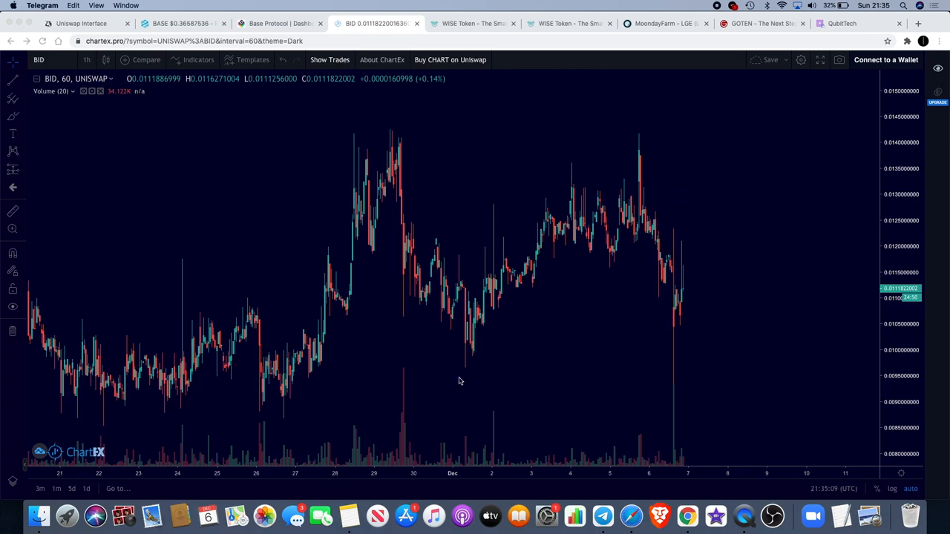
{"action": "mouse_move", "coordinate": [510, 344]}
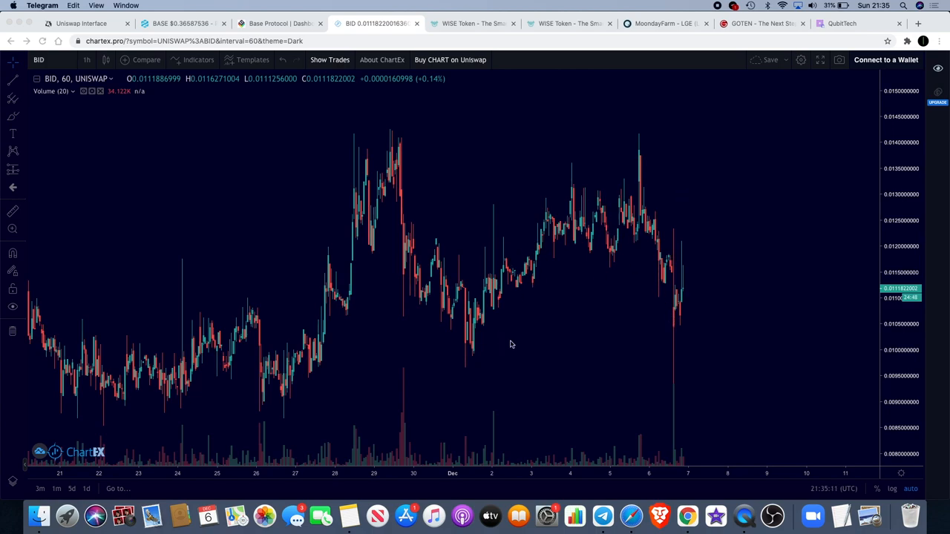
{"action": "mouse_move", "coordinate": [653, 179]}
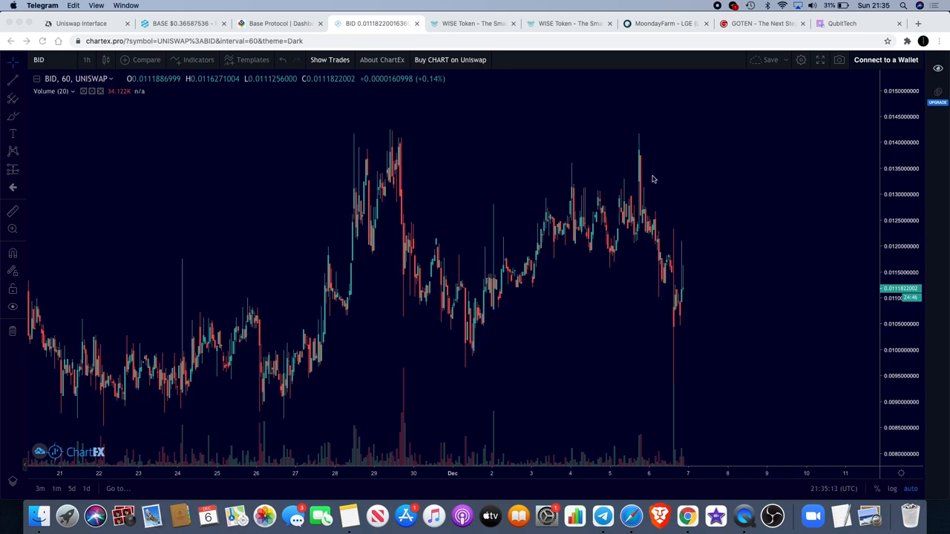
{"action": "mouse_move", "coordinate": [451, 280]}
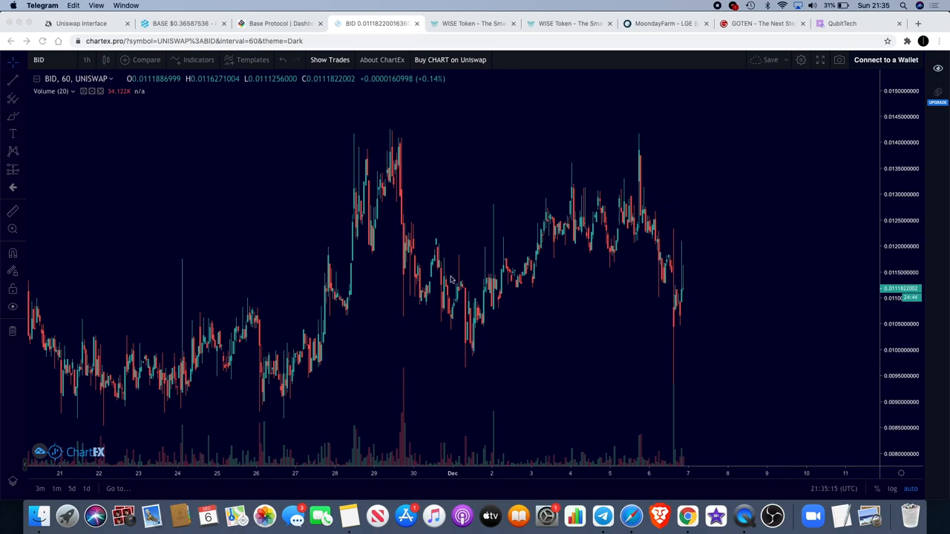
{"action": "mouse_move", "coordinate": [380, 138]}
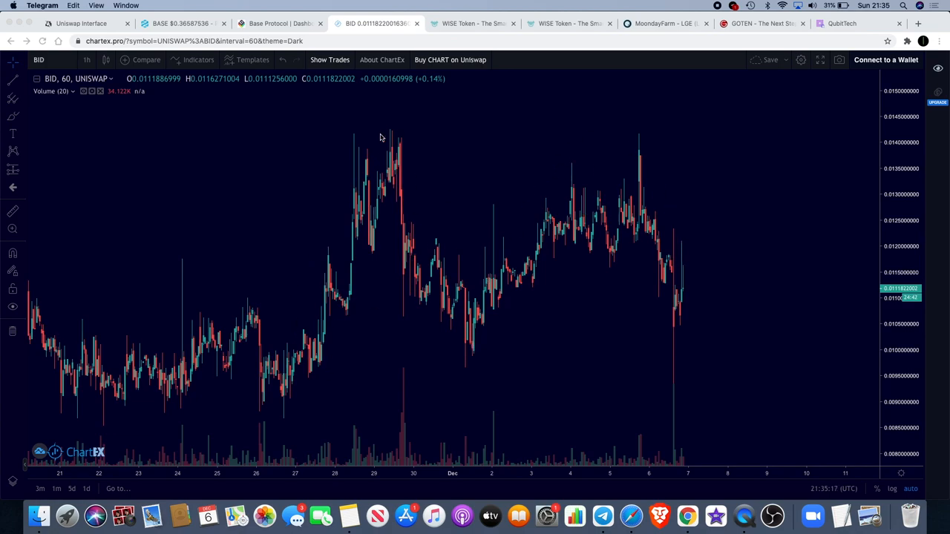
{"action": "mouse_move", "coordinate": [522, 242]}
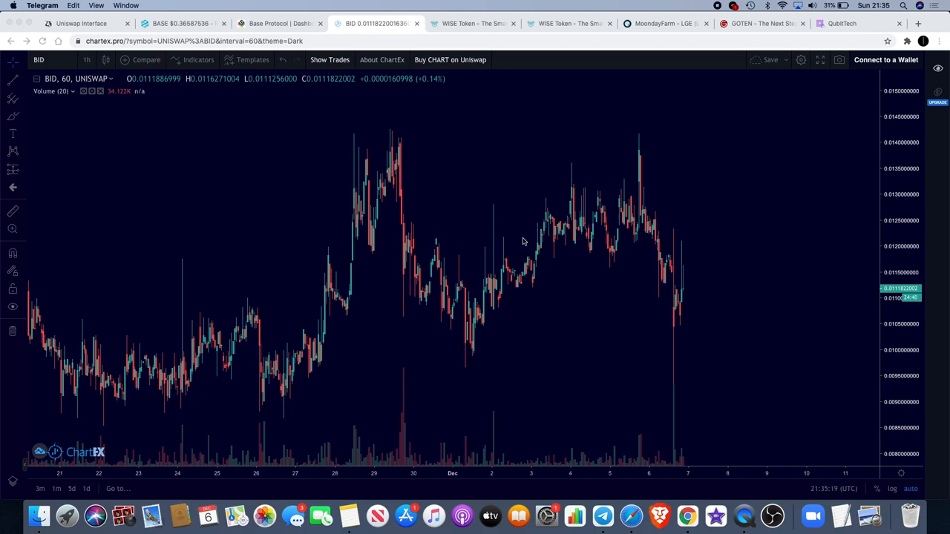
{"action": "mouse_move", "coordinate": [552, 228]}
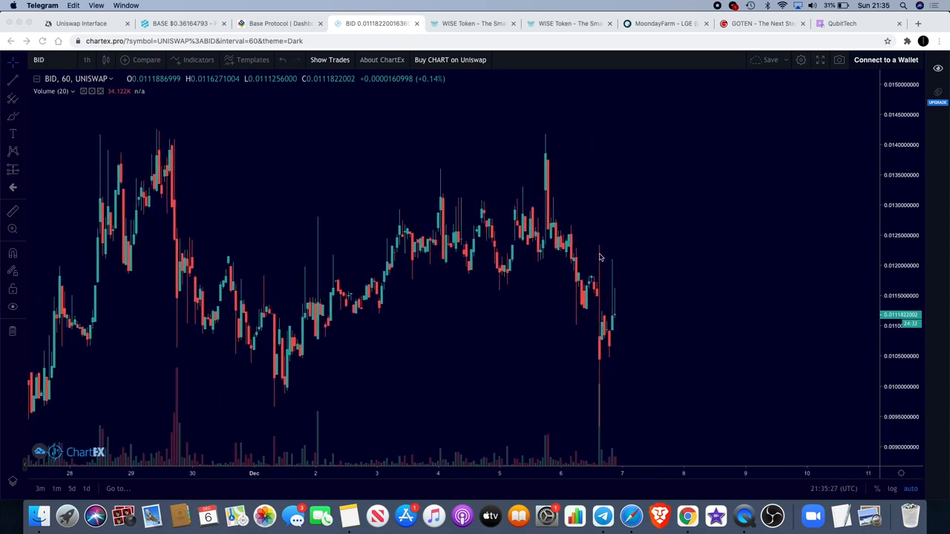
{"action": "mouse_move", "coordinate": [621, 184]}
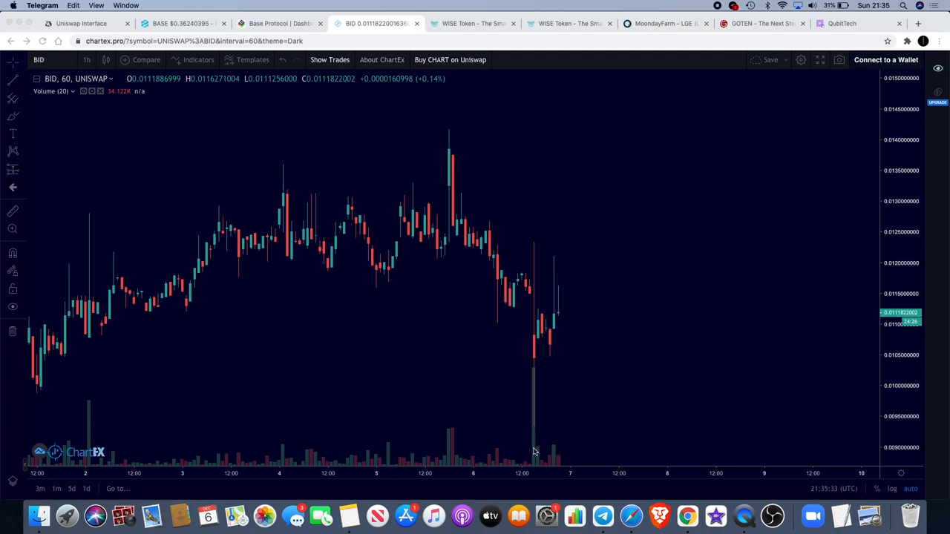
{"action": "mouse_move", "coordinate": [532, 438]}
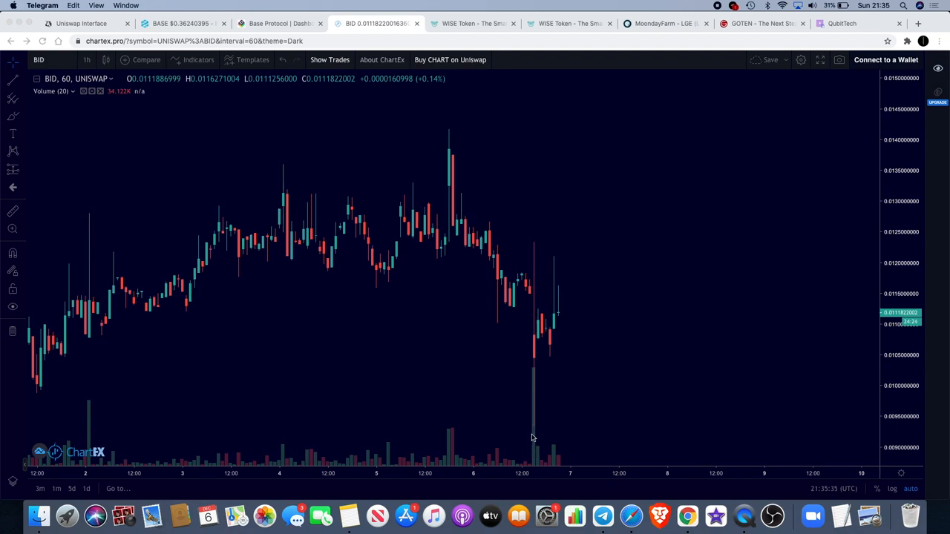
{"action": "mouse_move", "coordinate": [538, 413]}
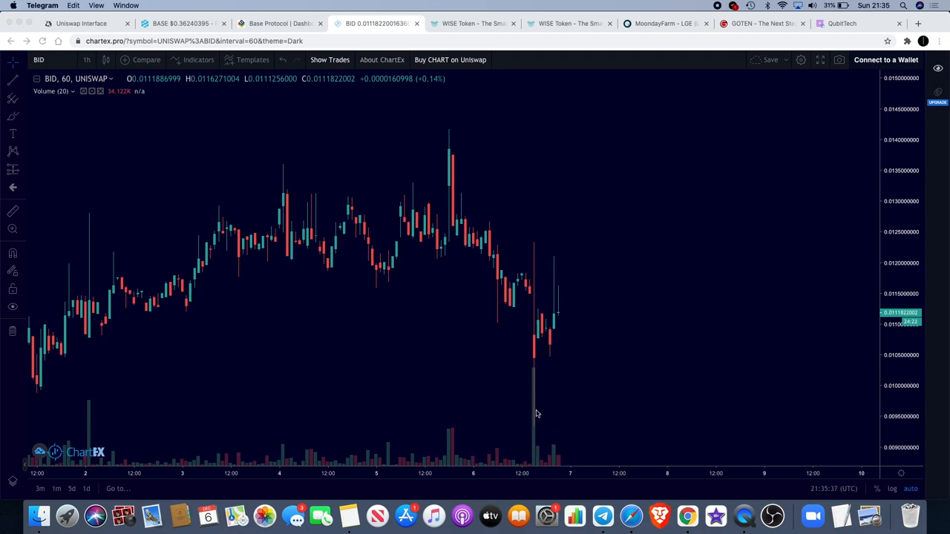
{"action": "mouse_move", "coordinate": [546, 300]}
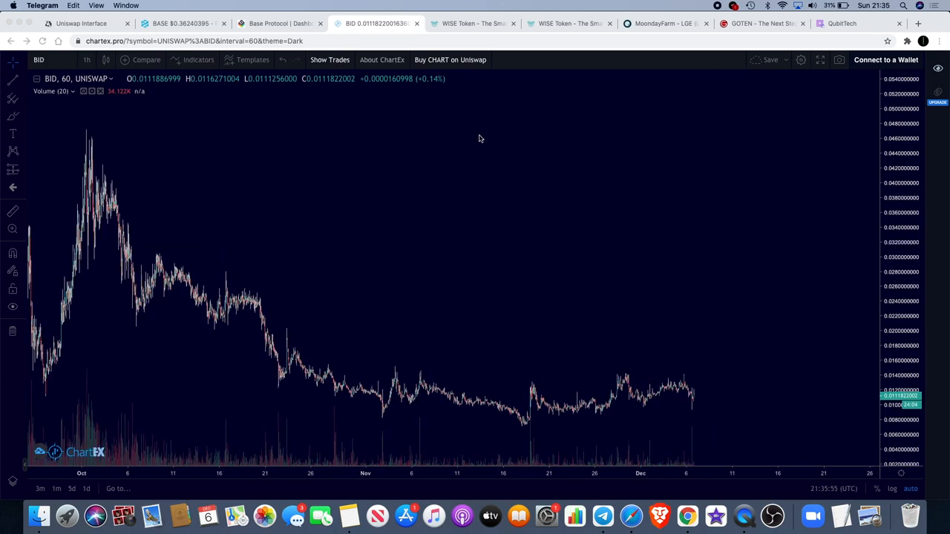
Scroll the WISE Token homepage past smart contracts, Provable Oracle API and team sections to the referral link.
{"action": "left_click", "coordinate": [473, 23]}
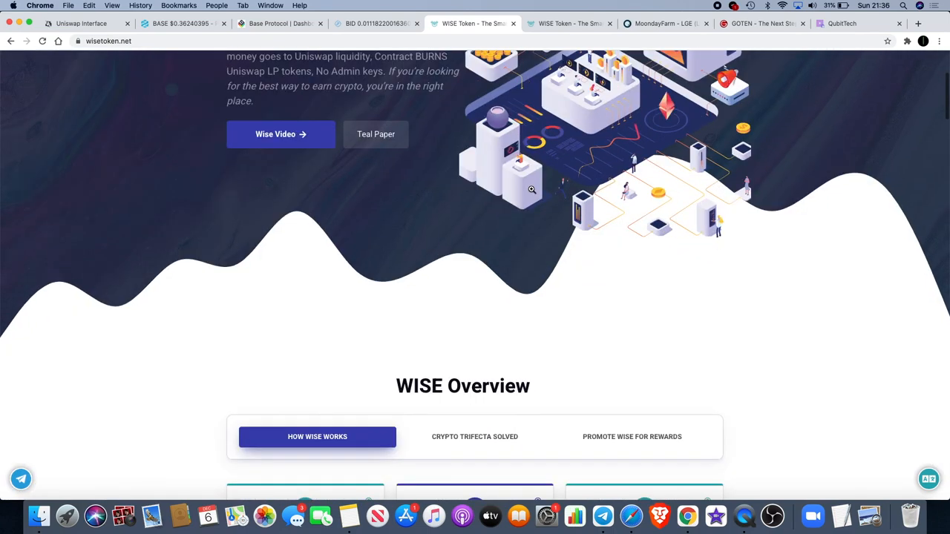
{"action": "scroll", "scroll_direction": "down", "scroll_amount": 3}
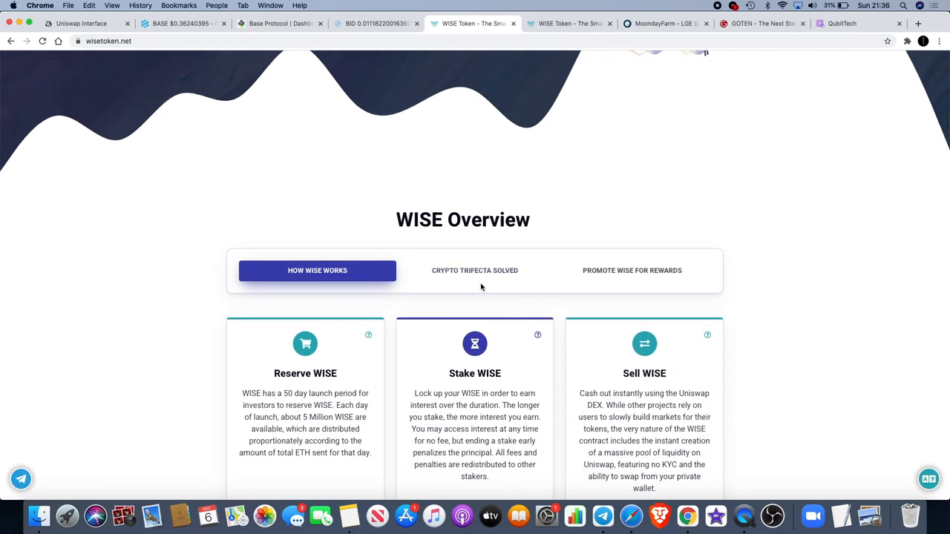
{"action": "scroll", "scroll_direction": "down", "scroll_amount": 3}
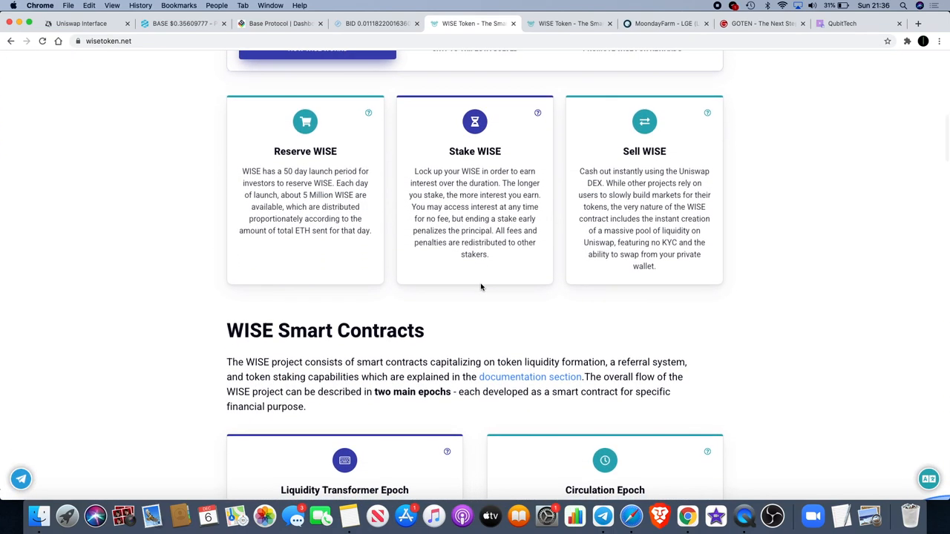
{"action": "scroll", "scroll_direction": "down", "scroll_amount": 3}
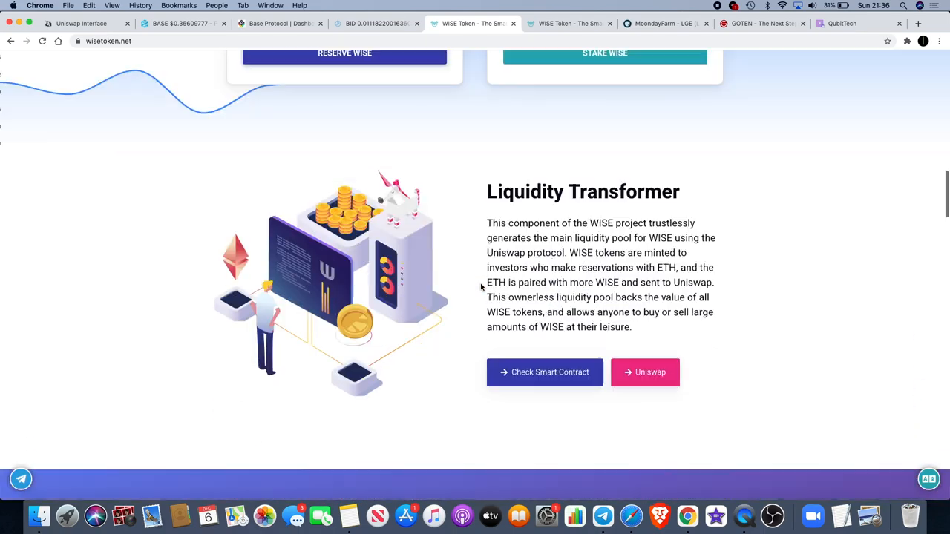
{"action": "scroll", "scroll_direction": "down", "scroll_amount": 3}
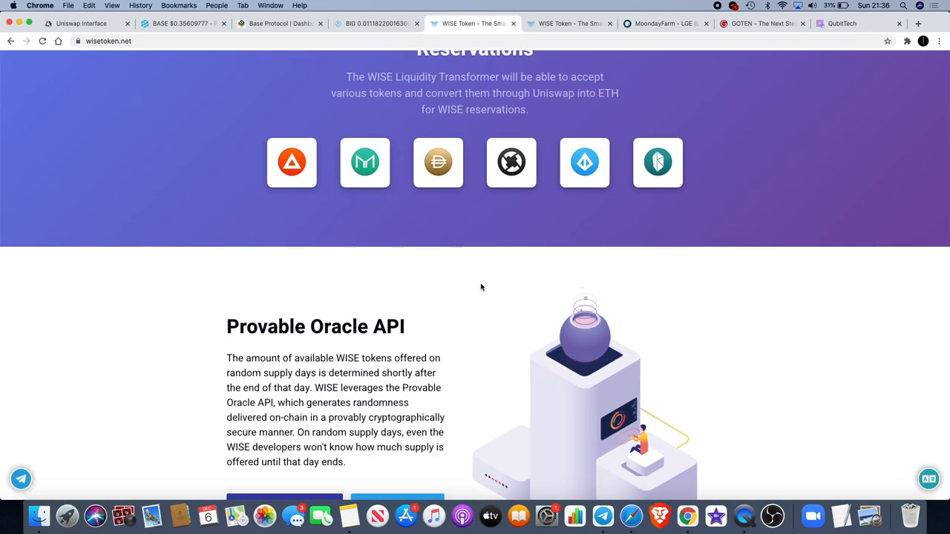
{"action": "scroll", "scroll_direction": "down", "scroll_amount": 3}
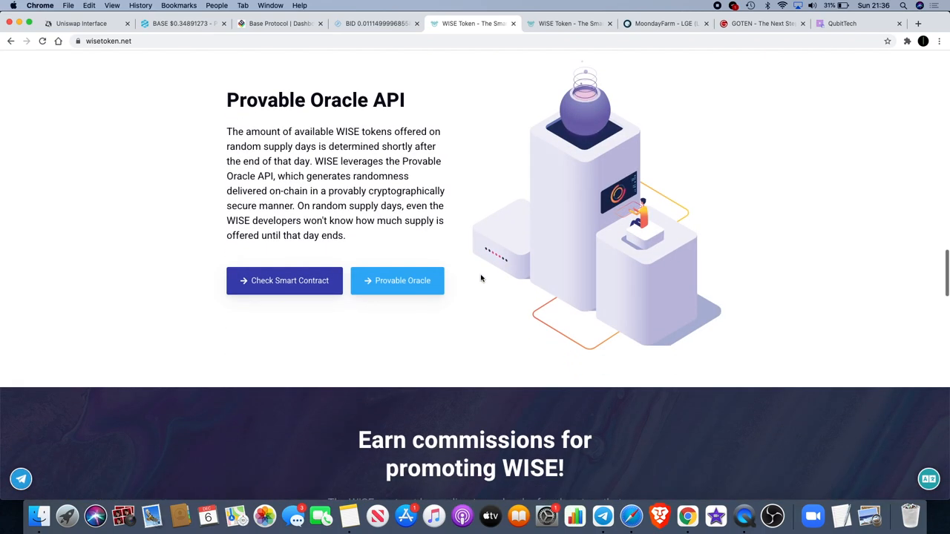
{"action": "scroll", "scroll_direction": "down", "scroll_amount": 3}
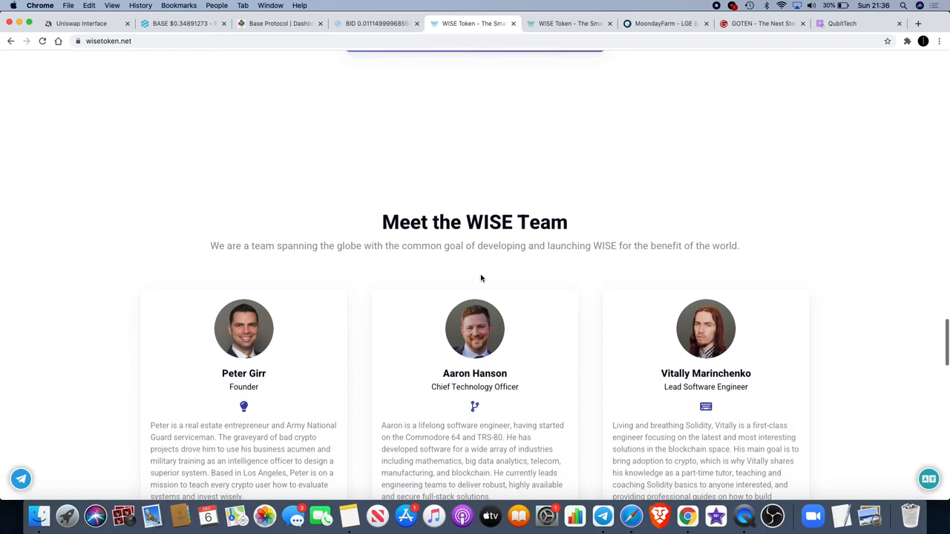
{"action": "scroll", "scroll_direction": "up", "scroll_amount": 3}
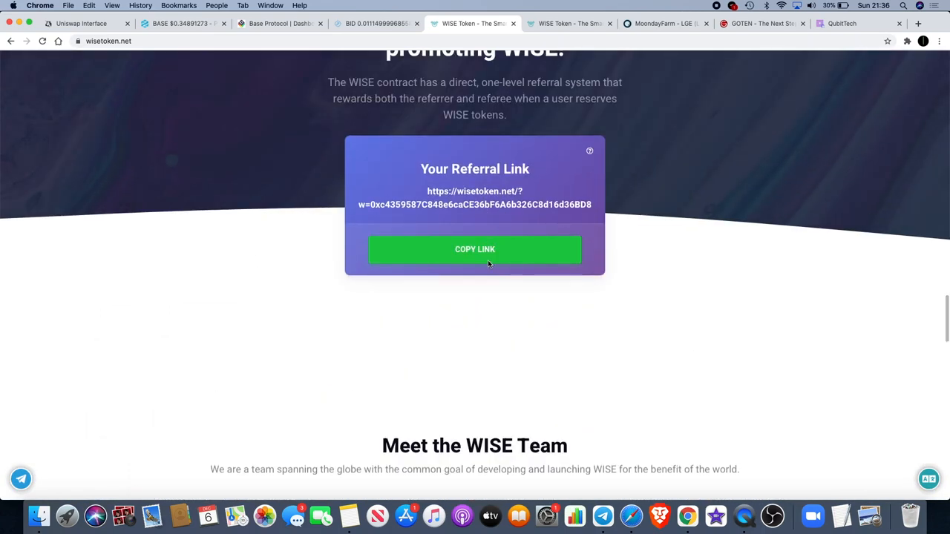